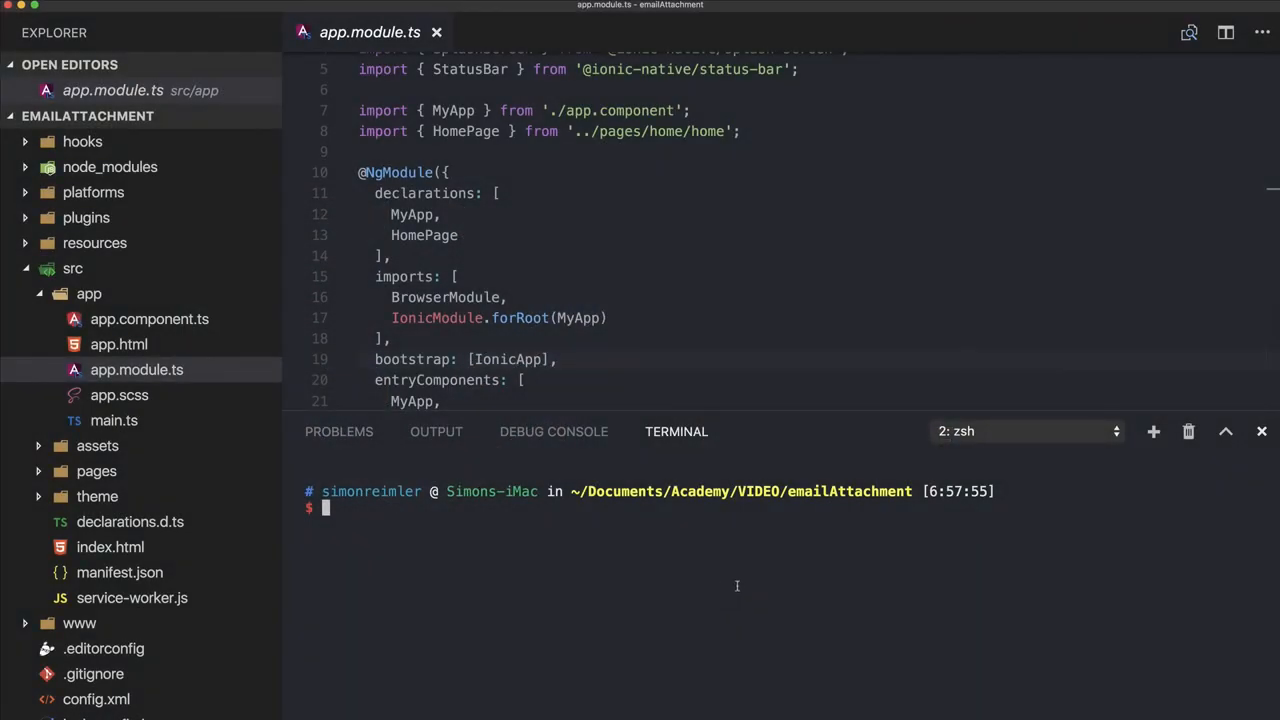
pyautogui.moveTo(718, 346)
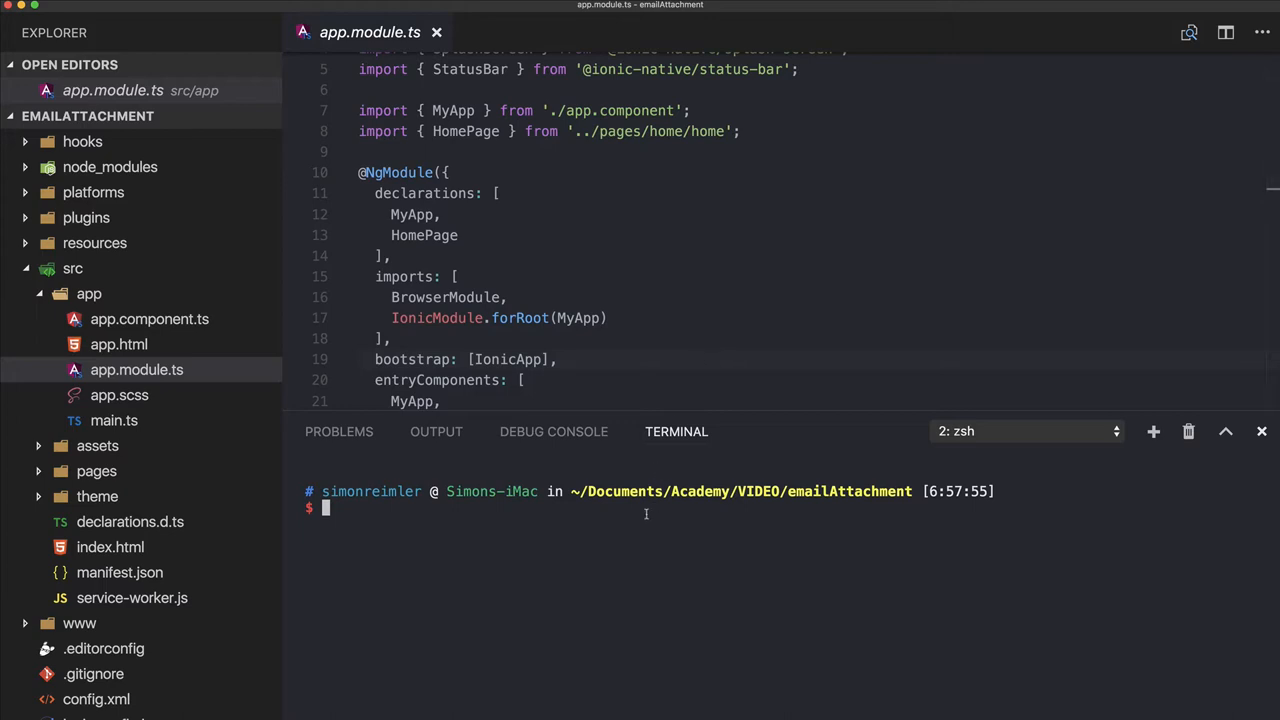
pyautogui.moveTo(658, 528)
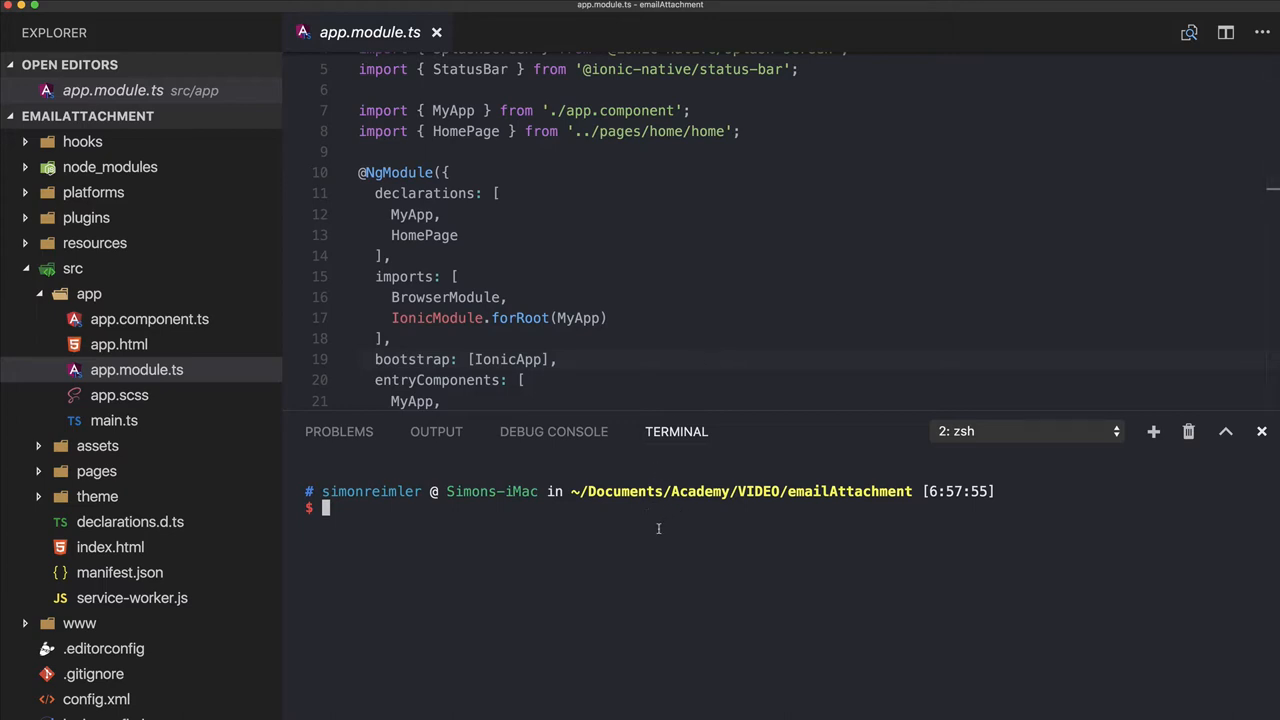
pyautogui.moveTo(849, 510)
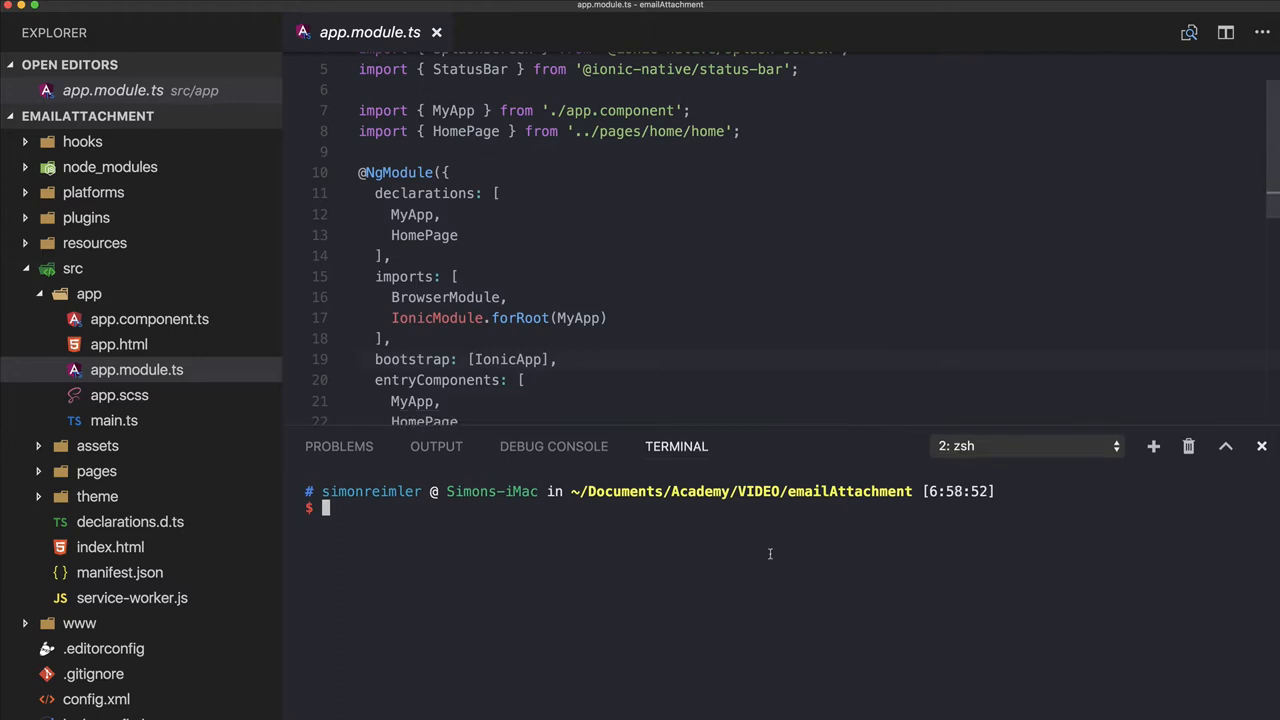
pyautogui.moveTo(940, 363)
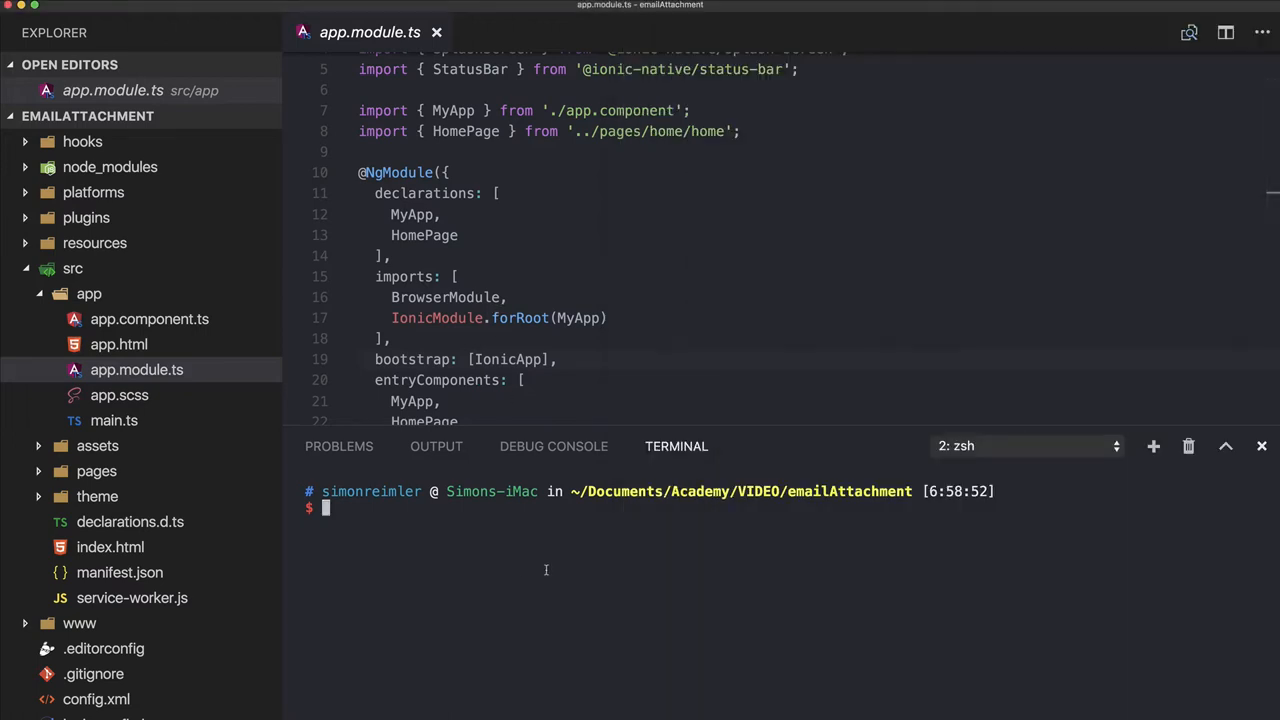
# - Install cordova-plugin-email and cordova-plugin-camera with ionic plugin add --save
pyautogui.write('ionic plugin add --save cordova-plugin-email')
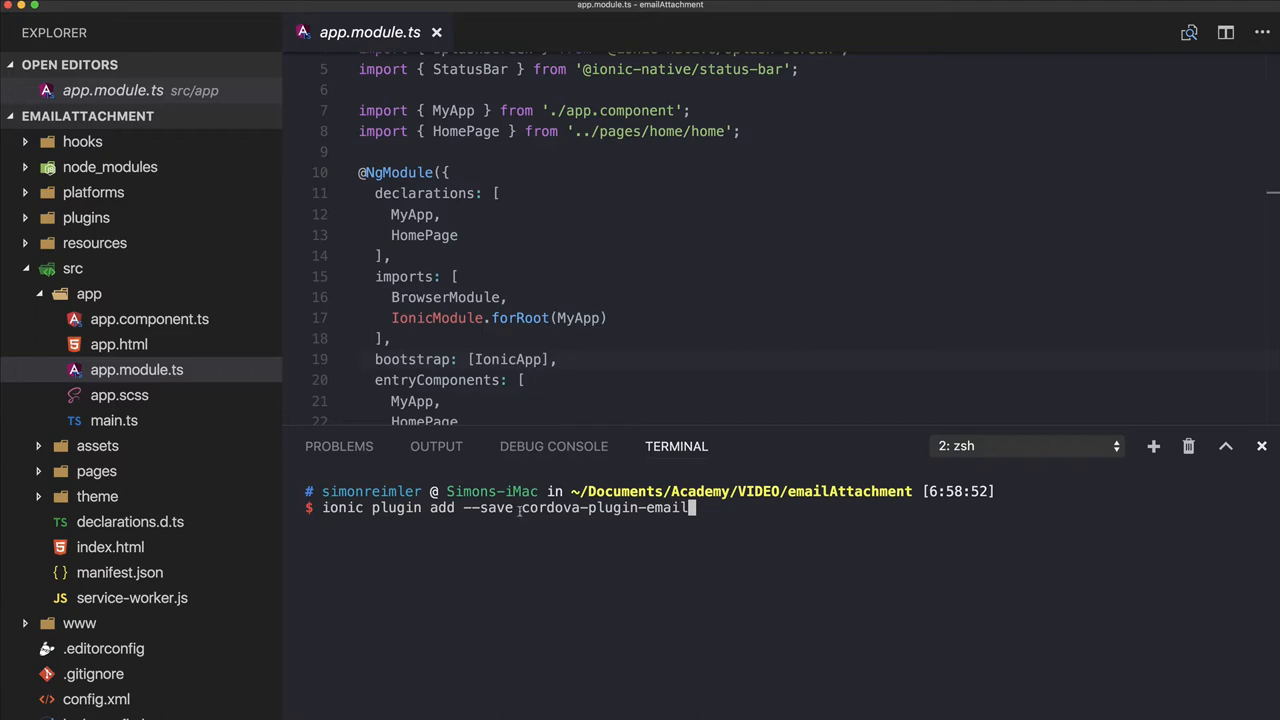
pyautogui.press('Return')
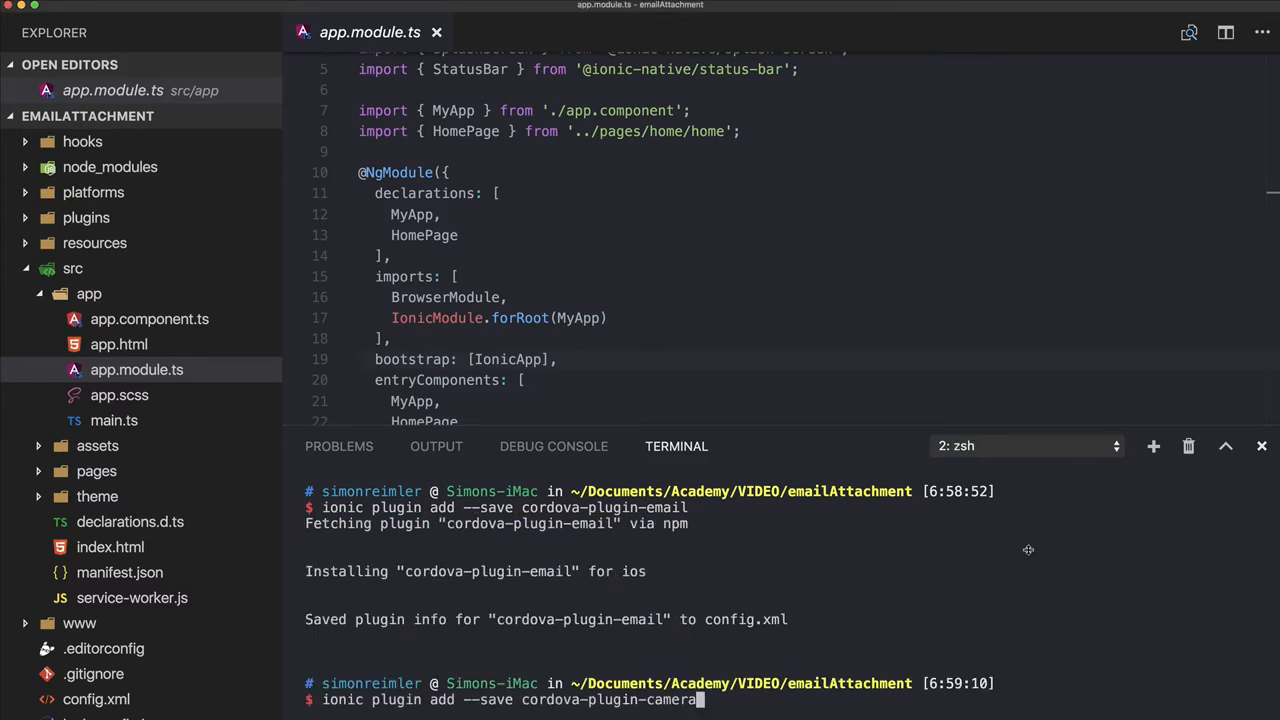
pyautogui.press('Return')
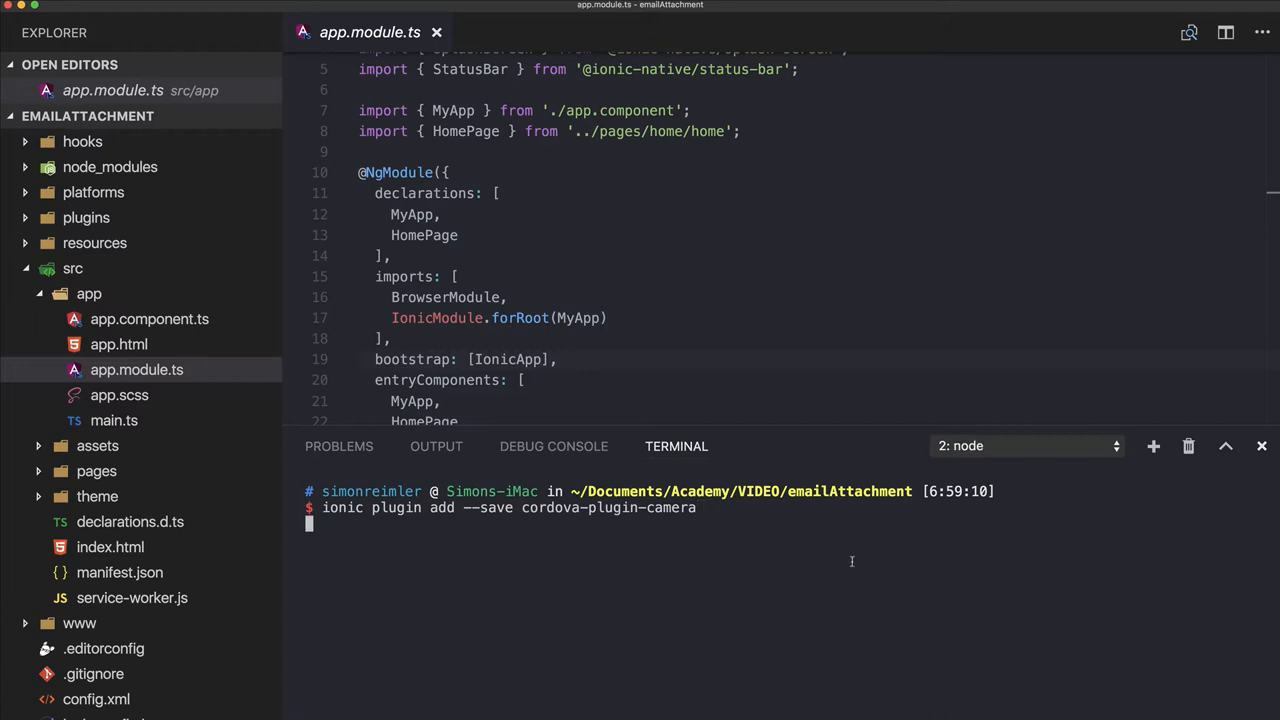
pyautogui.press('Return')
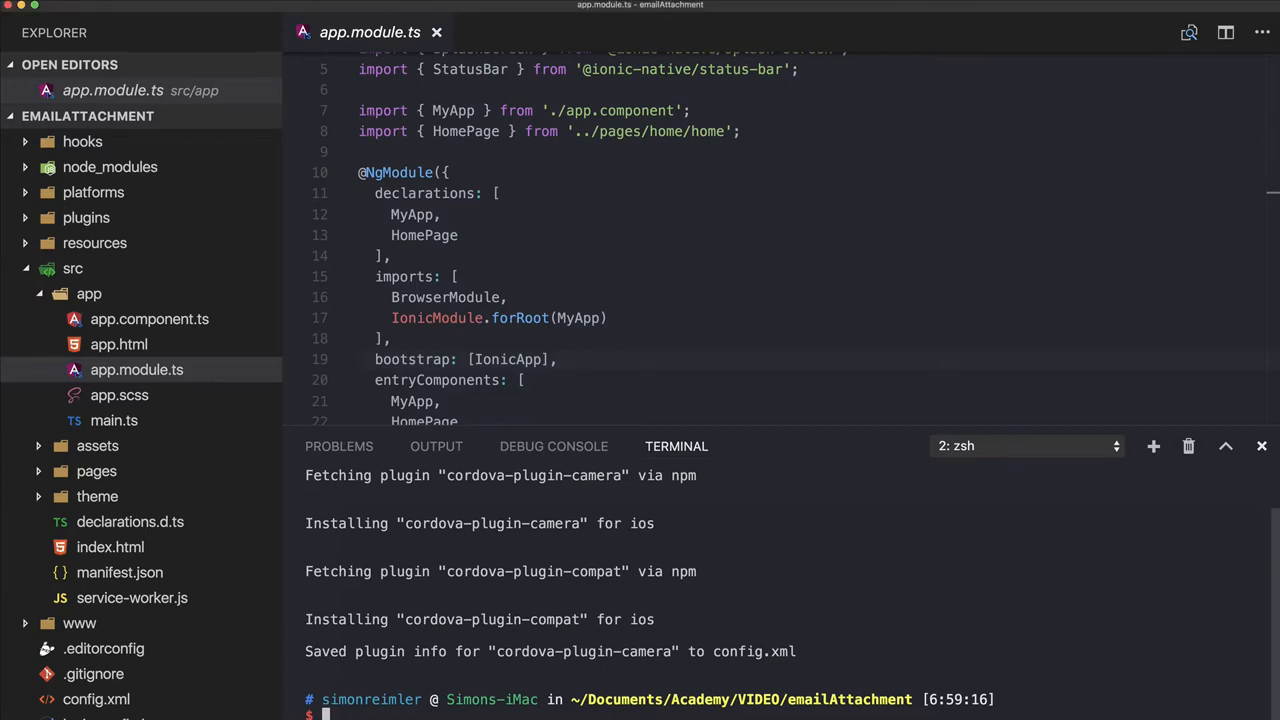
pyautogui.write('npm install --save @ionic-native/email-composer @ionic-native/camera')
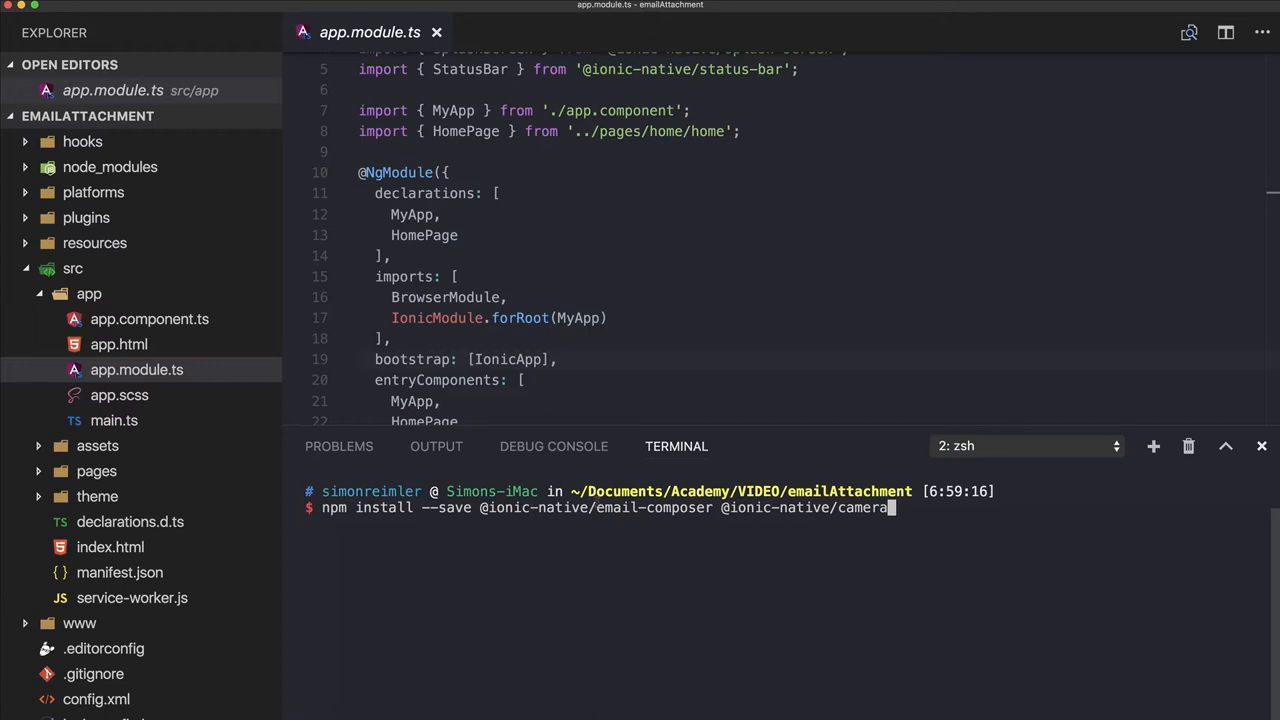
pyautogui.moveTo(952, 509)
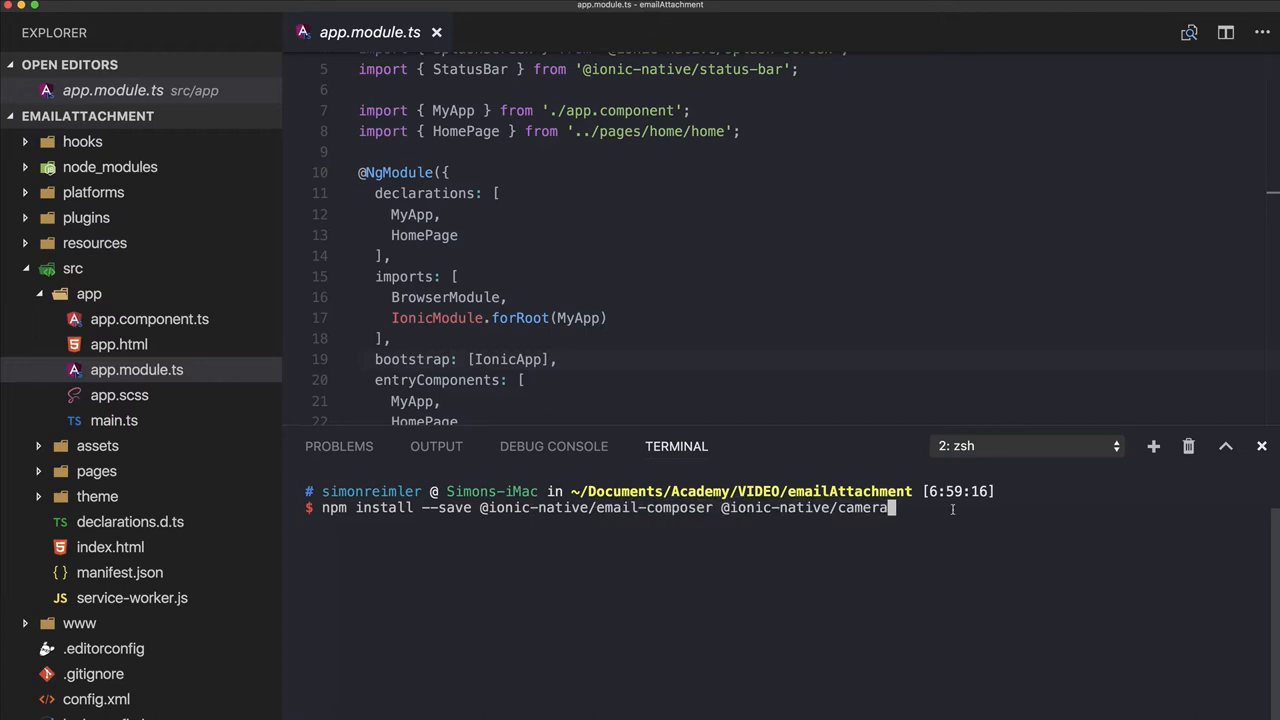
pyautogui.press('Return')
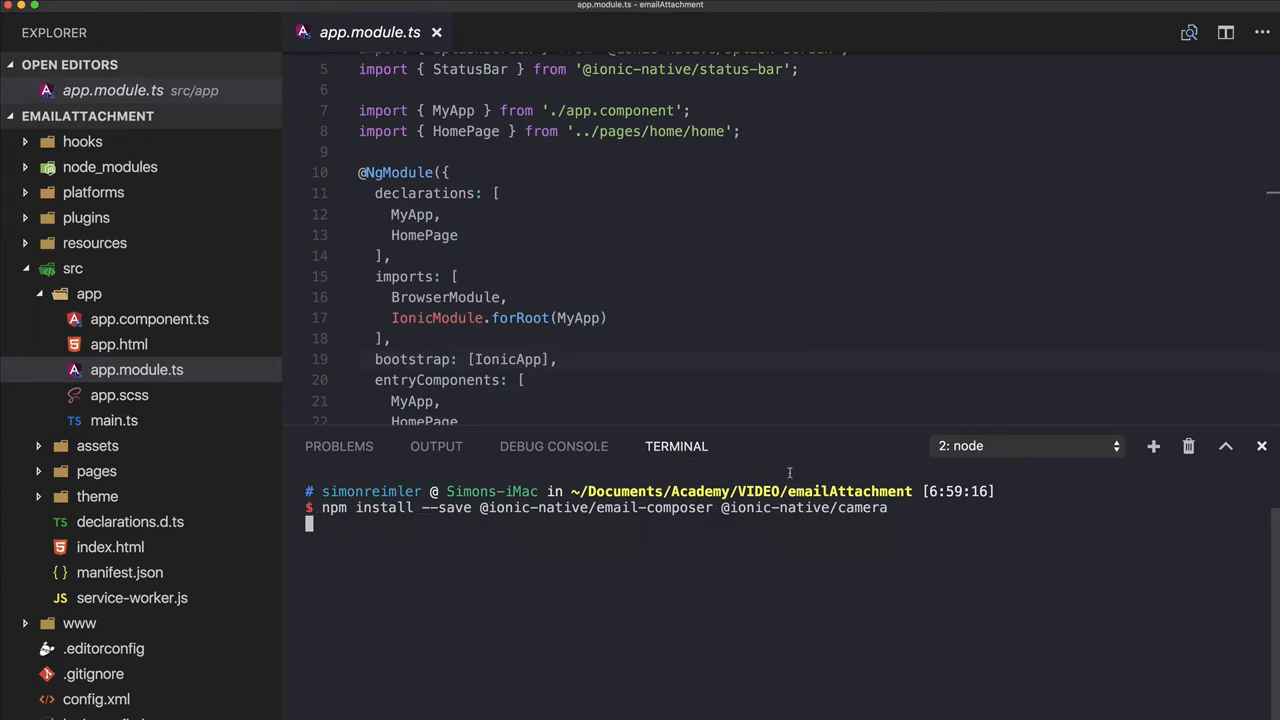
pyautogui.write('npm install --save @ionic-native/core@latest')
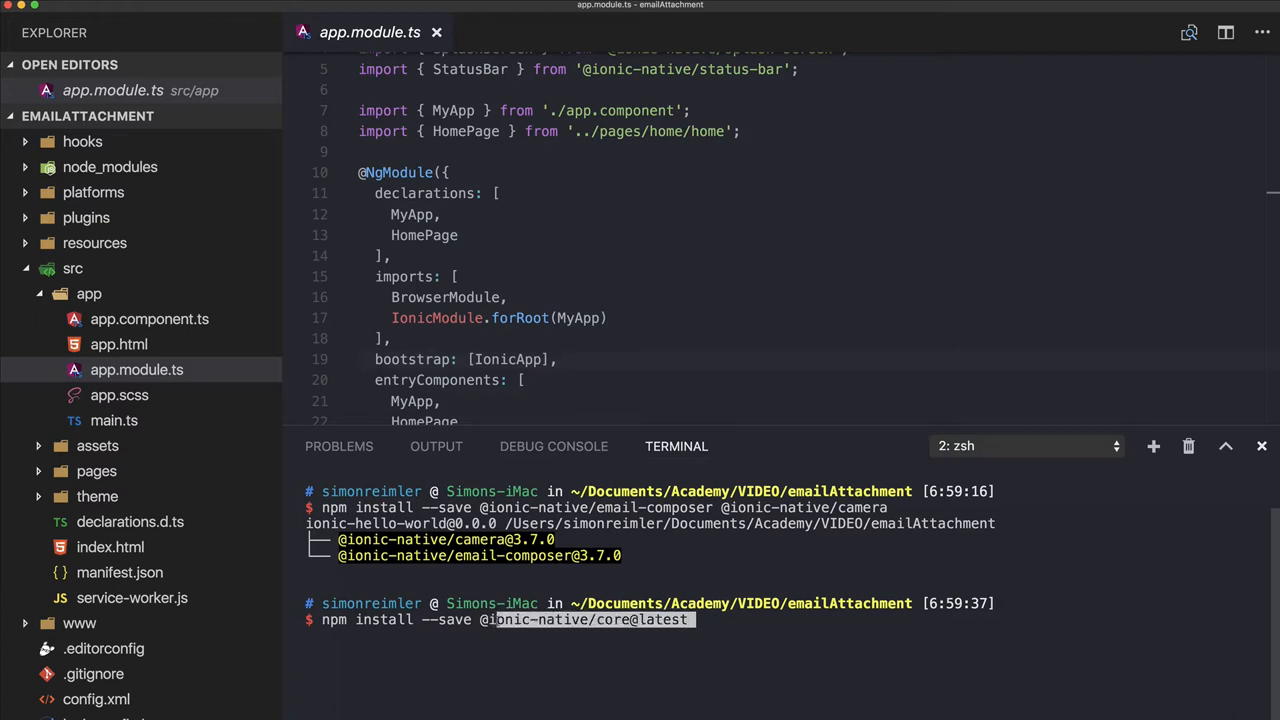
pyautogui.press('Return')
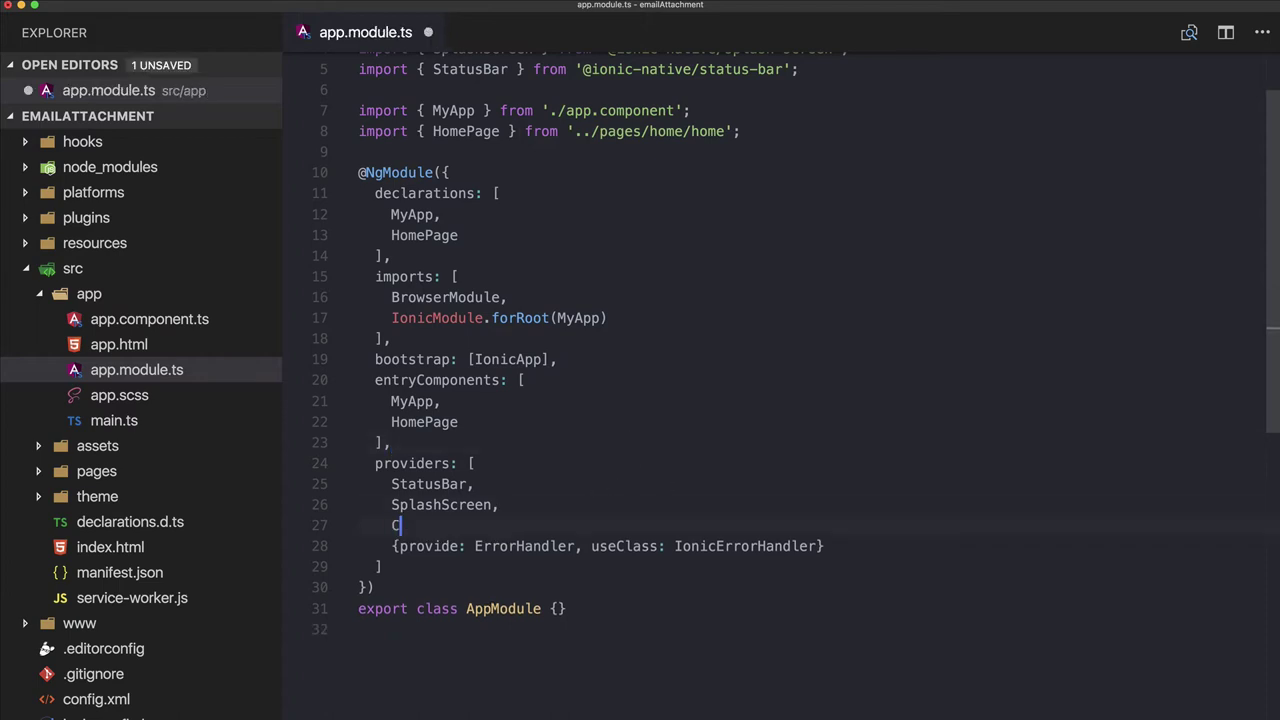
# - Add Camera to the app.module.ts providers and import it from Ionic Native
pyautogui.write('amera,')
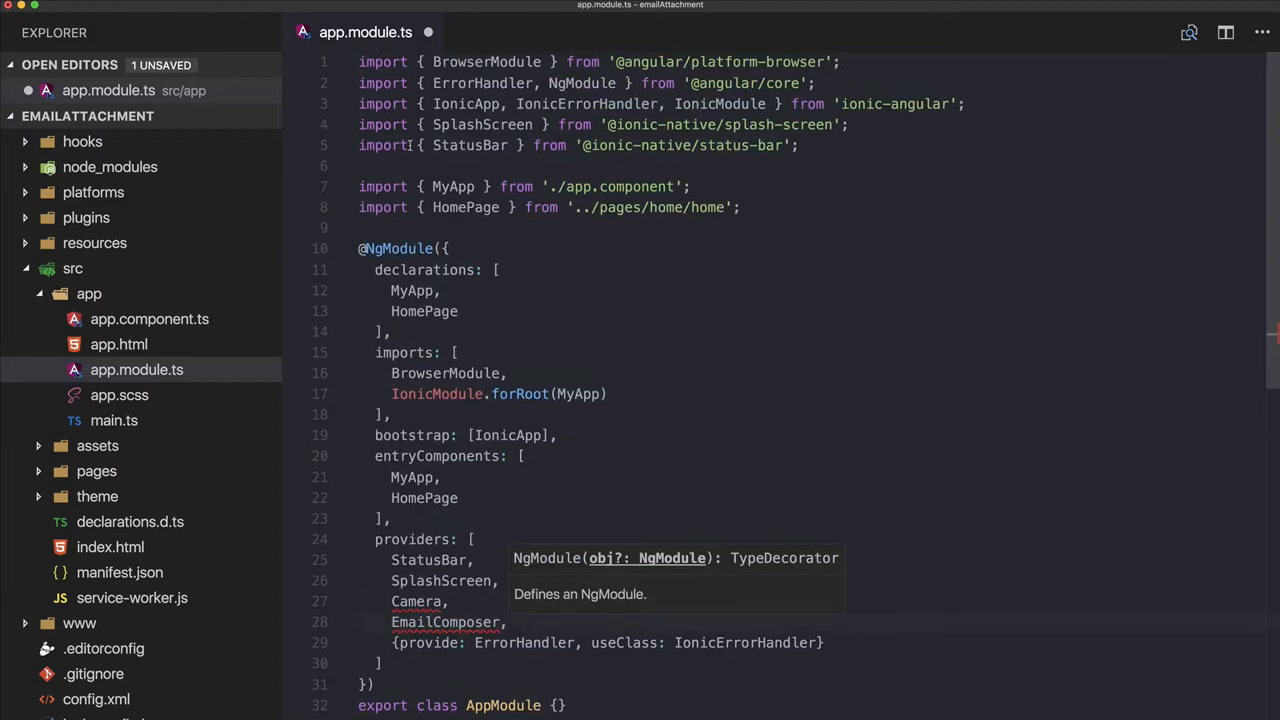
pyautogui.write('import')
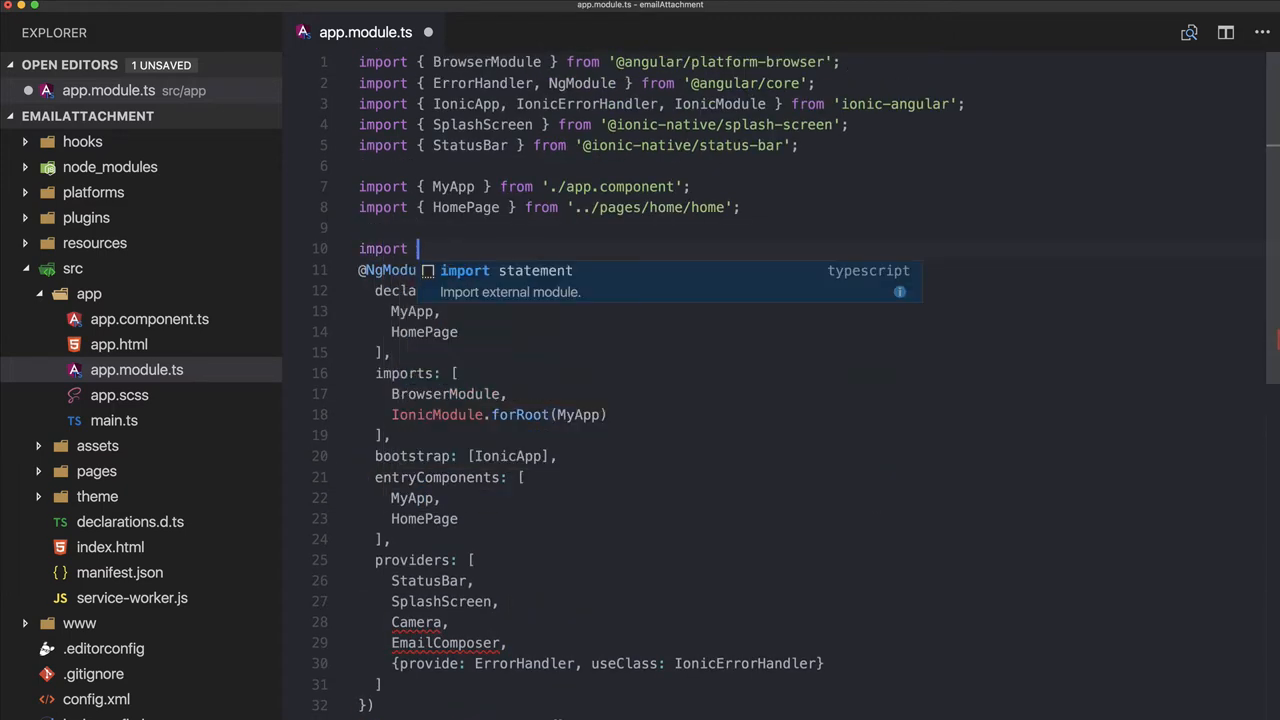
pyautogui.write('{ C')
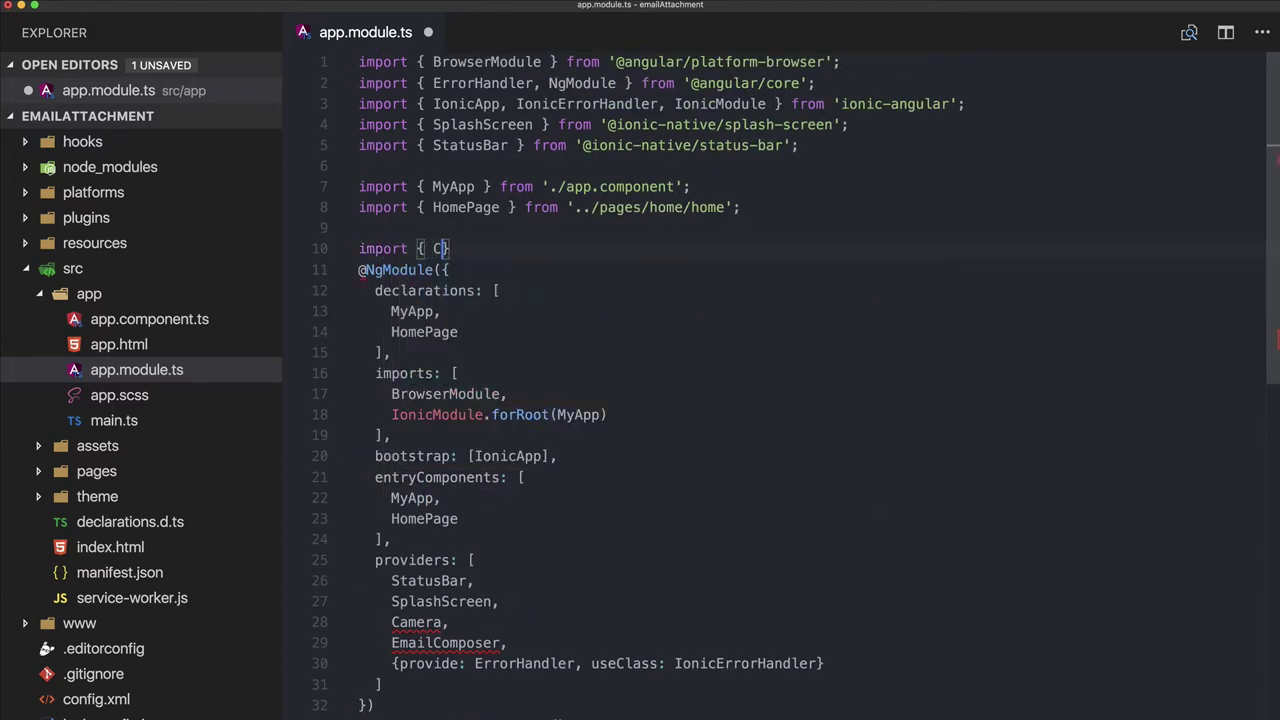
pyautogui.write('amera }')
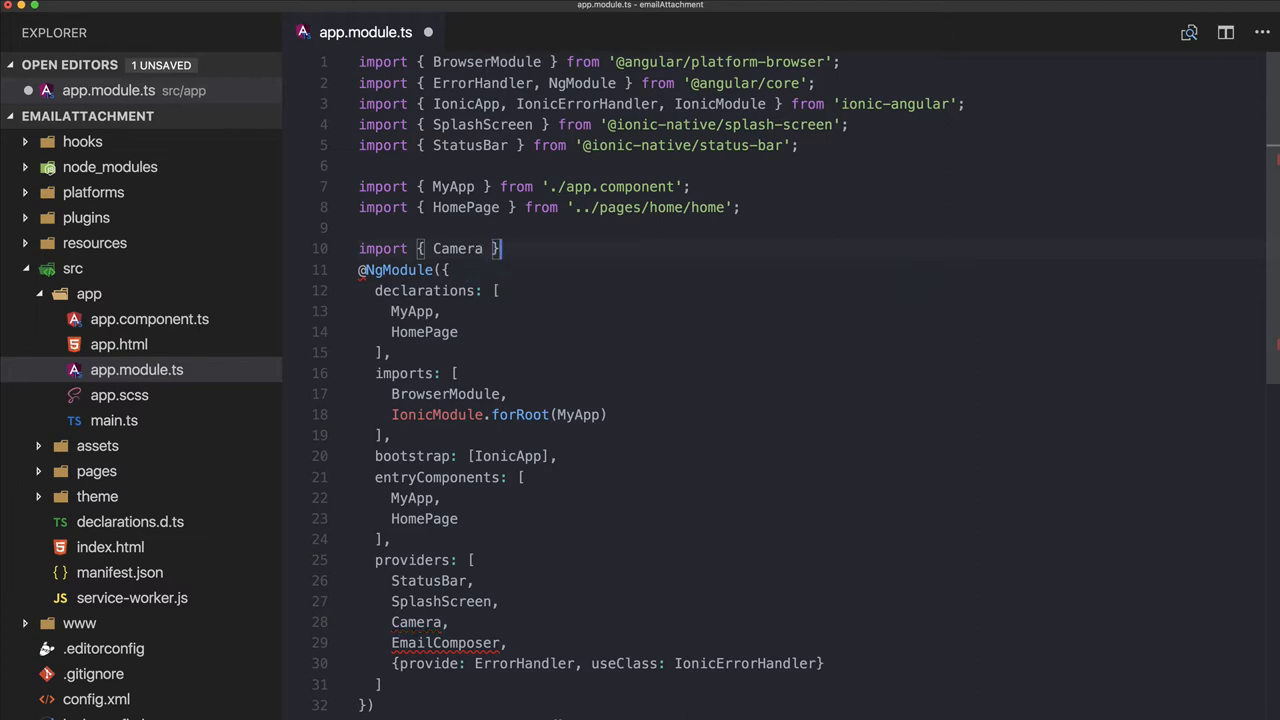
pyautogui.write("from ''")
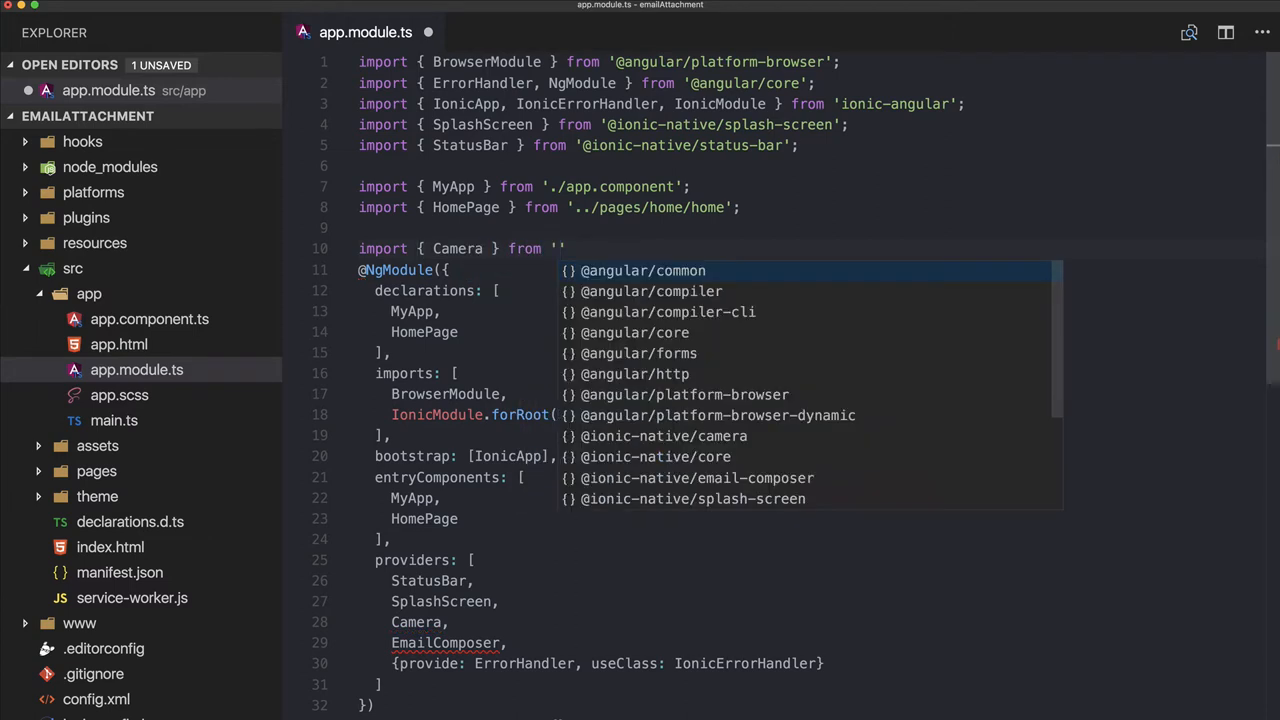
pyautogui.write('@ionic-native/camera')
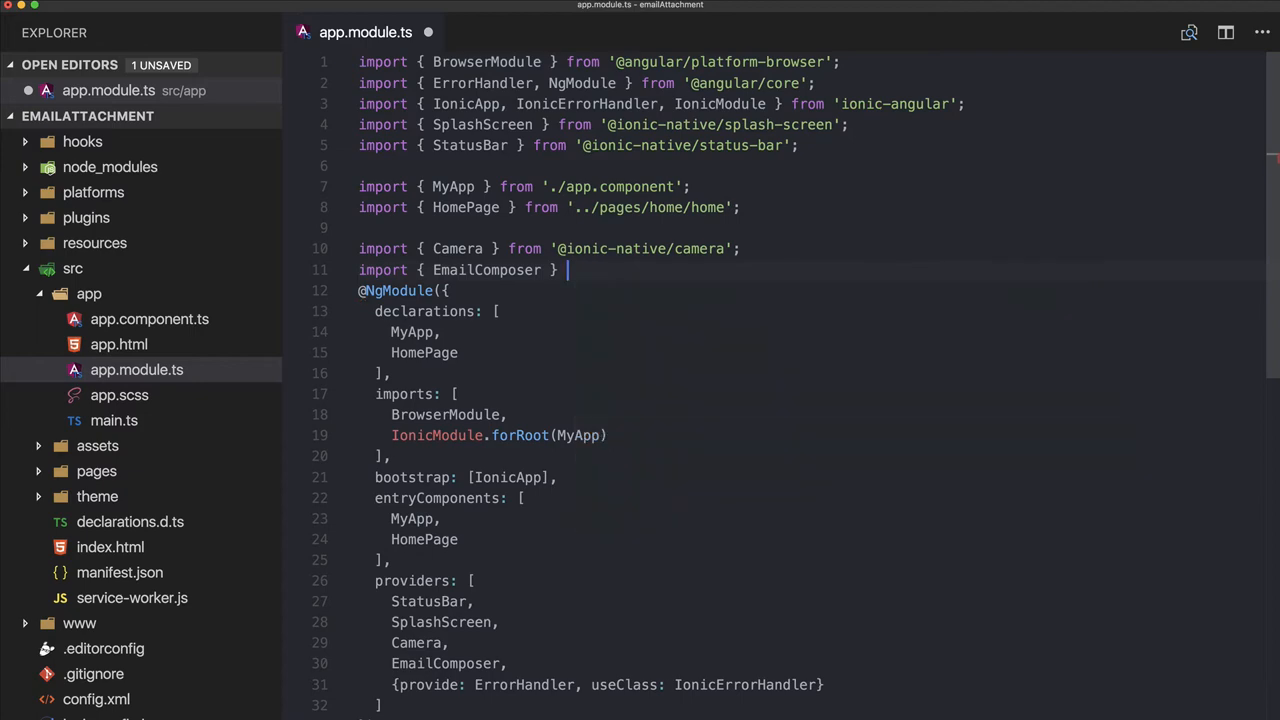
pyautogui.write('from')
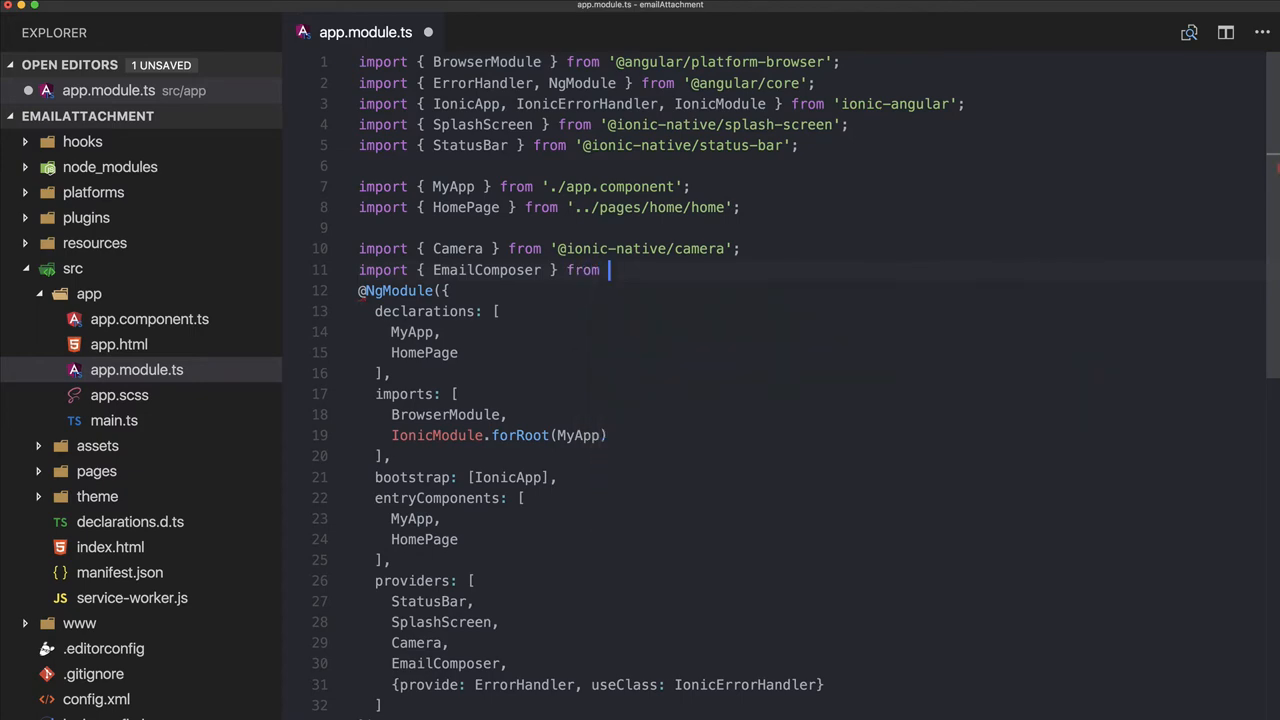
pyautogui.write("'@")
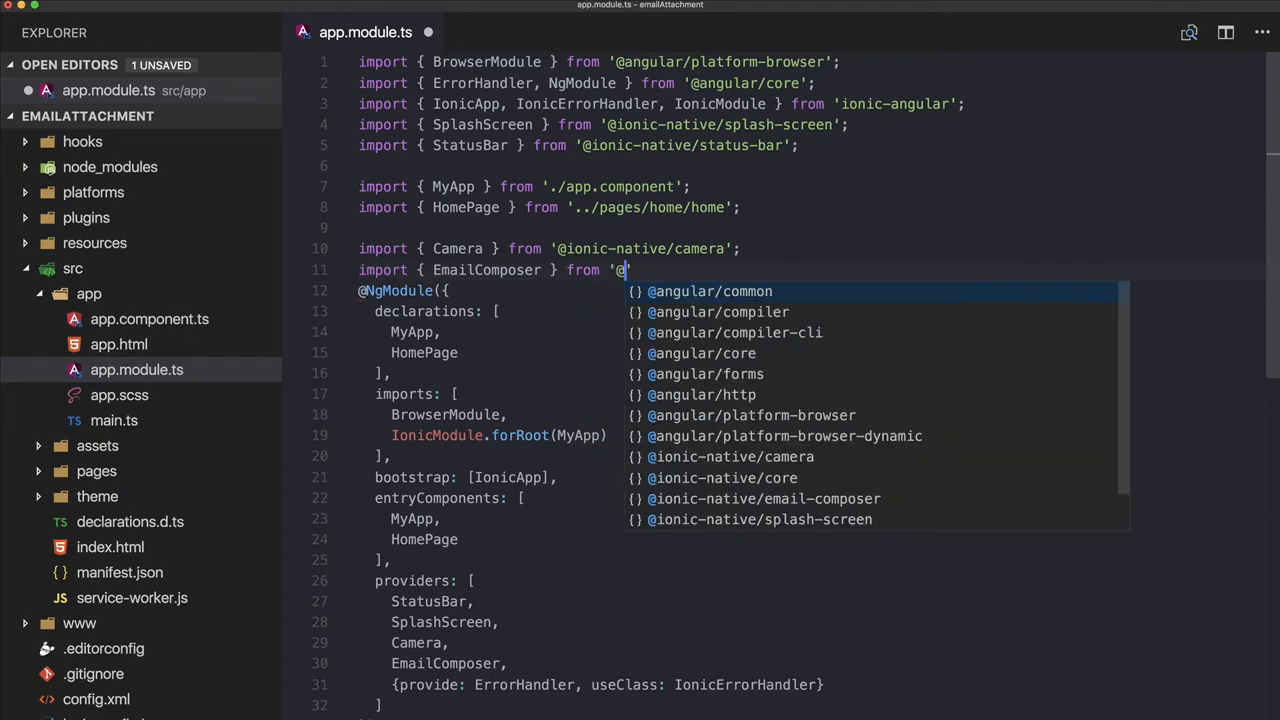
pyautogui.write('io')
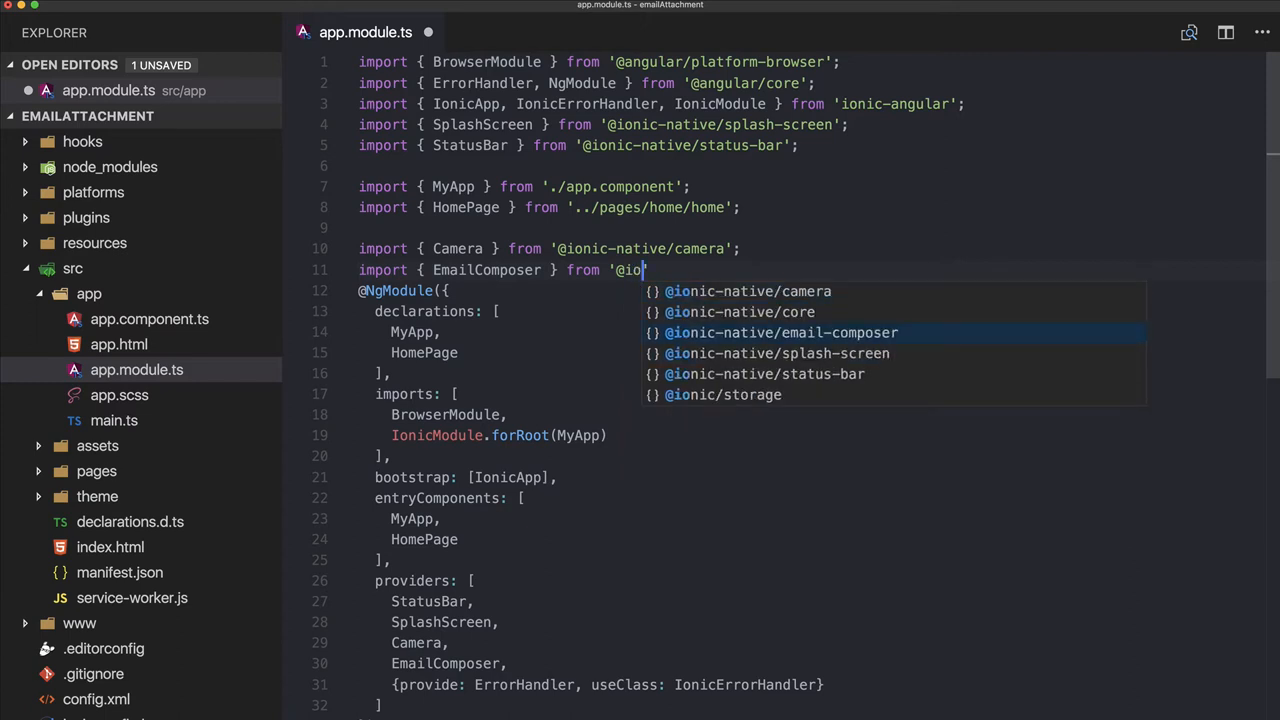
pyautogui.click(780, 332)
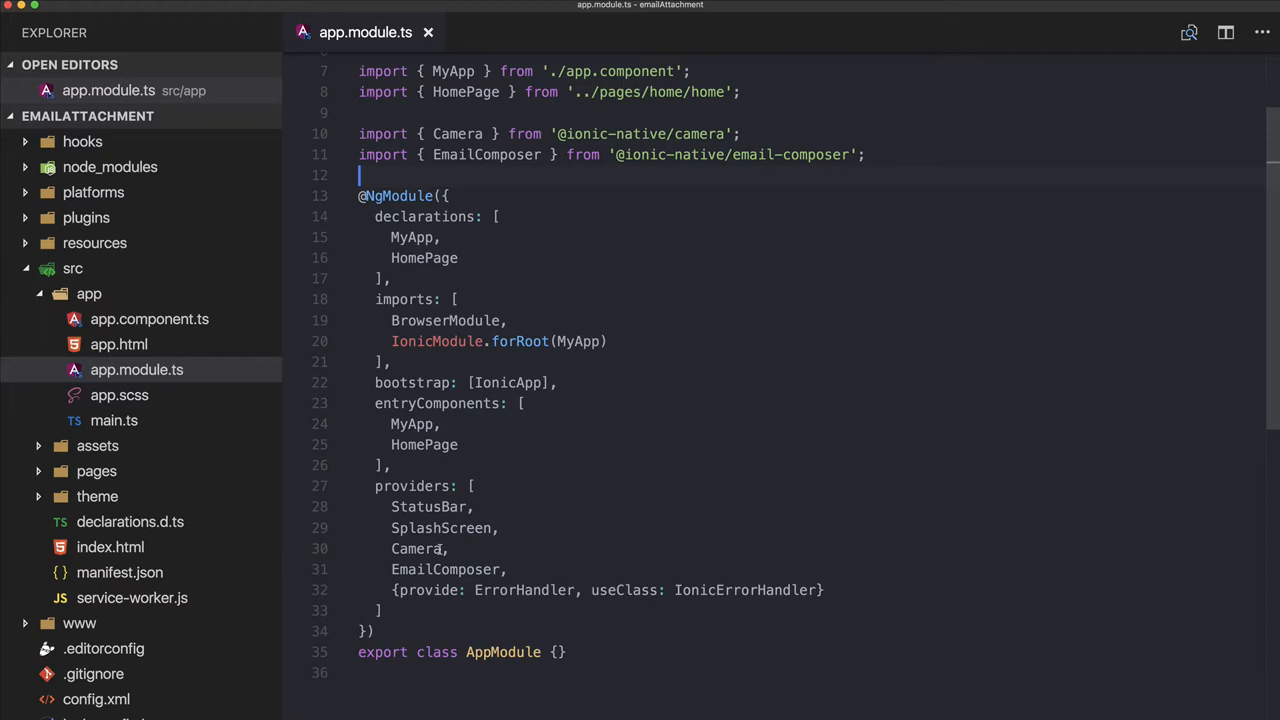
pyautogui.click(96, 471)
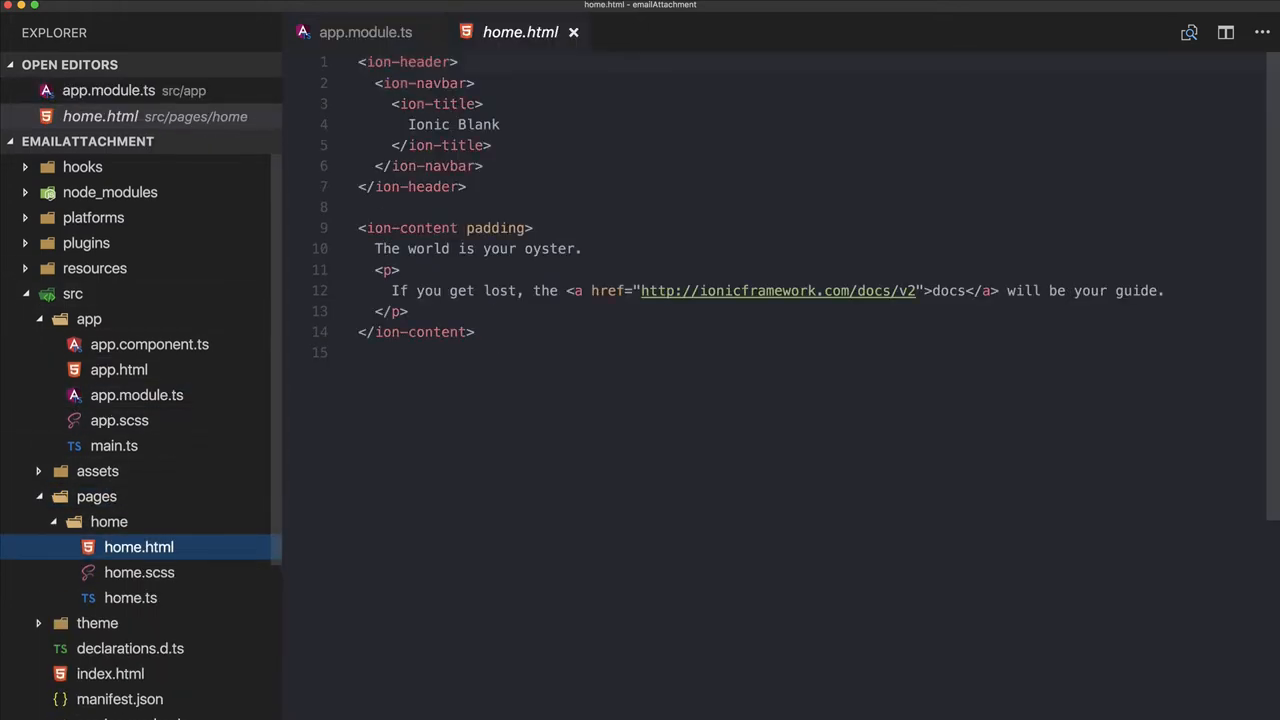
# - Change the home page title to 'Emails + Image'
pyautogui.click(410, 124)
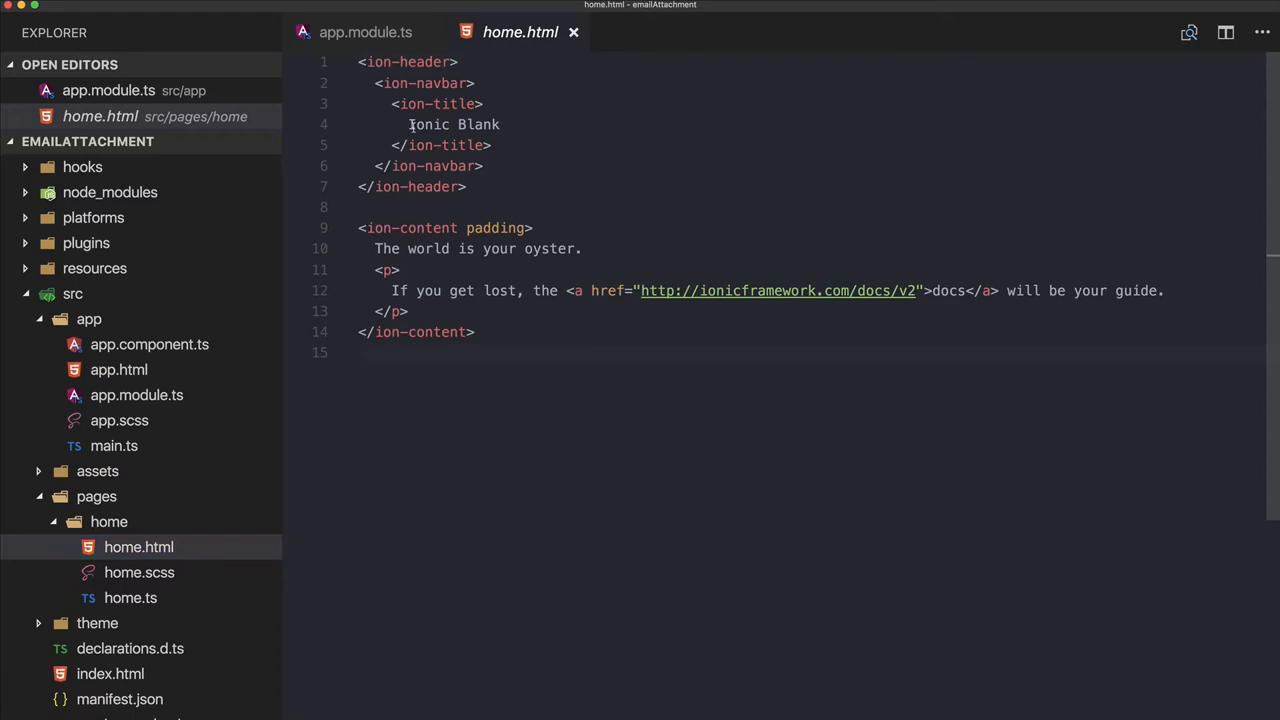
pyautogui.write('E')
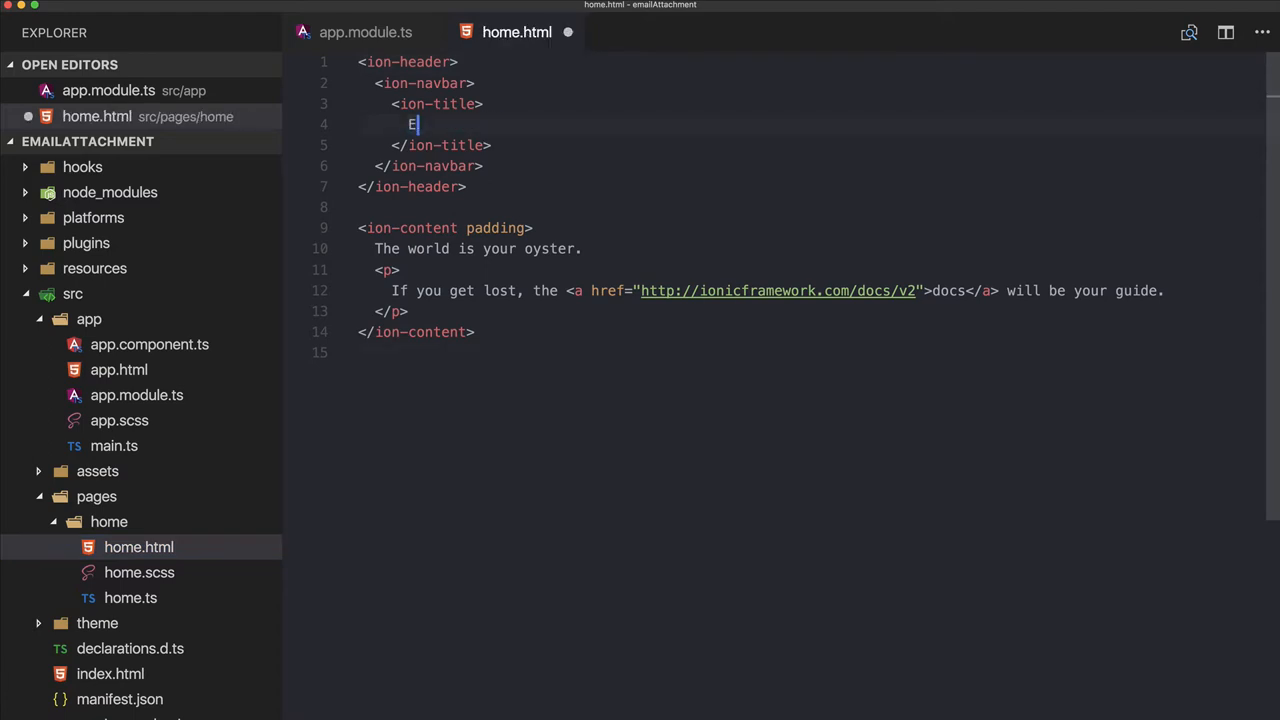
pyautogui.write('mails + Images')
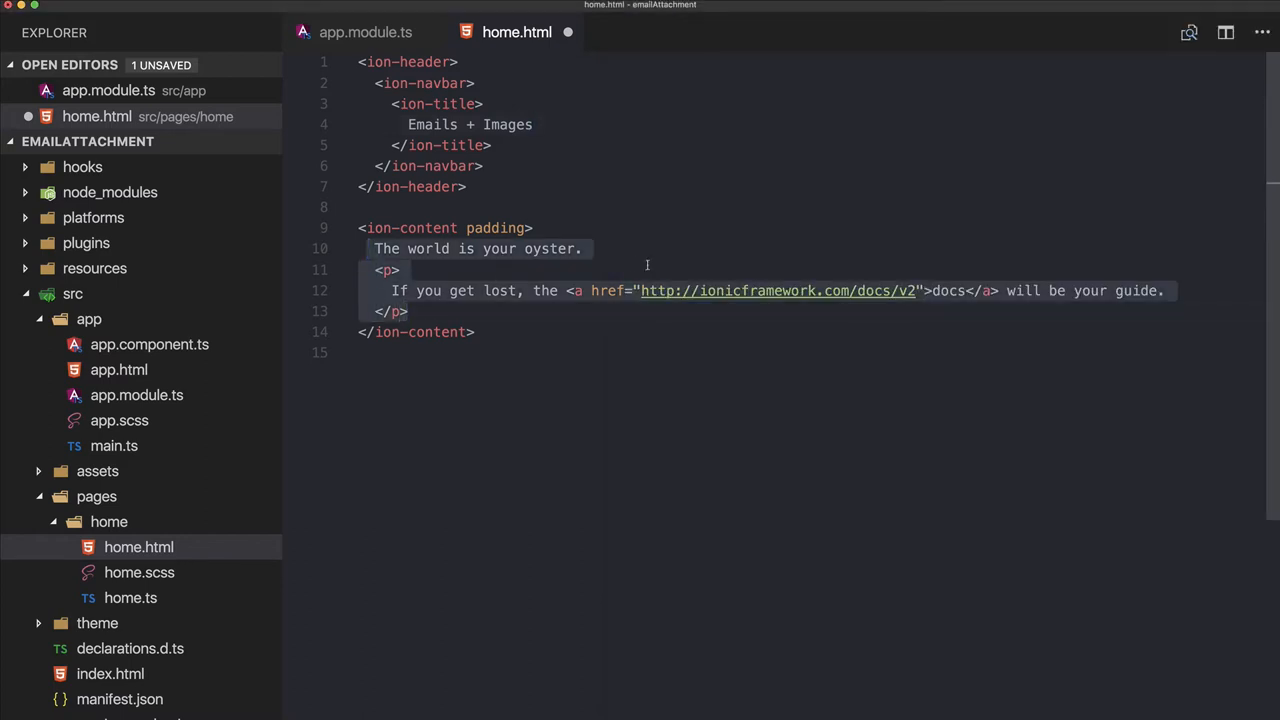
# - Add full-width 'Capture Image' and 'Send Email' buttons calling captureImage() and sendEmail()
pyautogui.write('<b>')
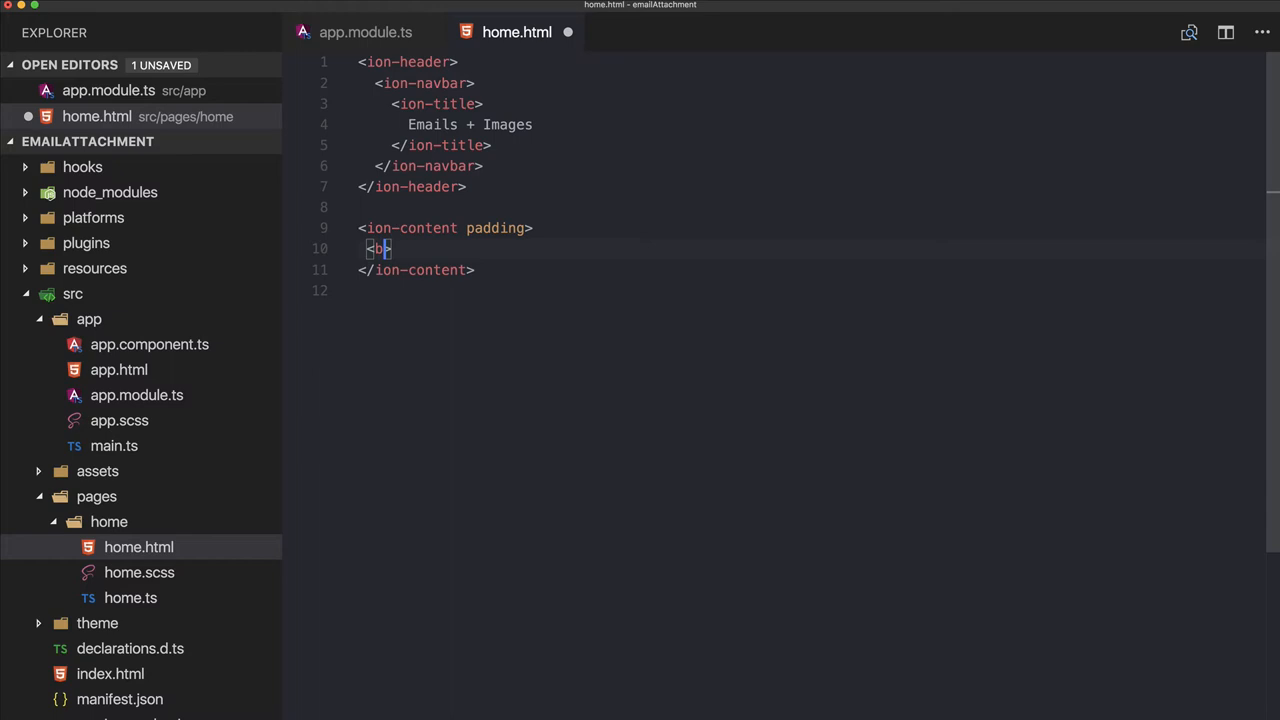
pyautogui.write('utton ion-button')
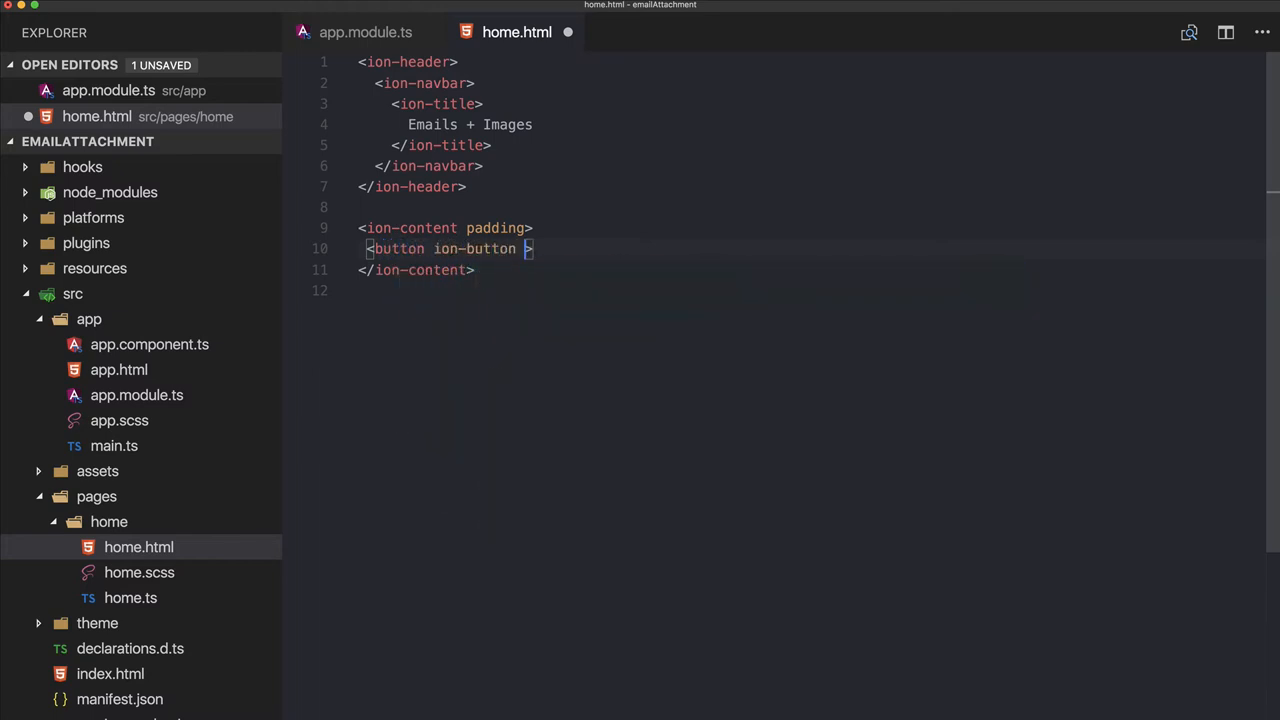
pyautogui.write('full (click')
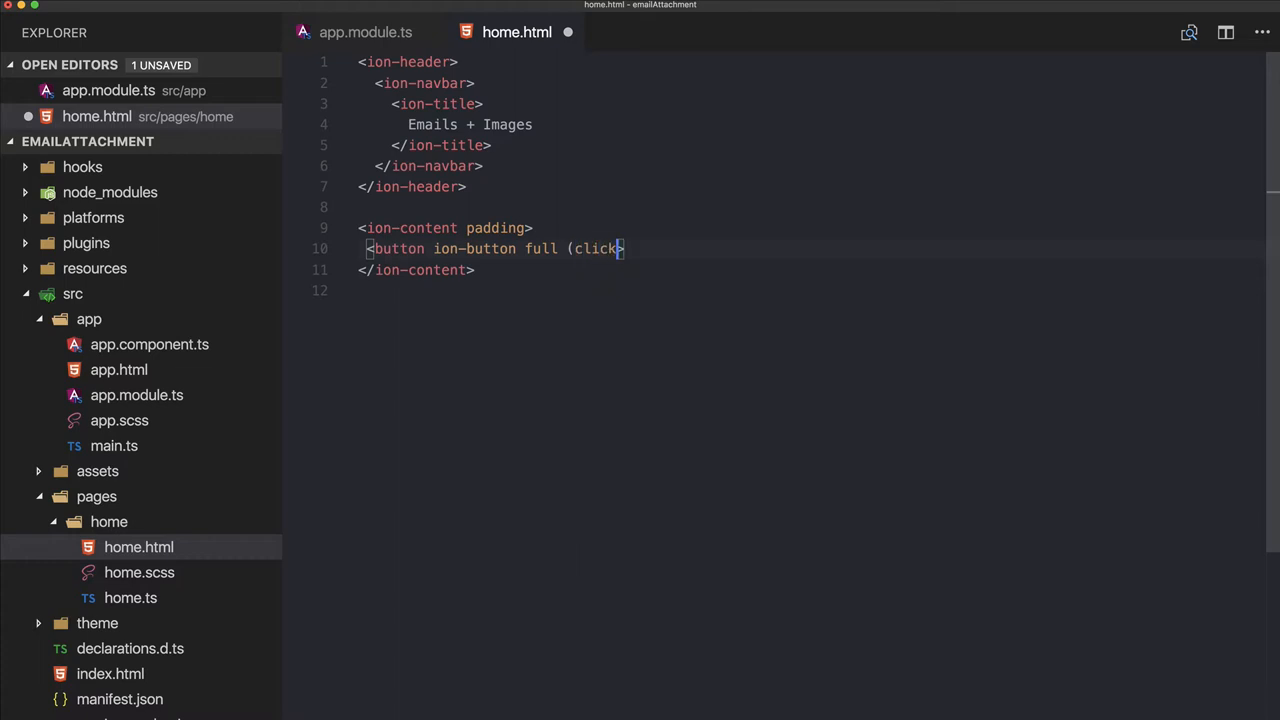
pyautogui.write(')=""')
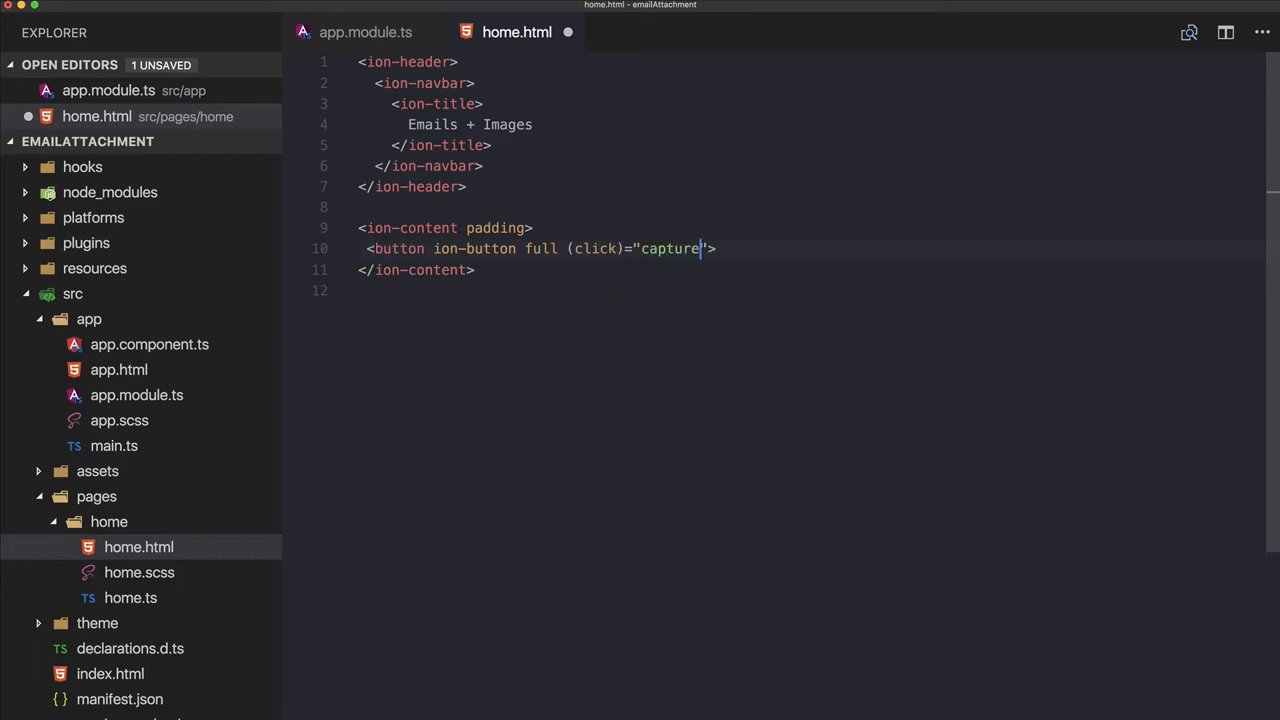
pyautogui.write('Image()')
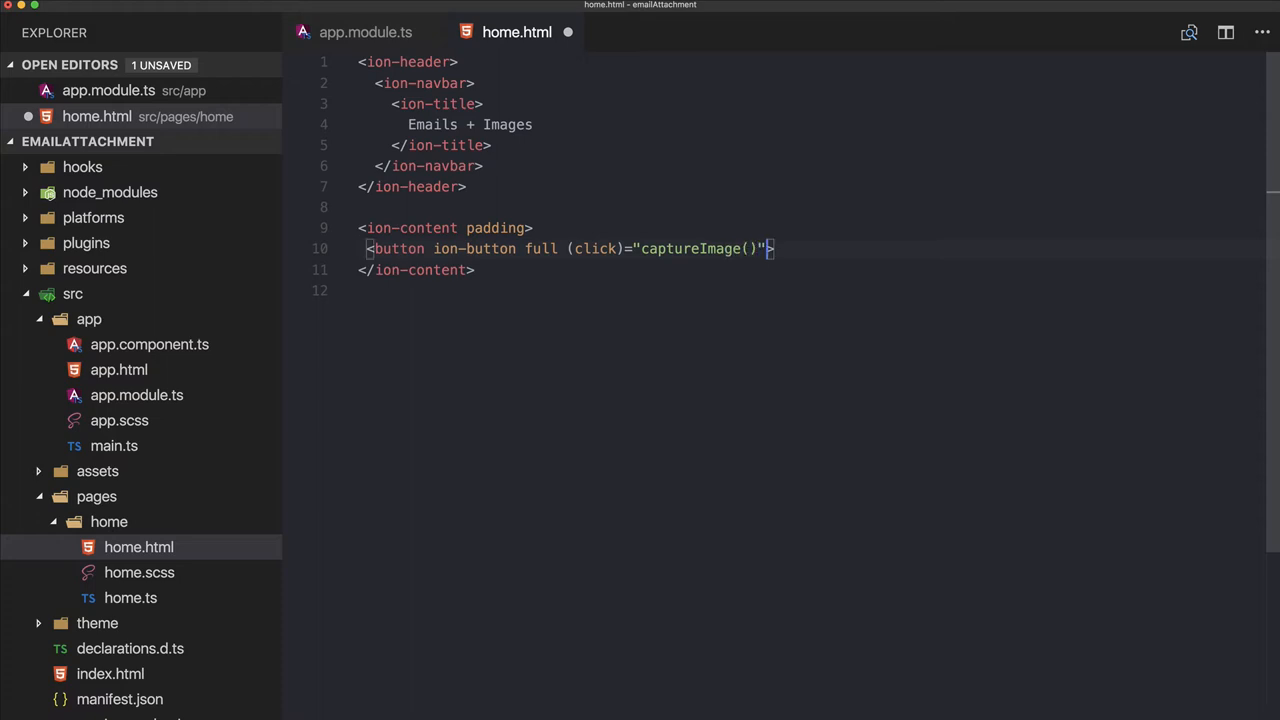
pyautogui.write('Capture Image')
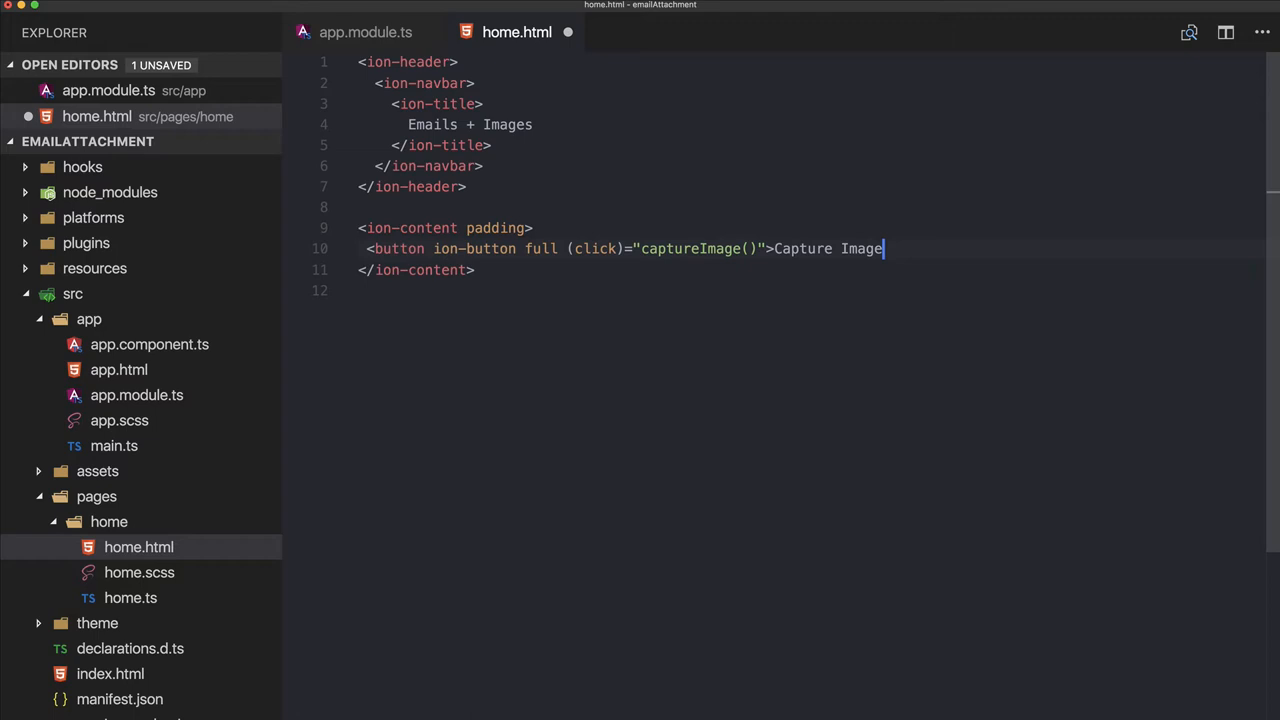
pyautogui.write('></button>')
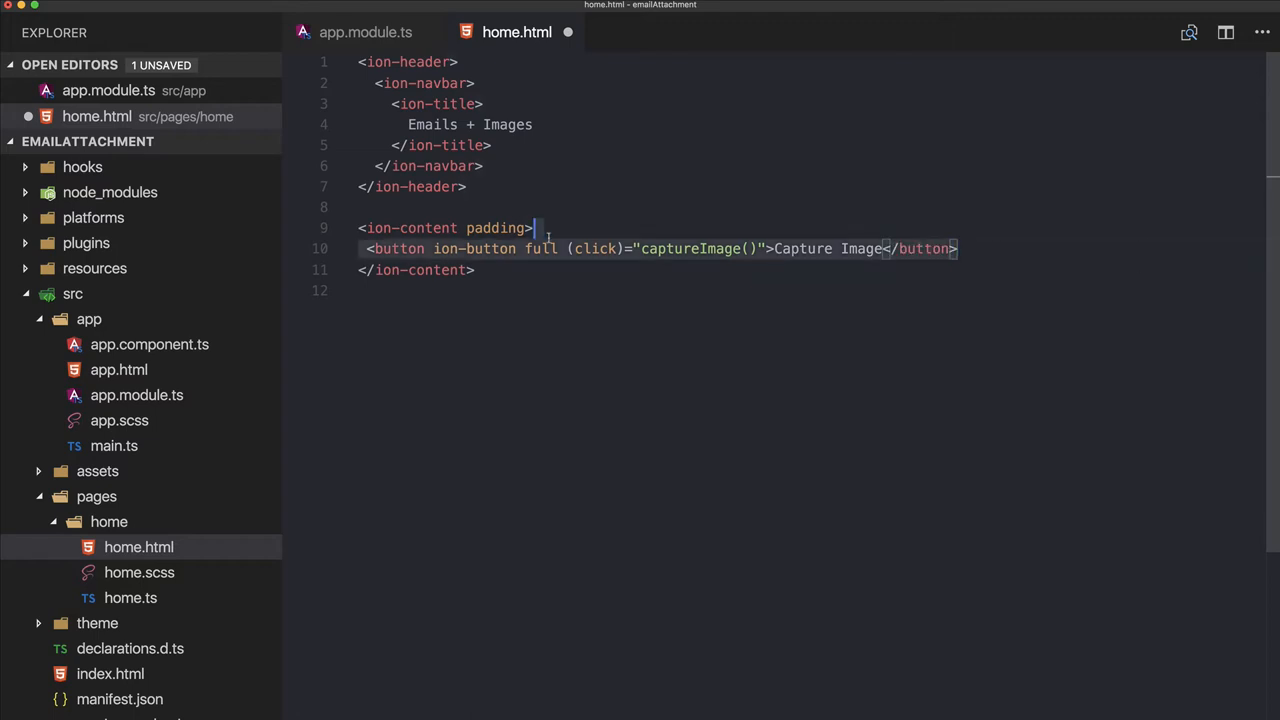
pyautogui.press('Return')
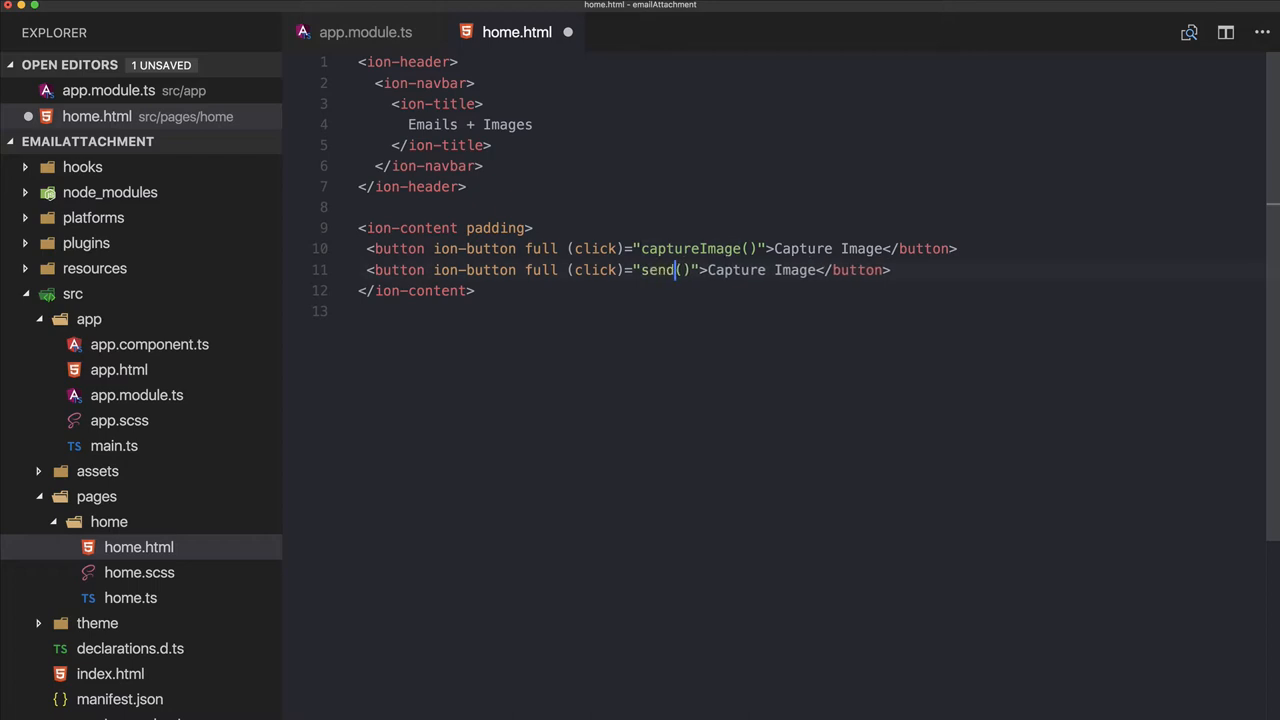
pyautogui.write('Email')
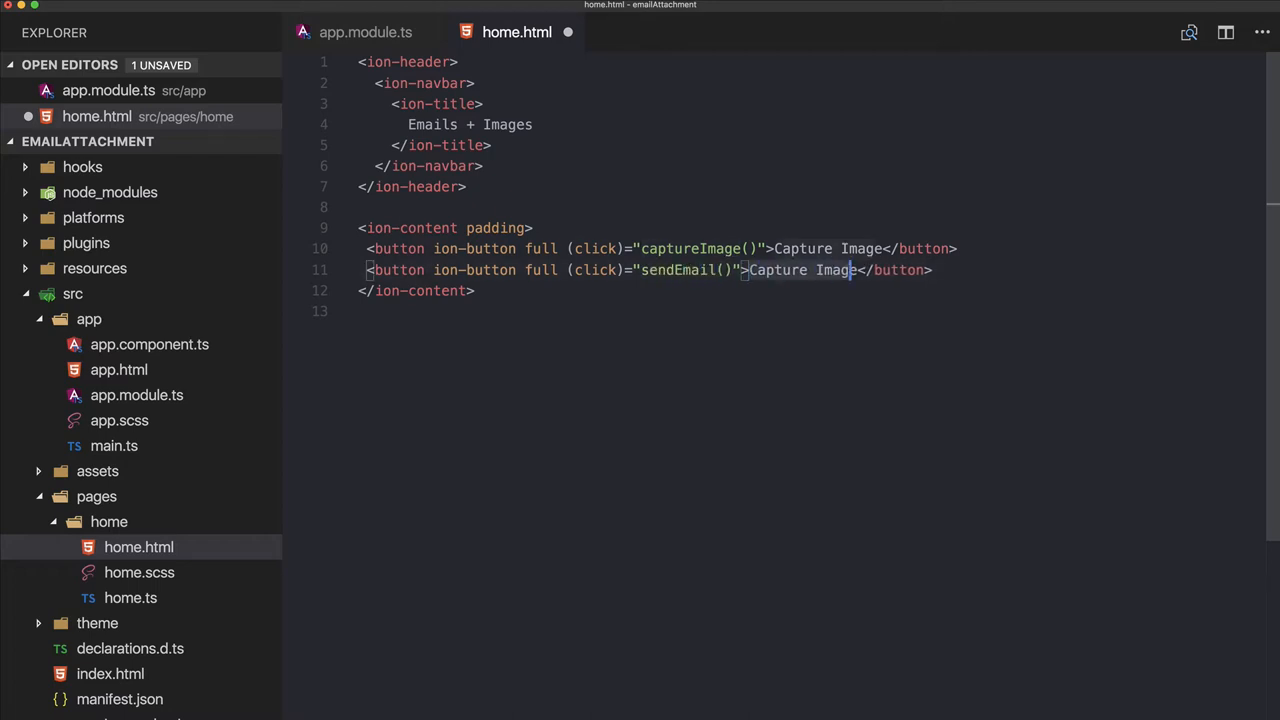
pyautogui.write('Send Email')
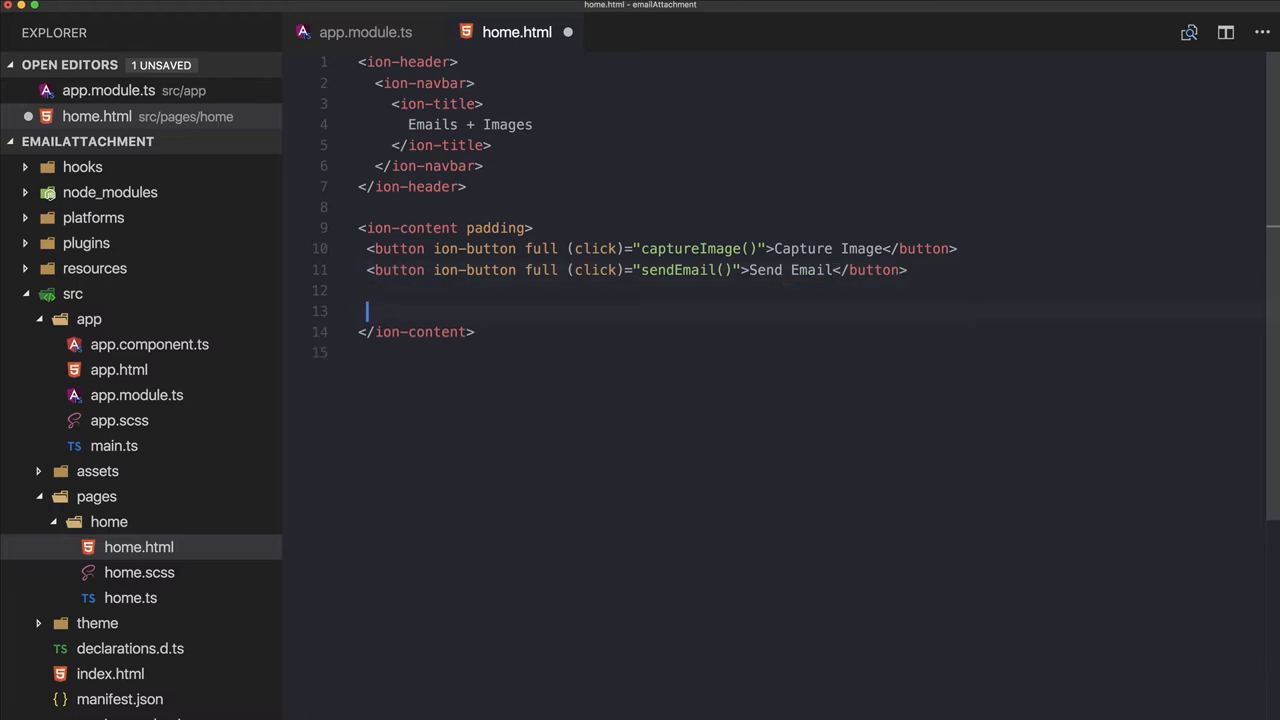
# - Add an ion-card headed 'Current image' with card content and begin an img tag
pyautogui.write('ion-card>')
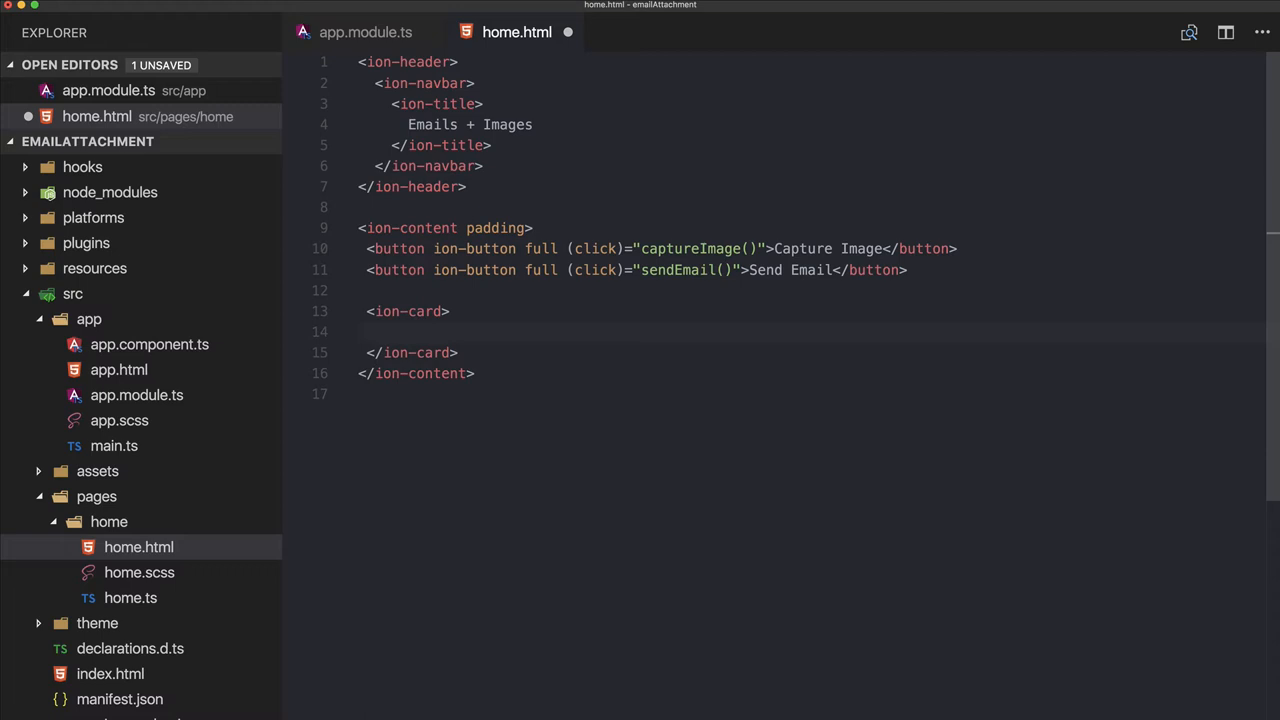
pyautogui.write('<ion-card-header></ion-card-header>')
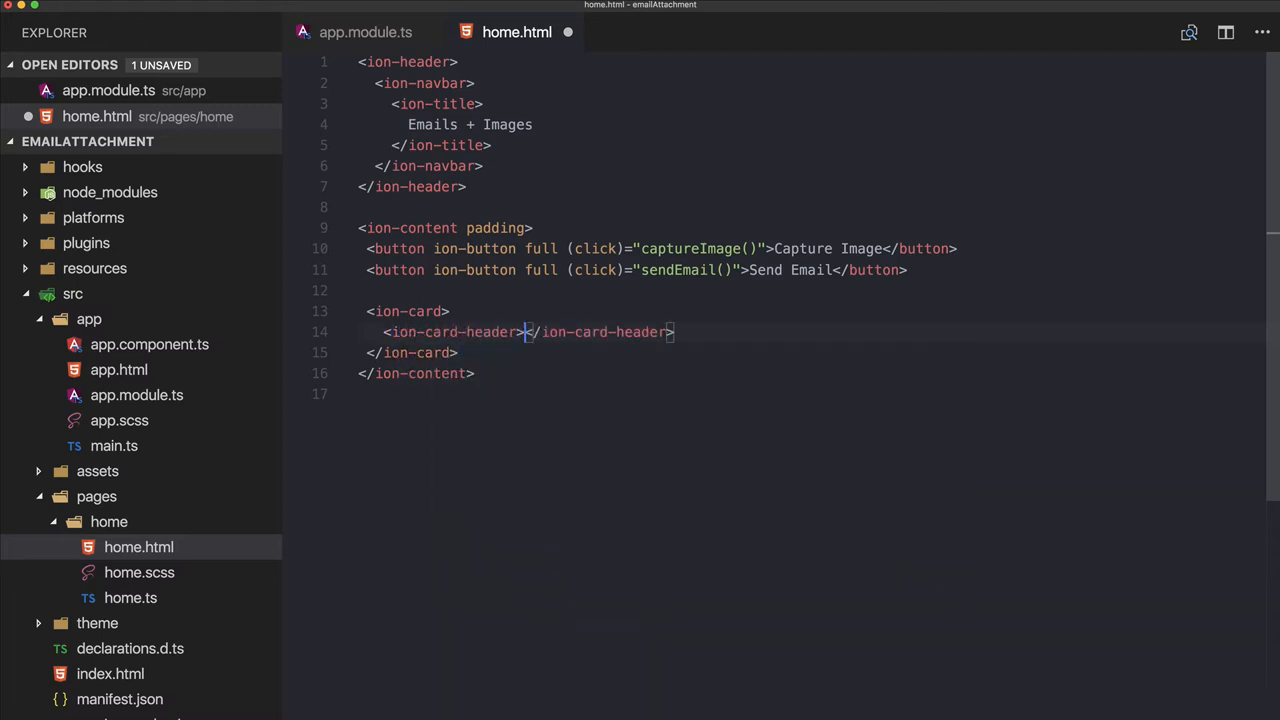
pyautogui.write('Current')
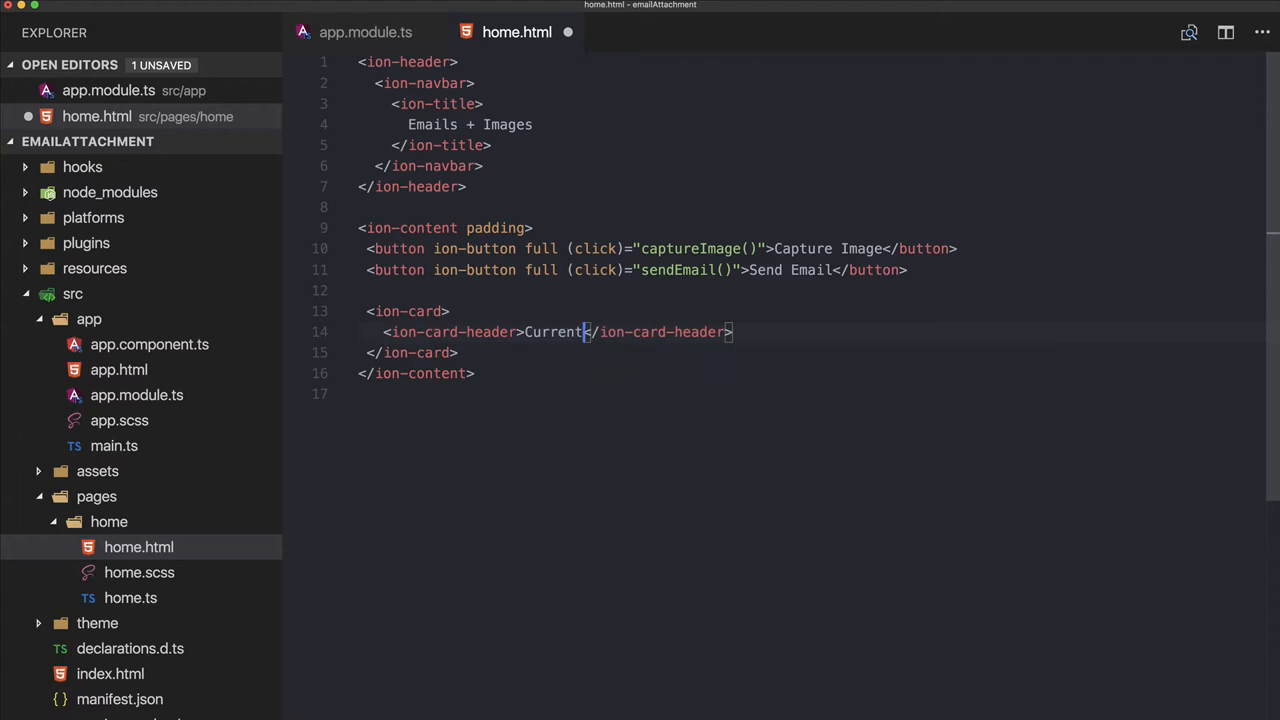
pyautogui.write('image')
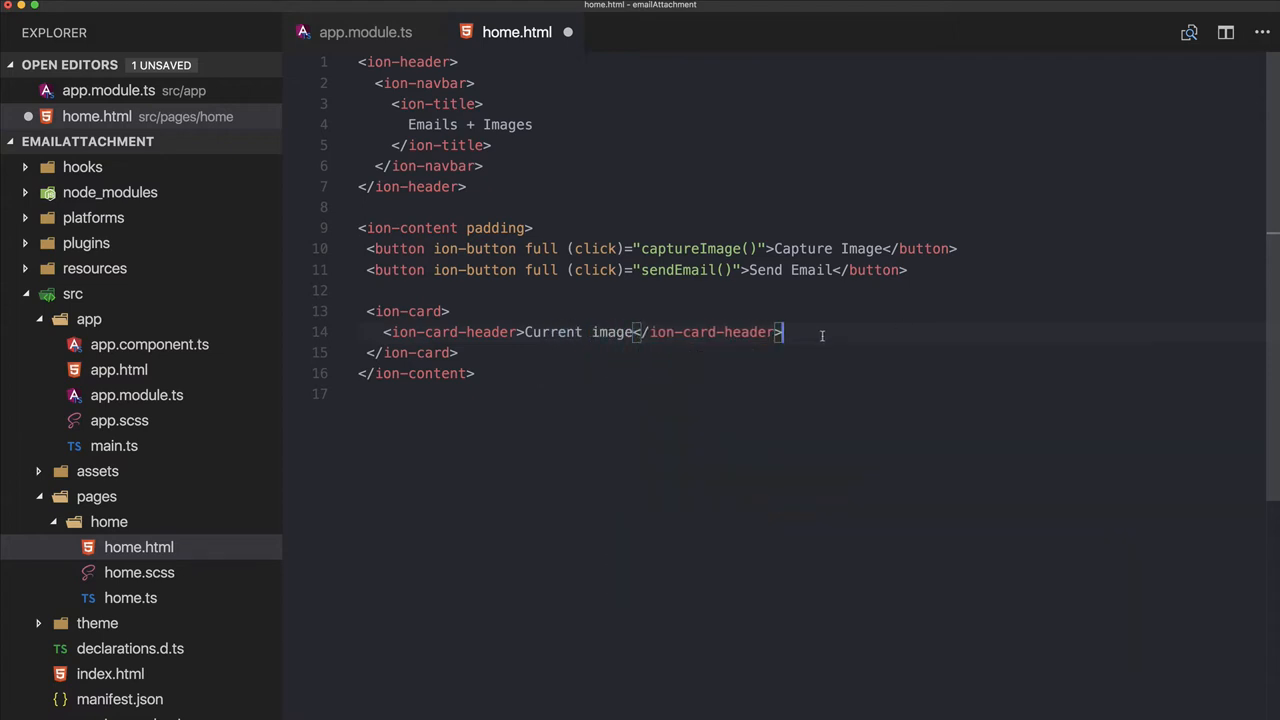
pyautogui.write('<ion-card-contetn></ion-card-contetn>')
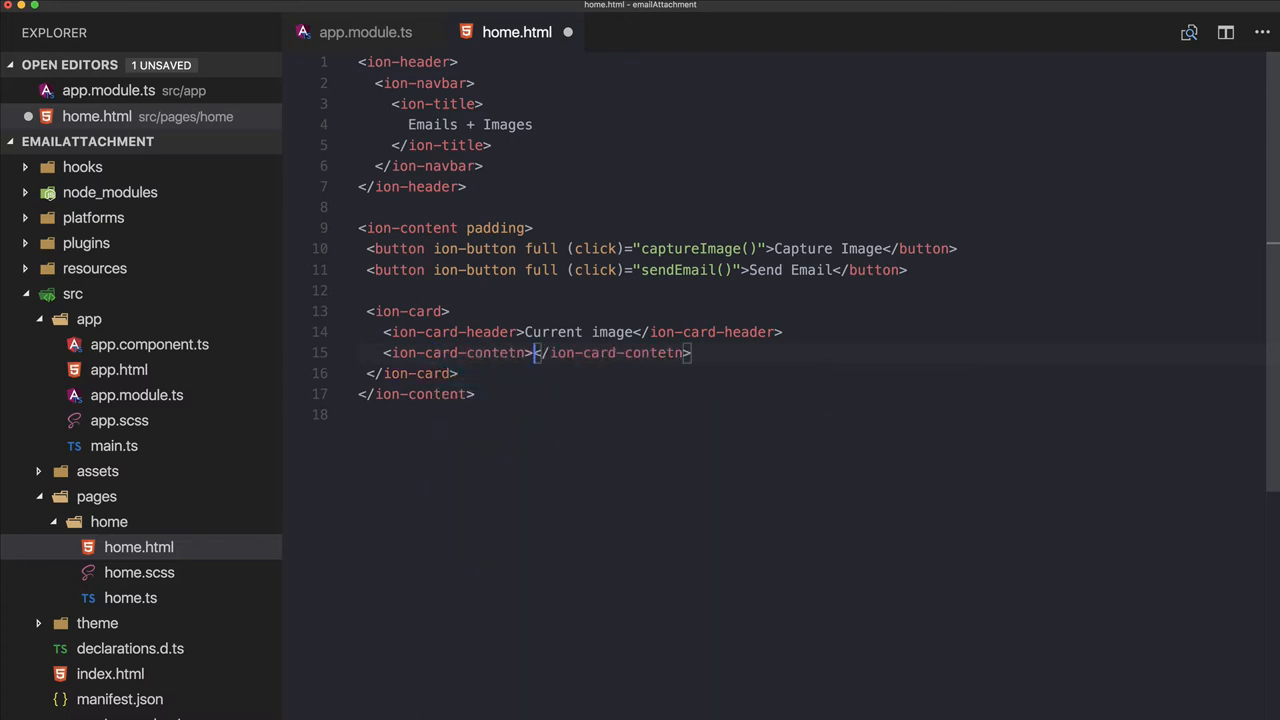
pyautogui.press('Backspace')
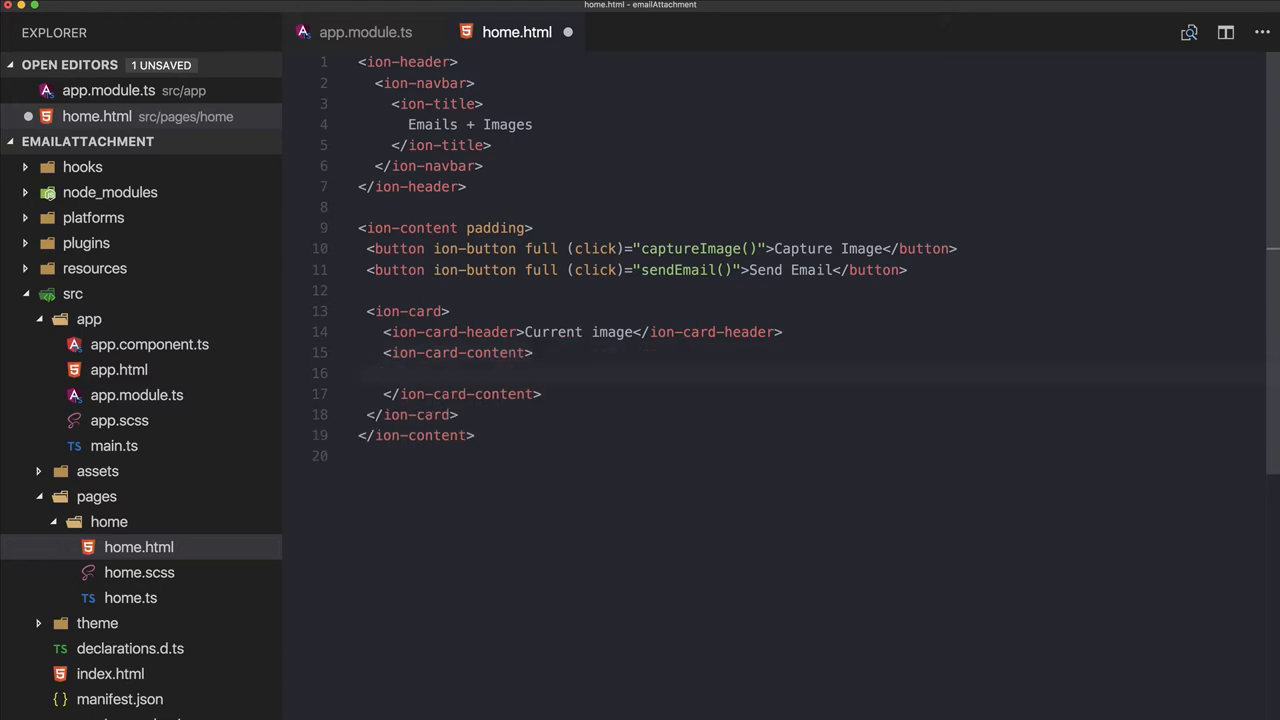
pyautogui.write('<img')
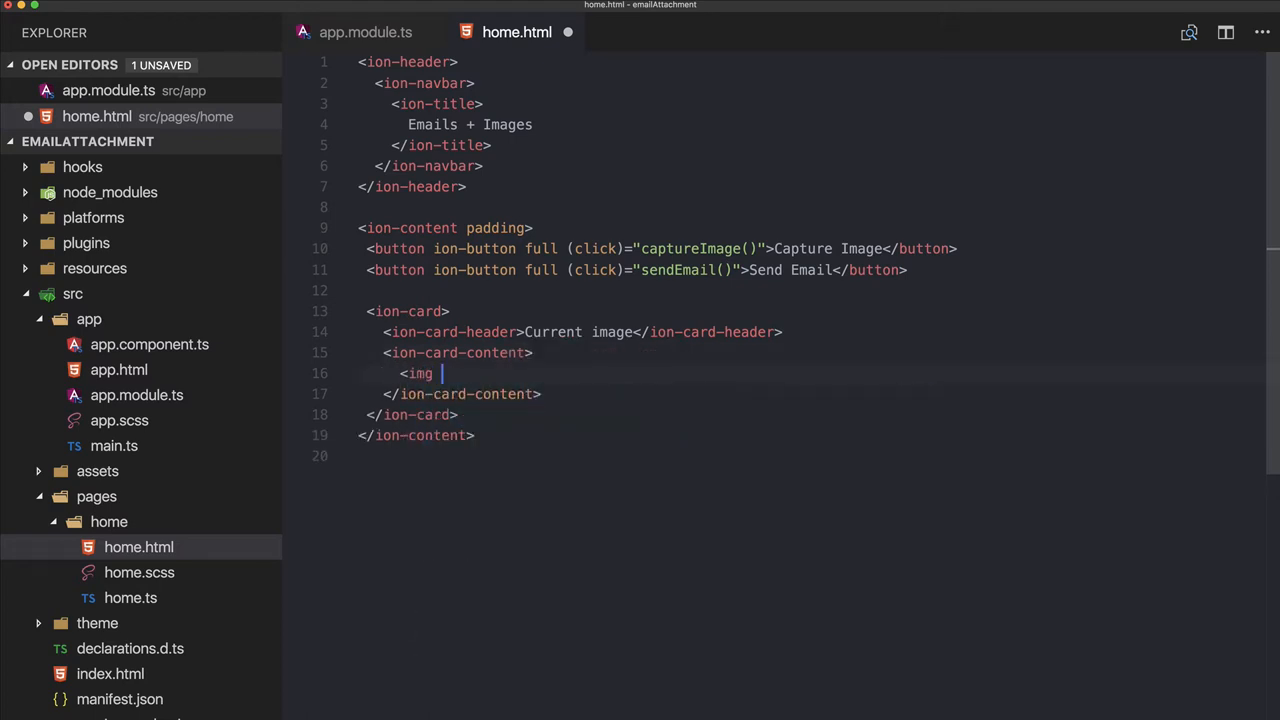
pyautogui.write('[src]="')
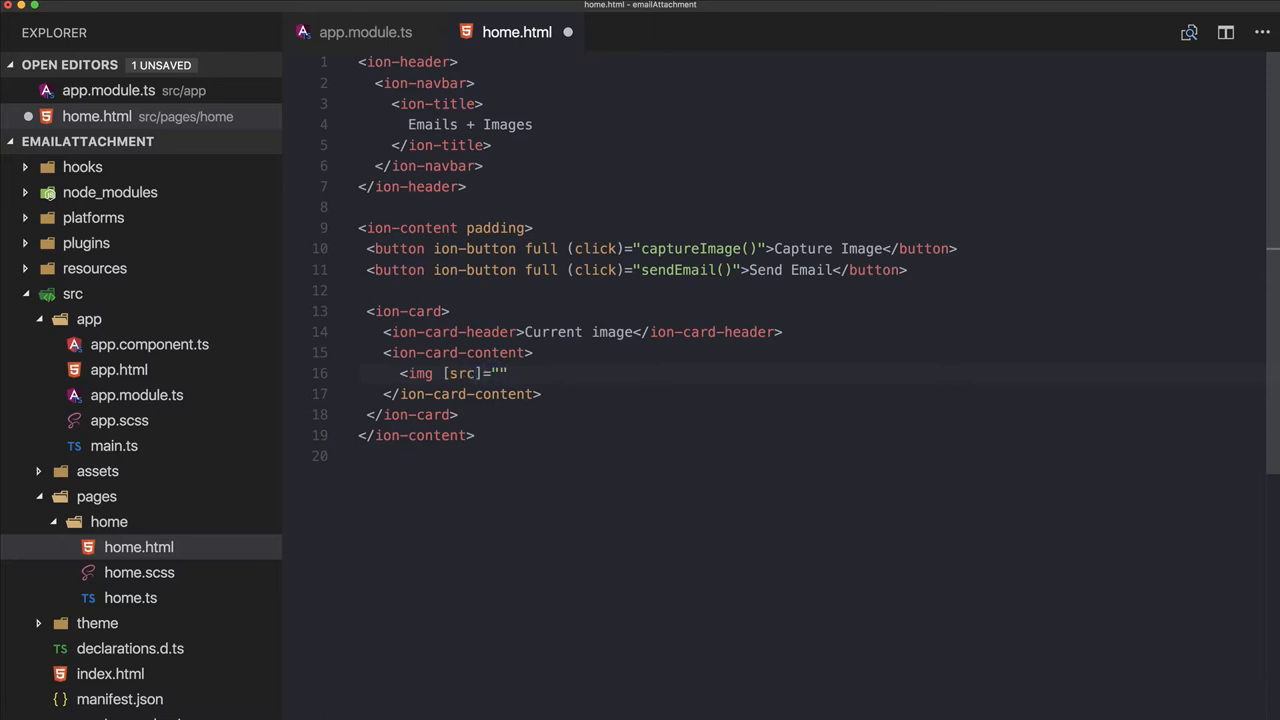
# - Bind the img src to currentImage with *ngIf="currentImage" and save home.html
pyautogui.write('currentImage')
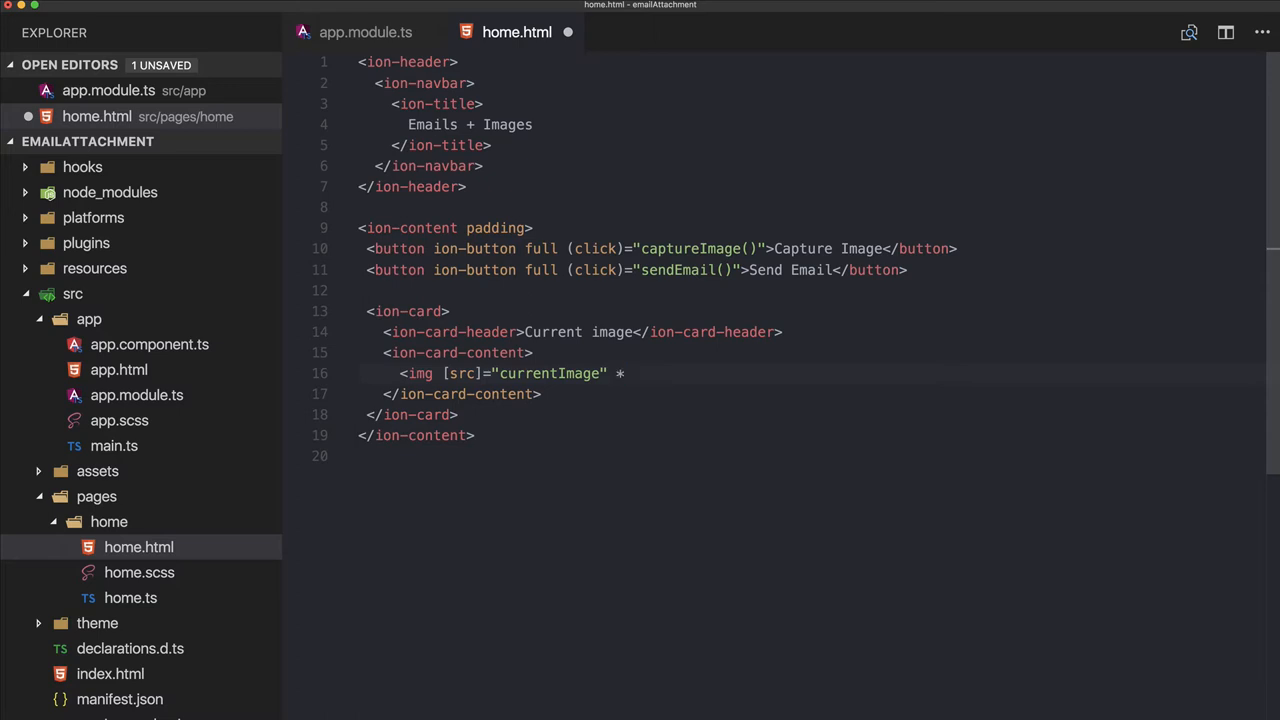
pyautogui.write('ngIf=""')
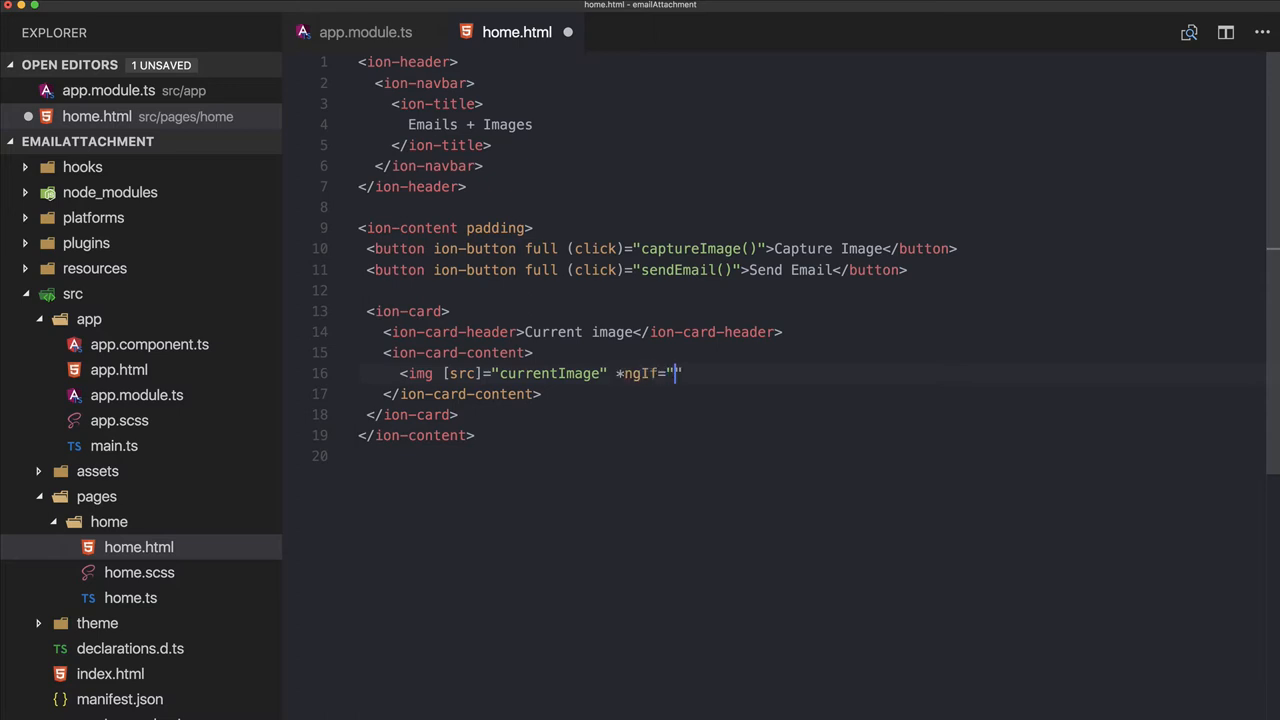
pyautogui.write('currentImage')
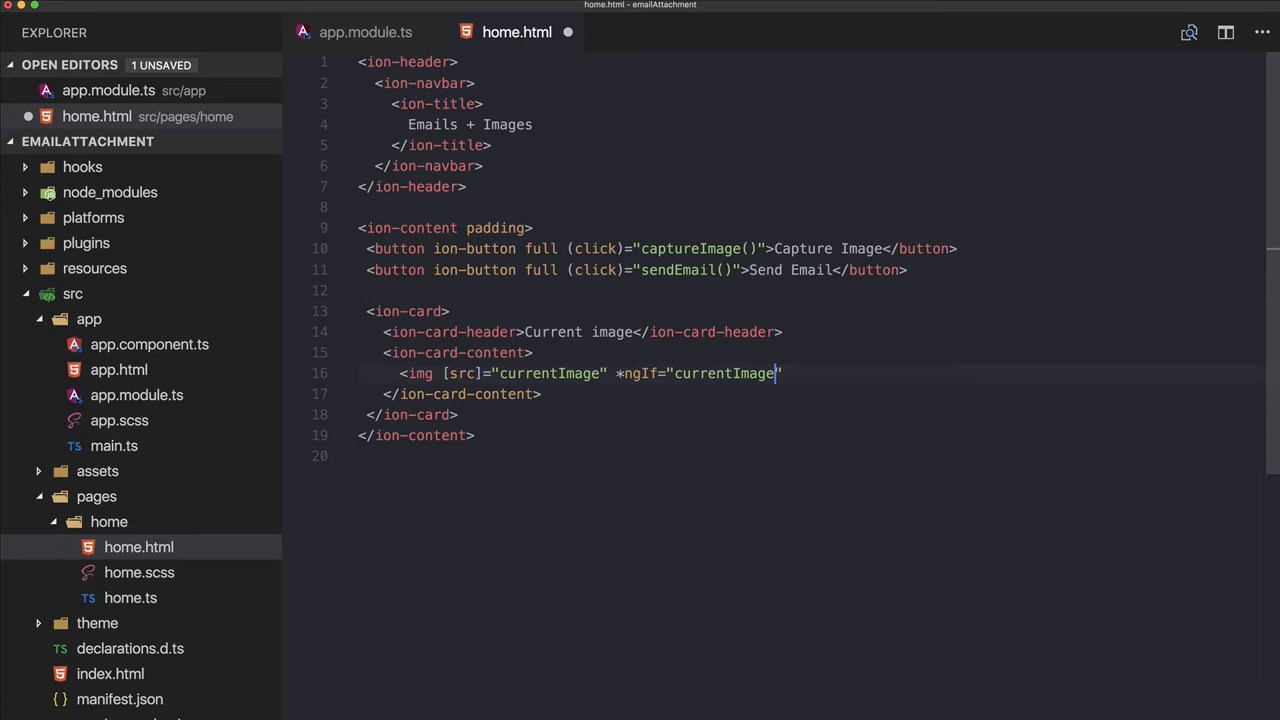
pyautogui.write('/>>')
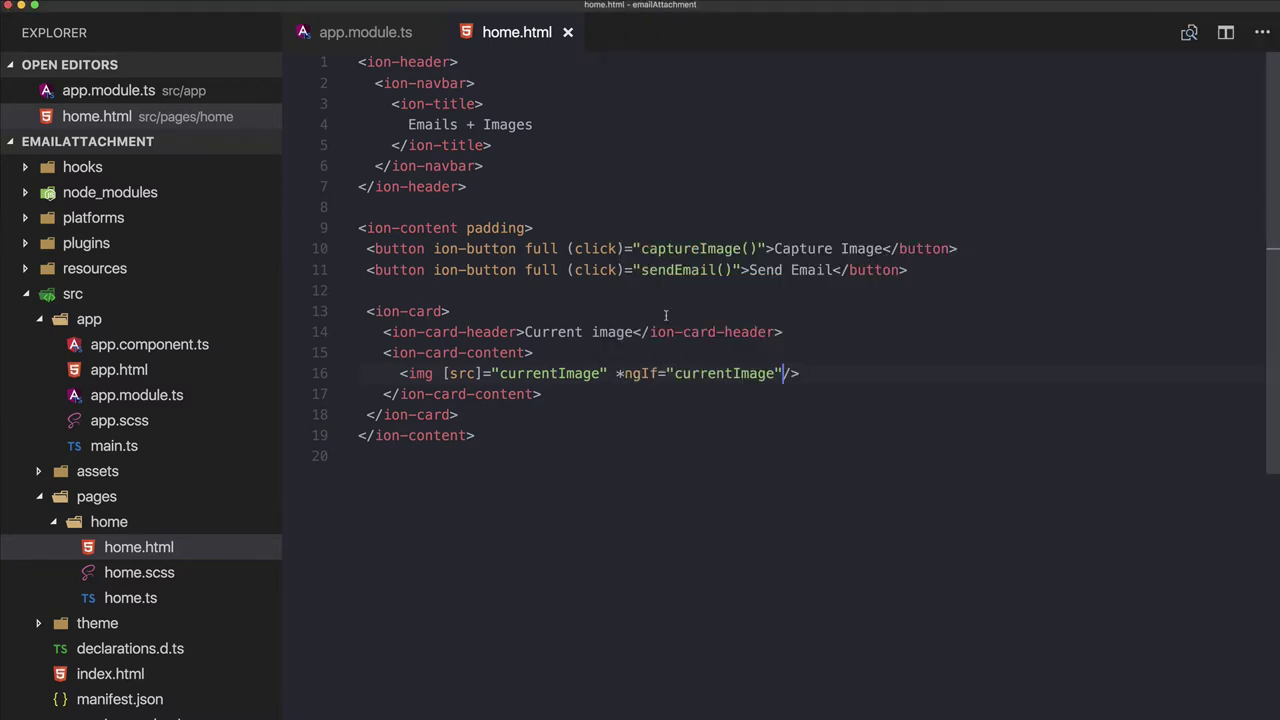
# - In home.ts, add empty captureImage() and sendEmail() methods
pyautogui.click(130, 623)
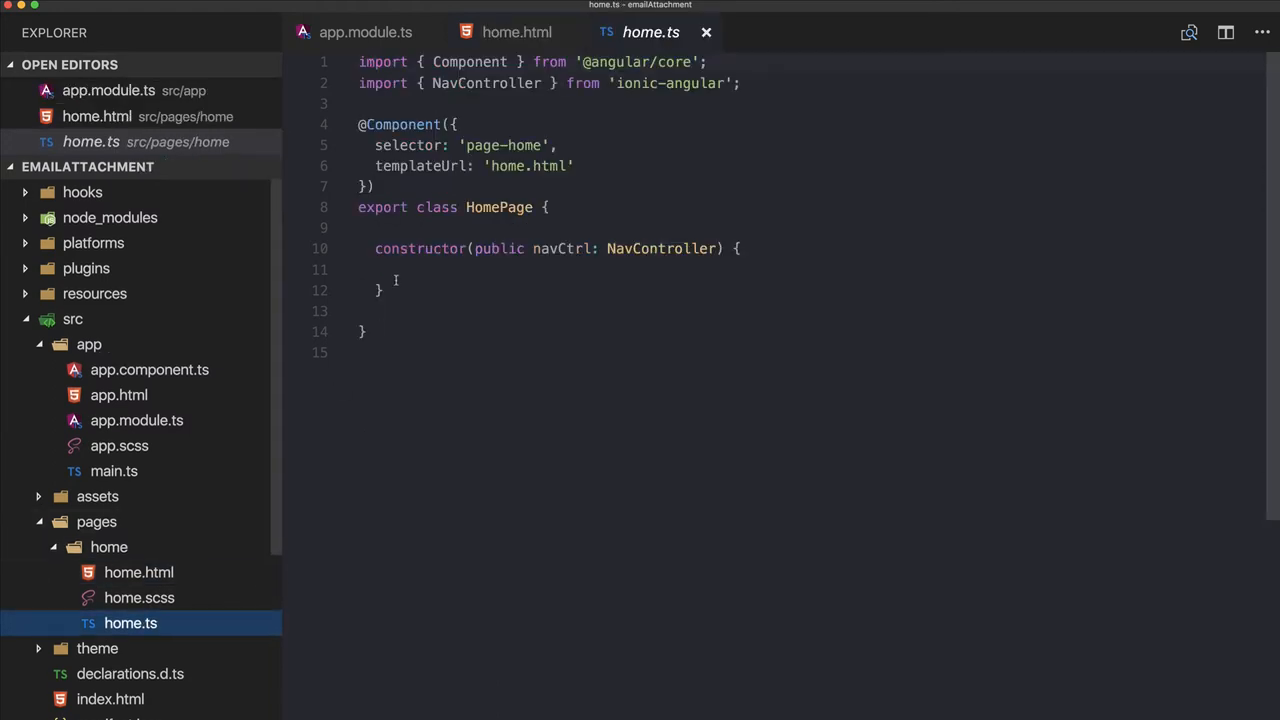
pyautogui.write('captureImage()')
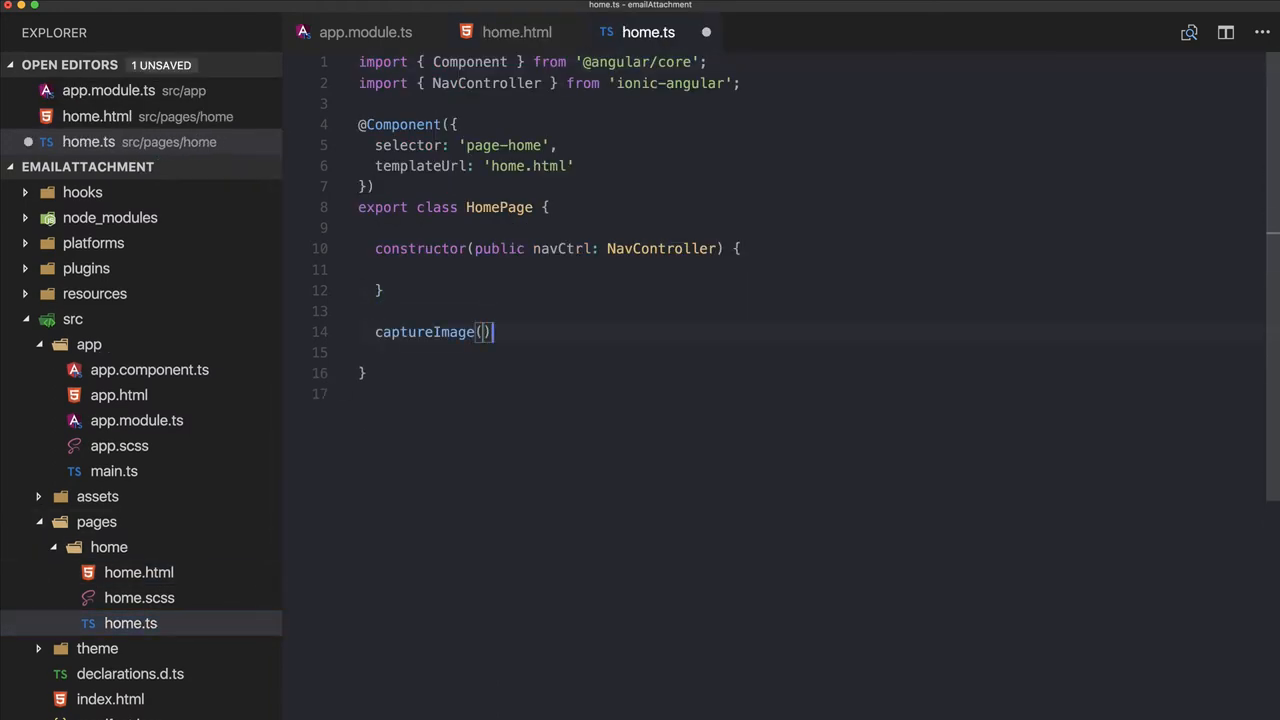
pyautogui.click(517, 31)
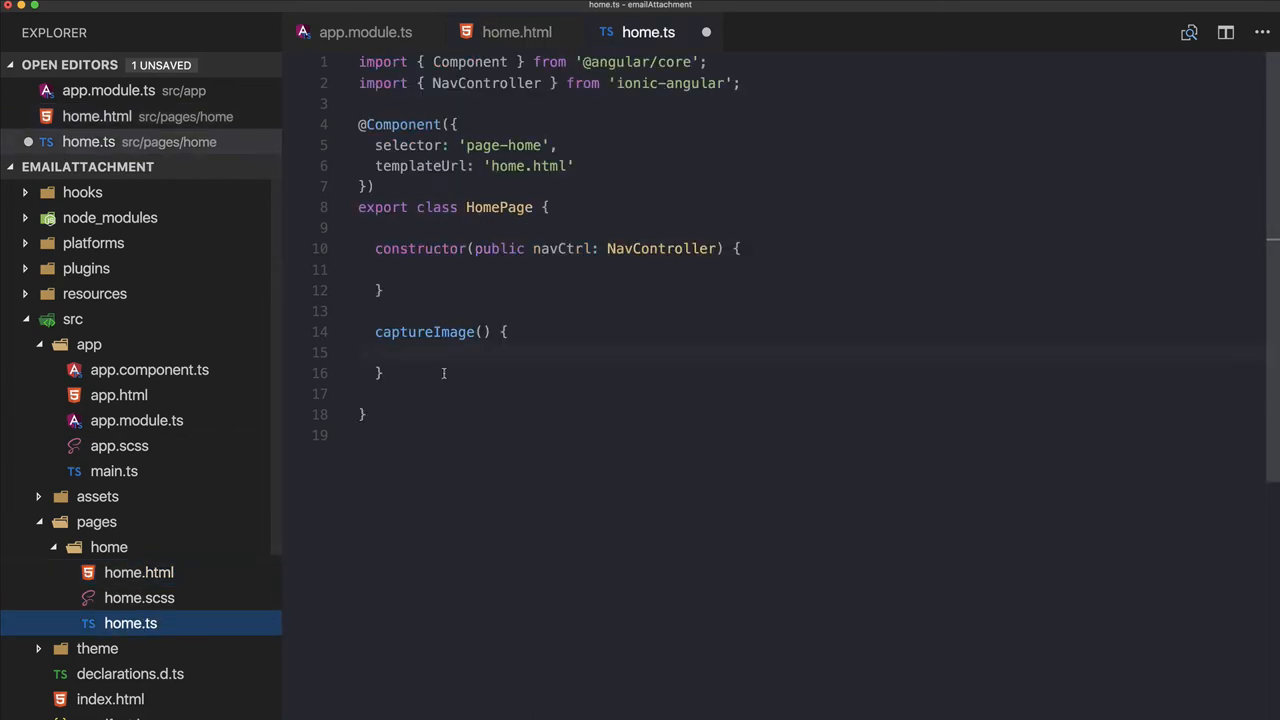
pyautogui.write('sendEmail() {')
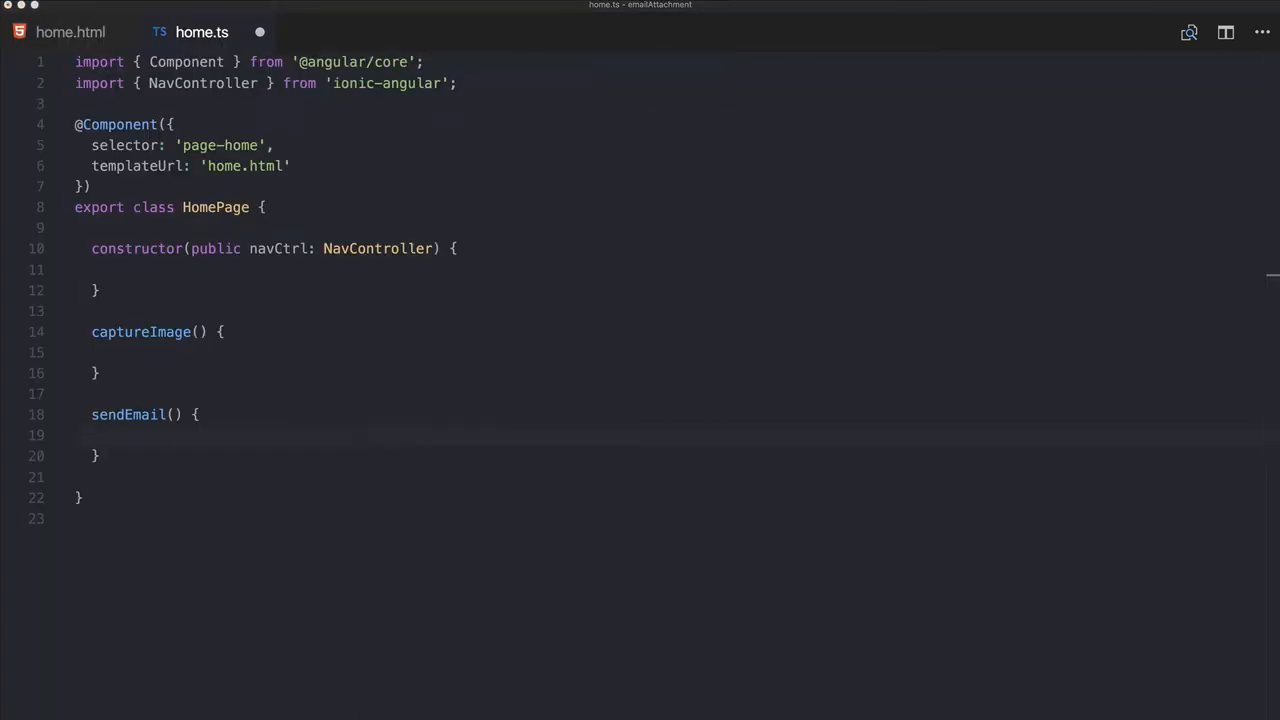
# - Inject private camera: Camera and private emailComposer: EmailComposer into the constructor, auto-importing both
pyautogui.click(110, 435)
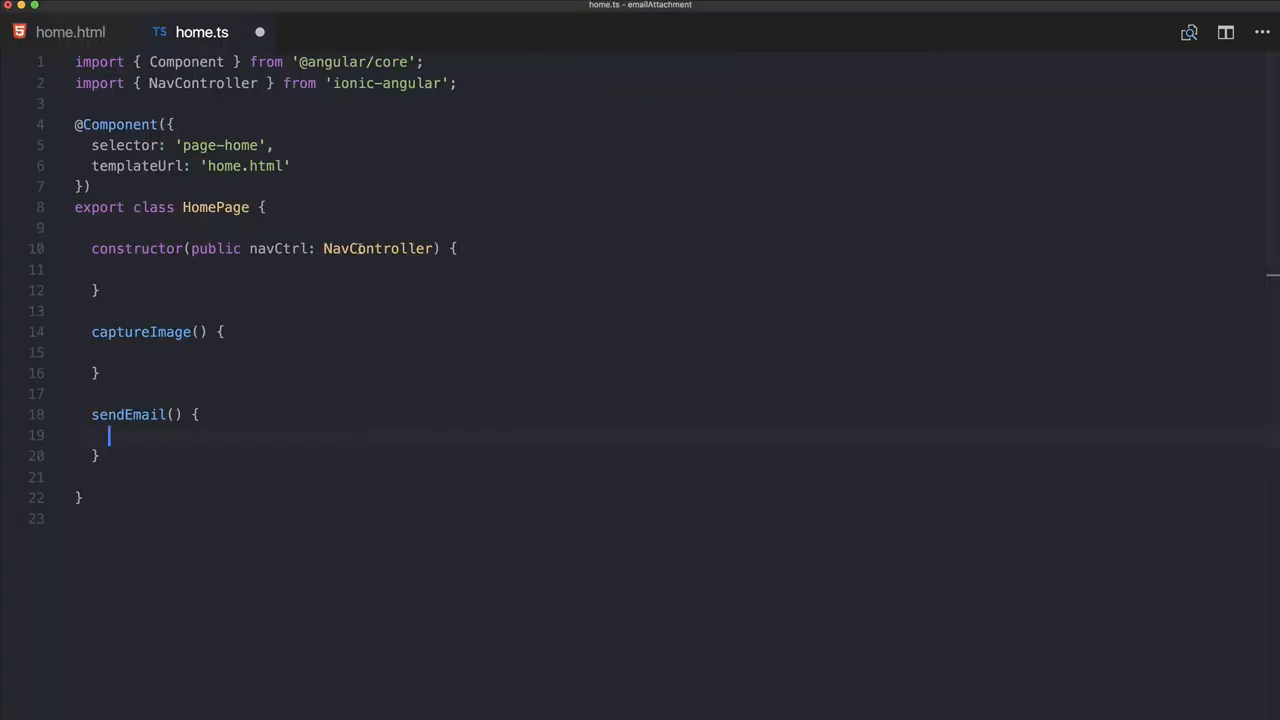
pyautogui.write(', private')
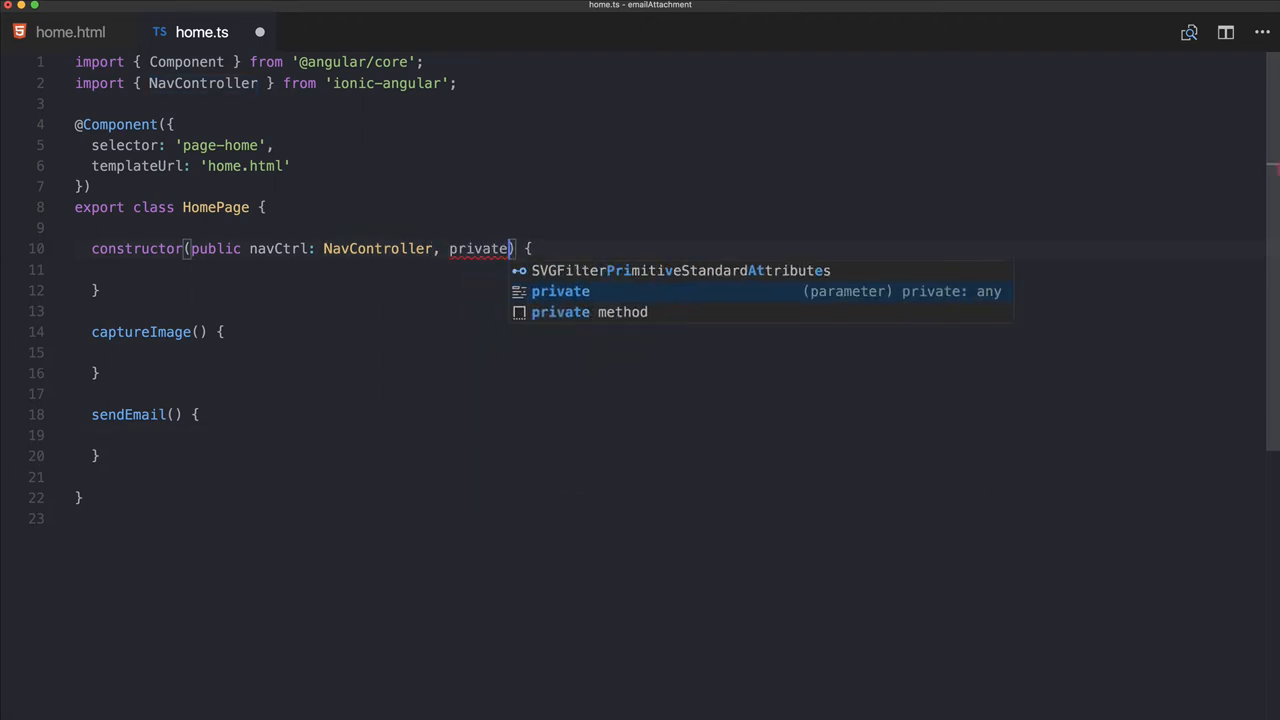
pyautogui.write('cam')
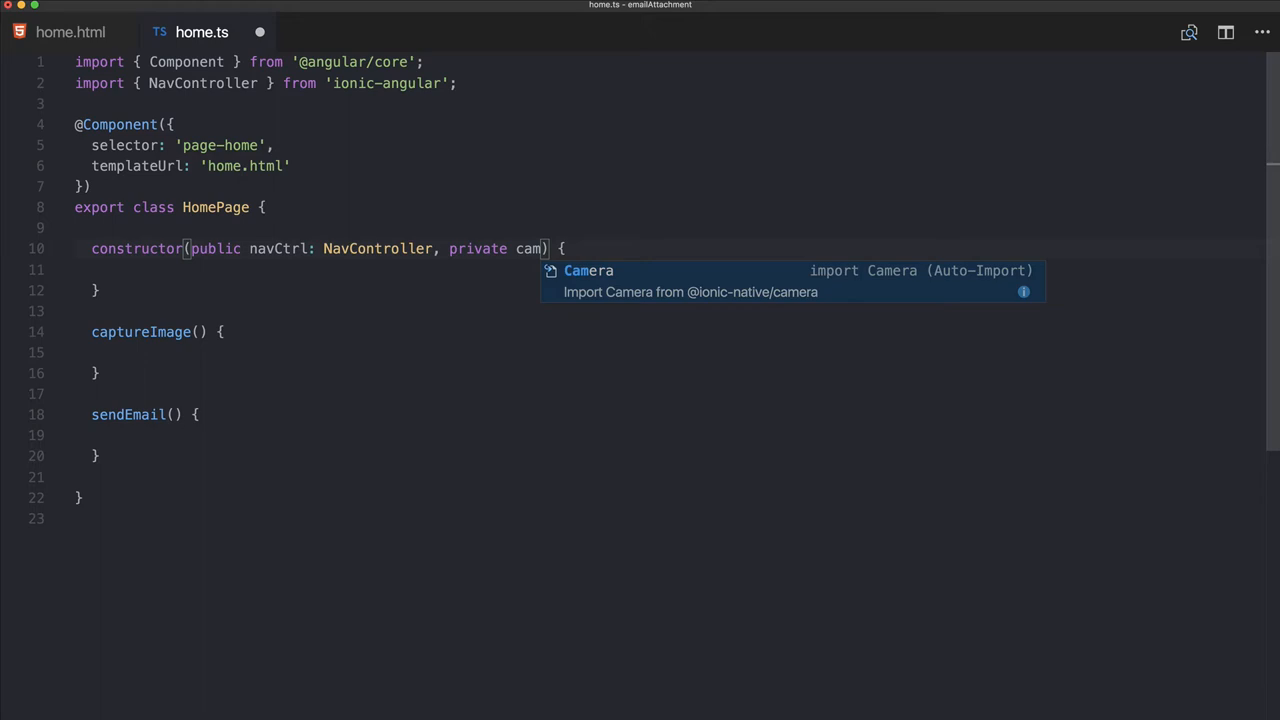
pyautogui.write('era: Camera,')
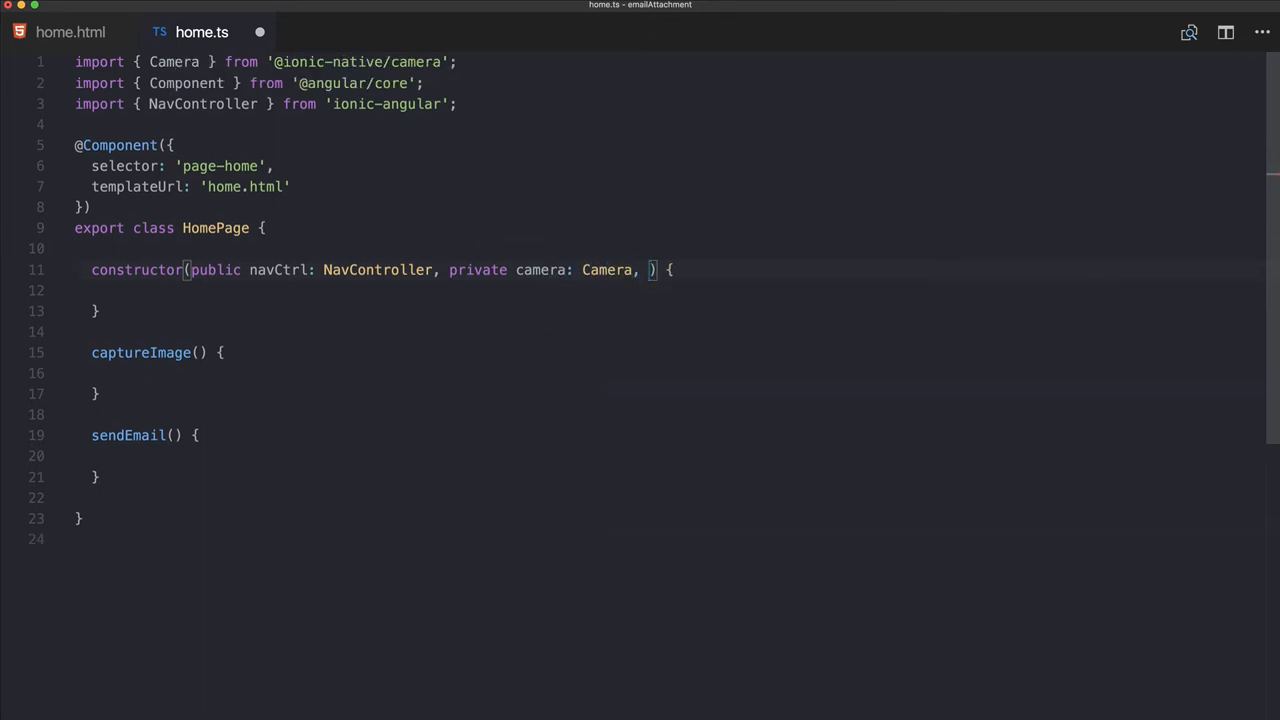
pyautogui.write('private emailComposer:')
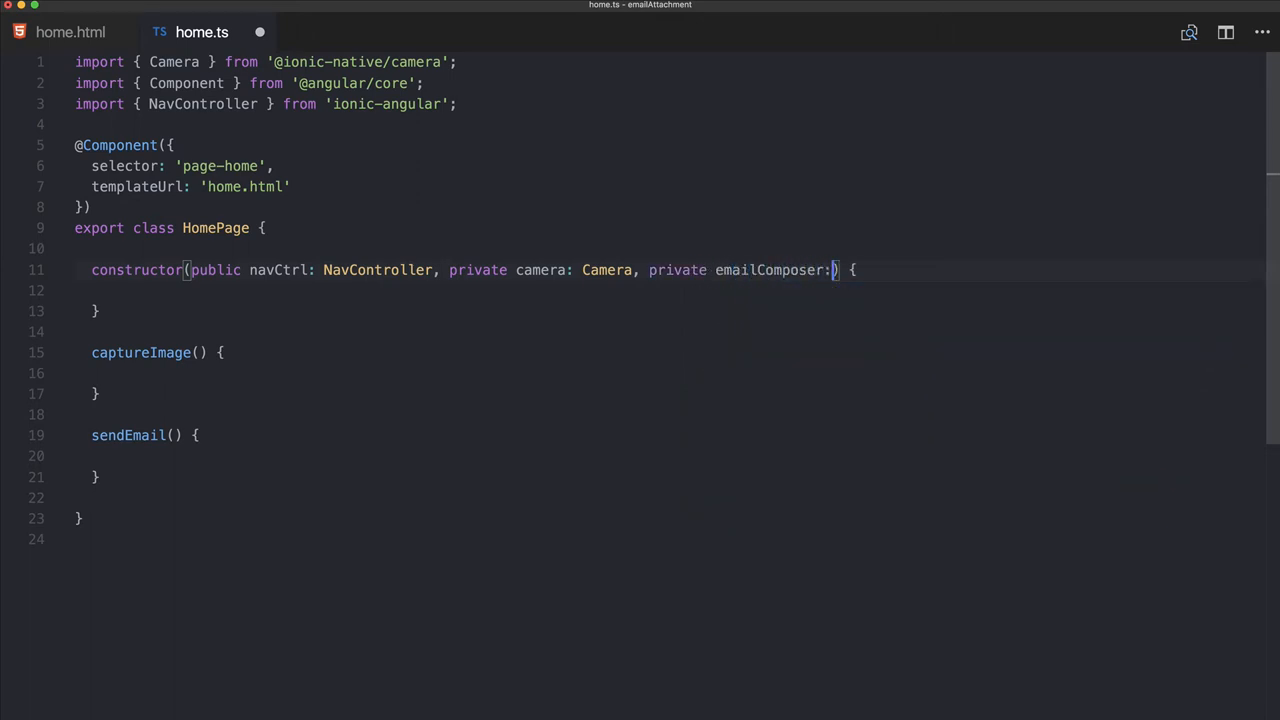
pyautogui.write('emailComposer')
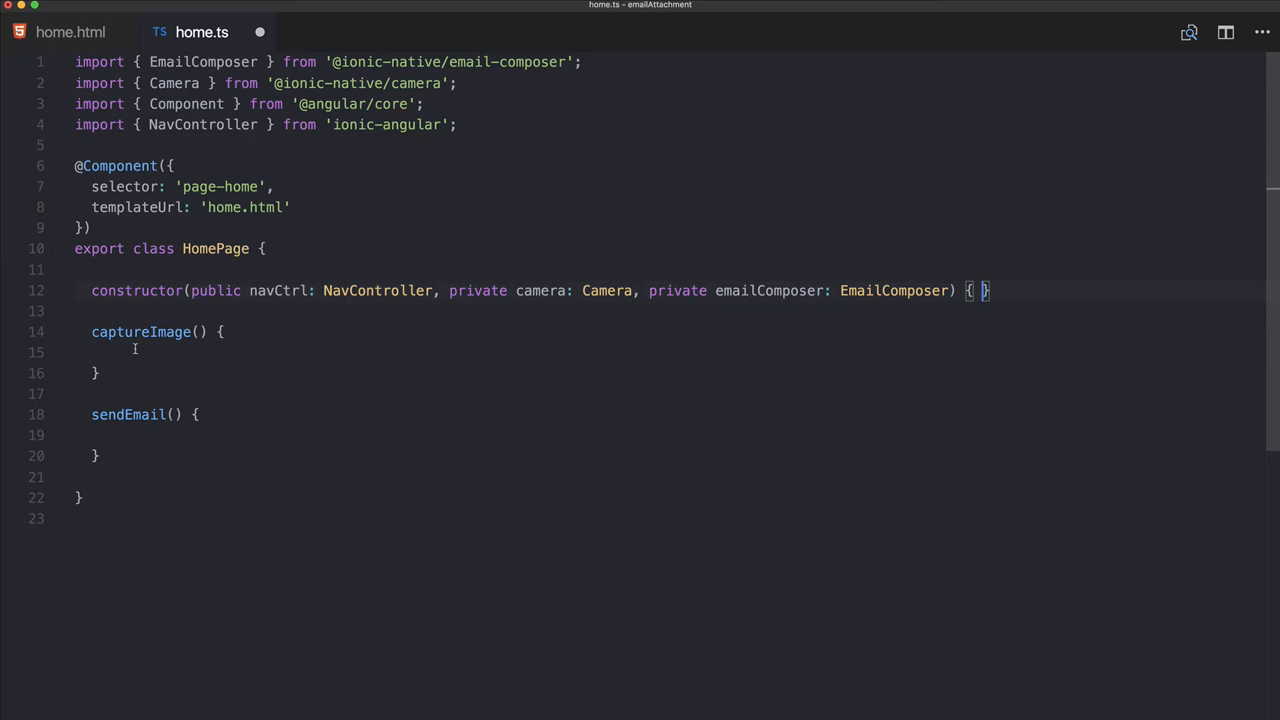
# - Declare const options in captureImage with sourceType PictureSourceType.PHOTOLIBRARY
pyautogui.write('c')
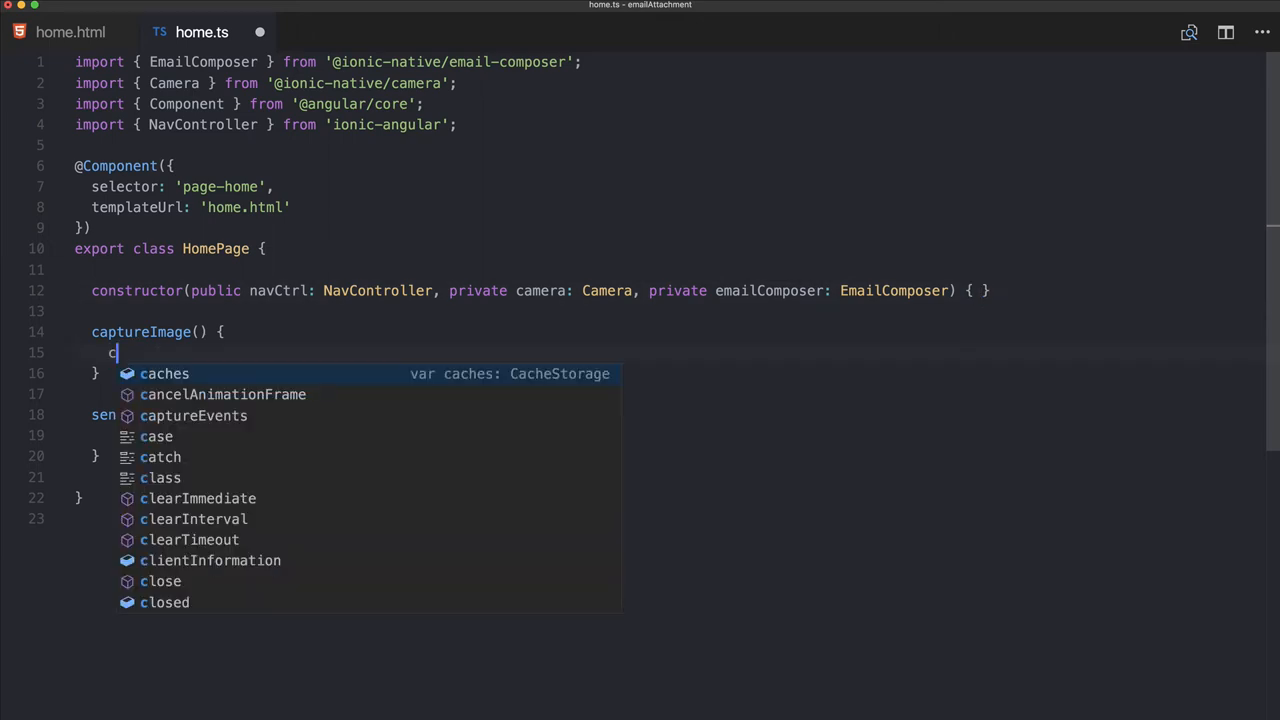
pyautogui.write('onst')
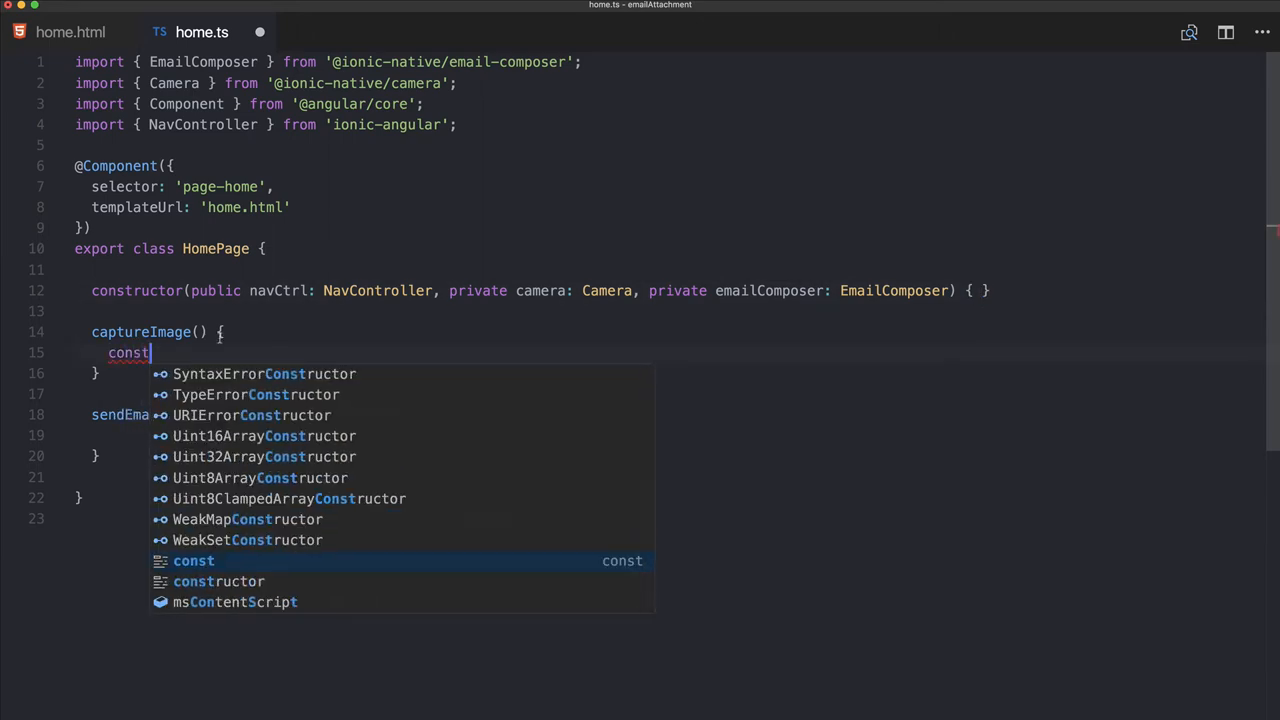
pyautogui.write('options = {')
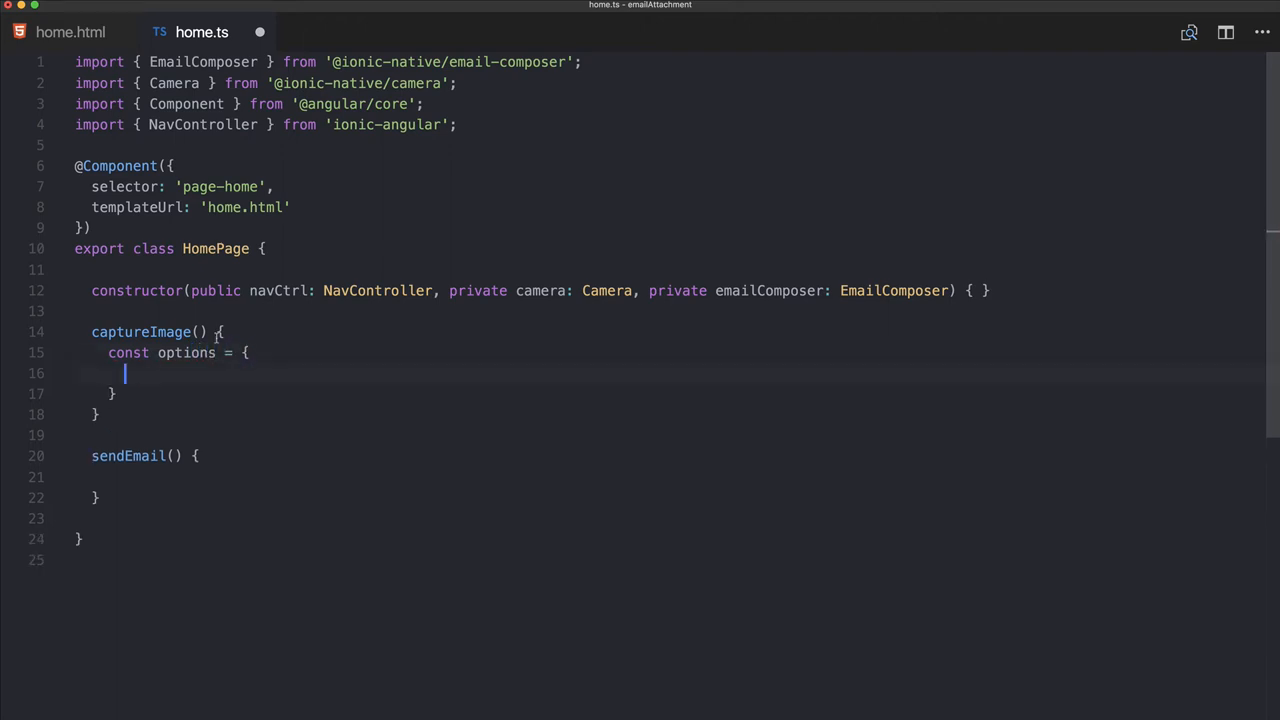
pyautogui.write('s')
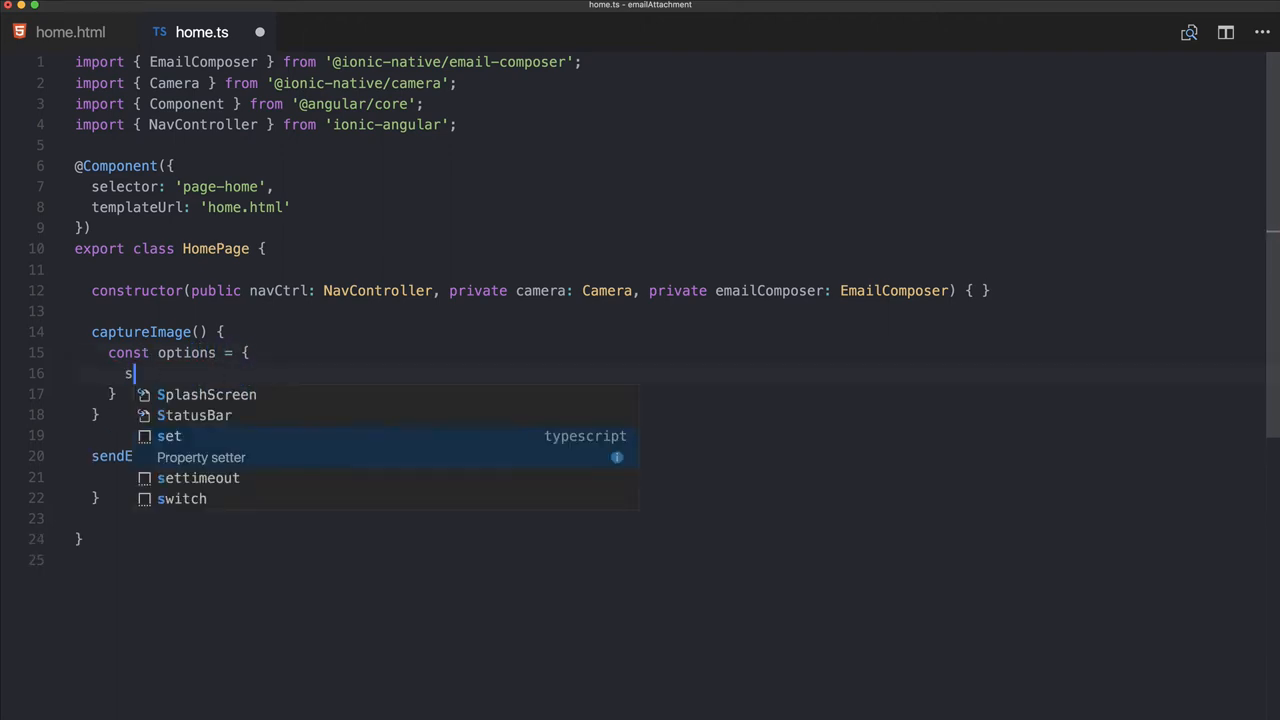
pyautogui.write('ource')
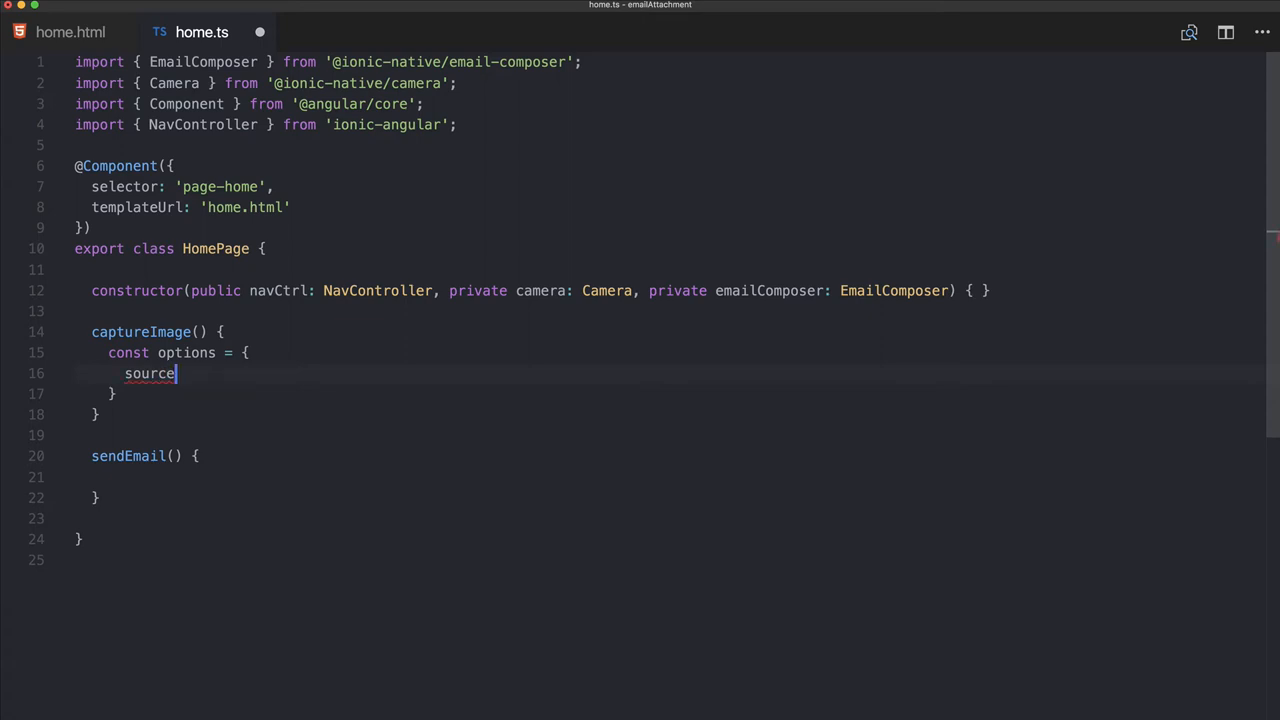
pyautogui.moveTo(234, 382)
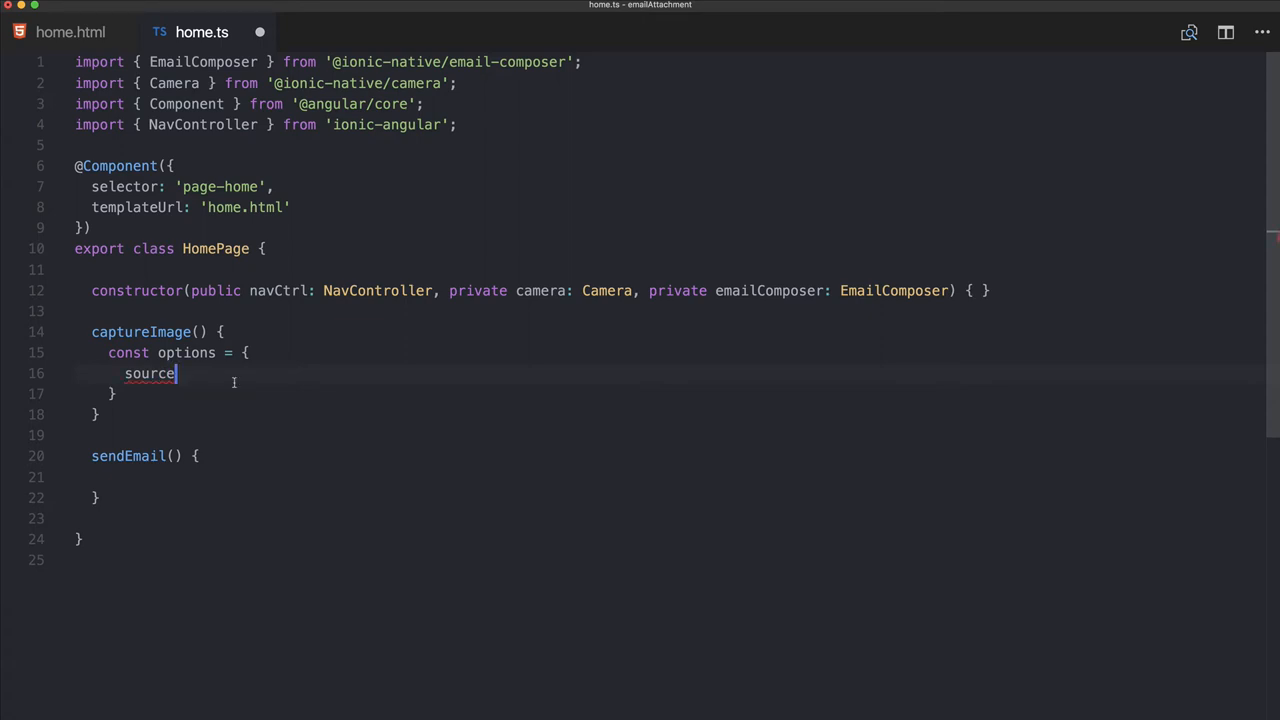
pyautogui.write('Type:')
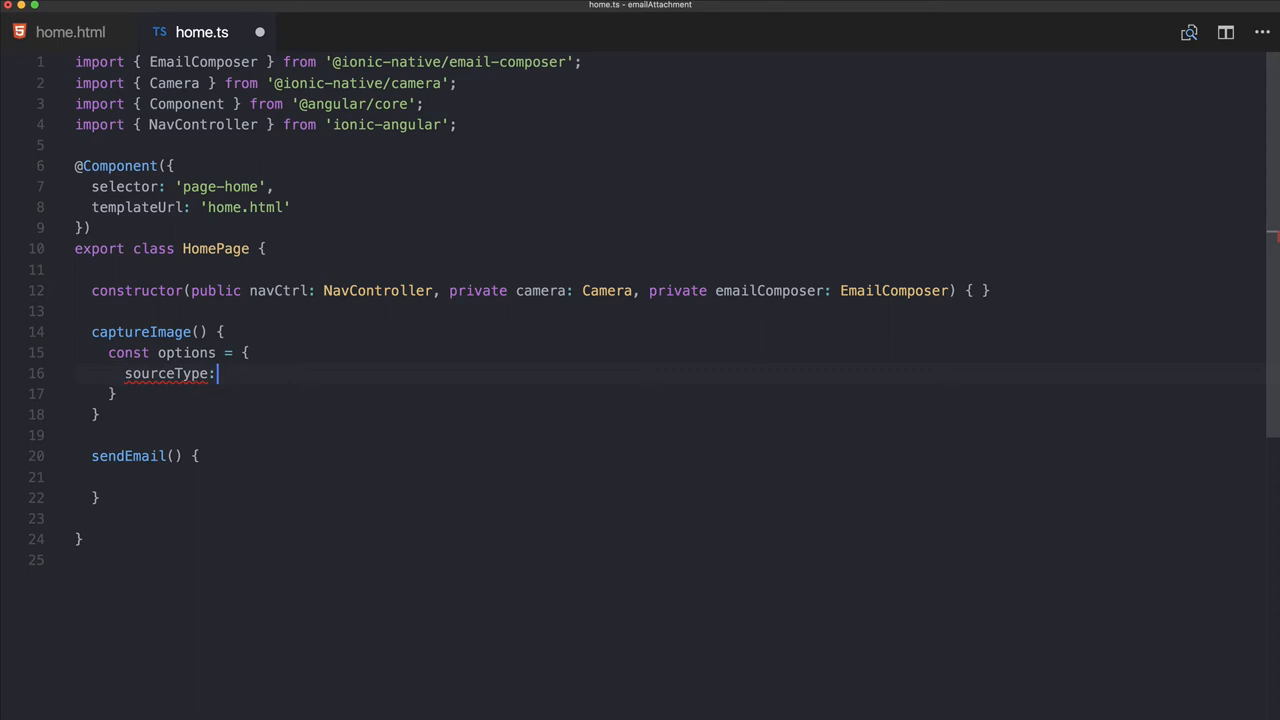
pyautogui.write('this')
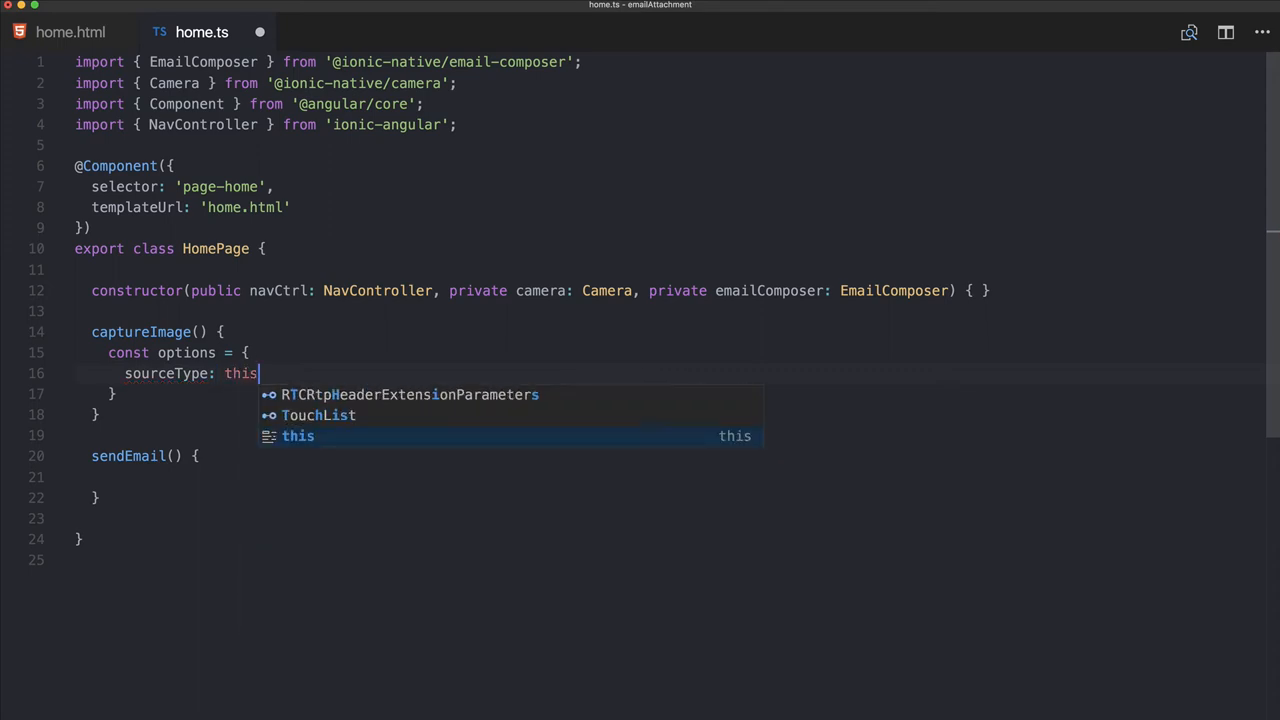
pyautogui.write('.camera.')
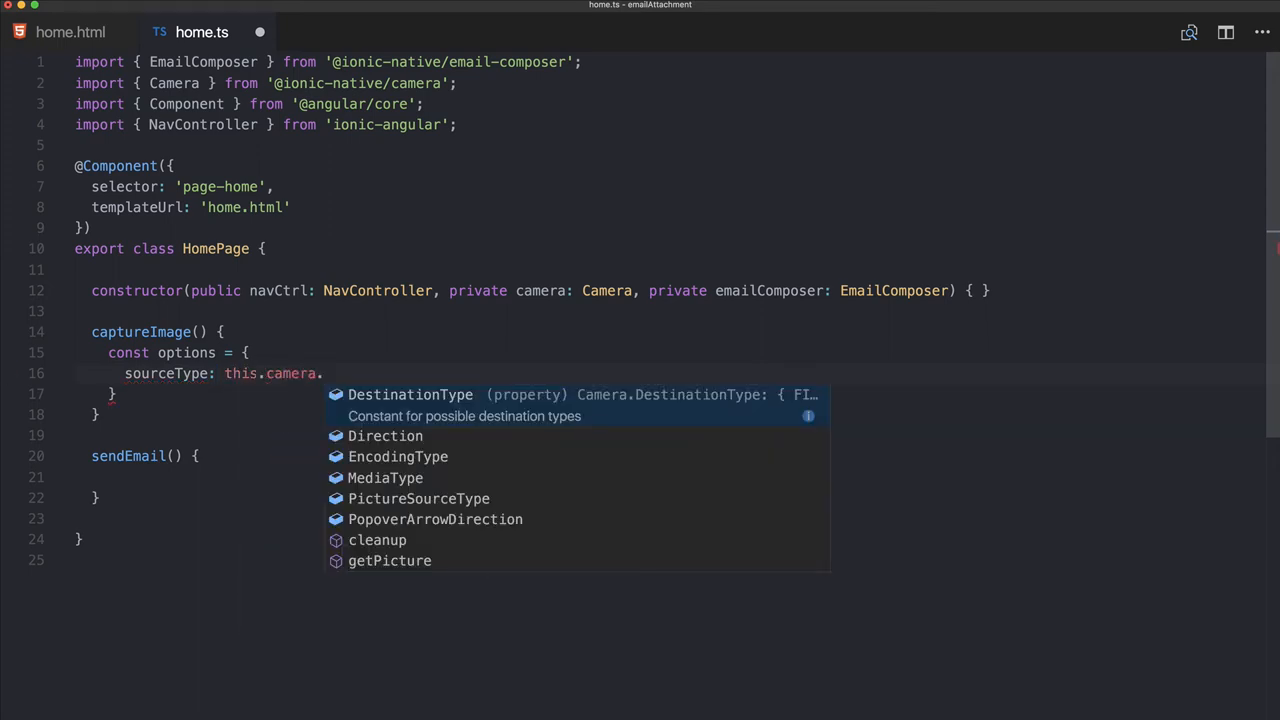
pyautogui.click(418, 498)
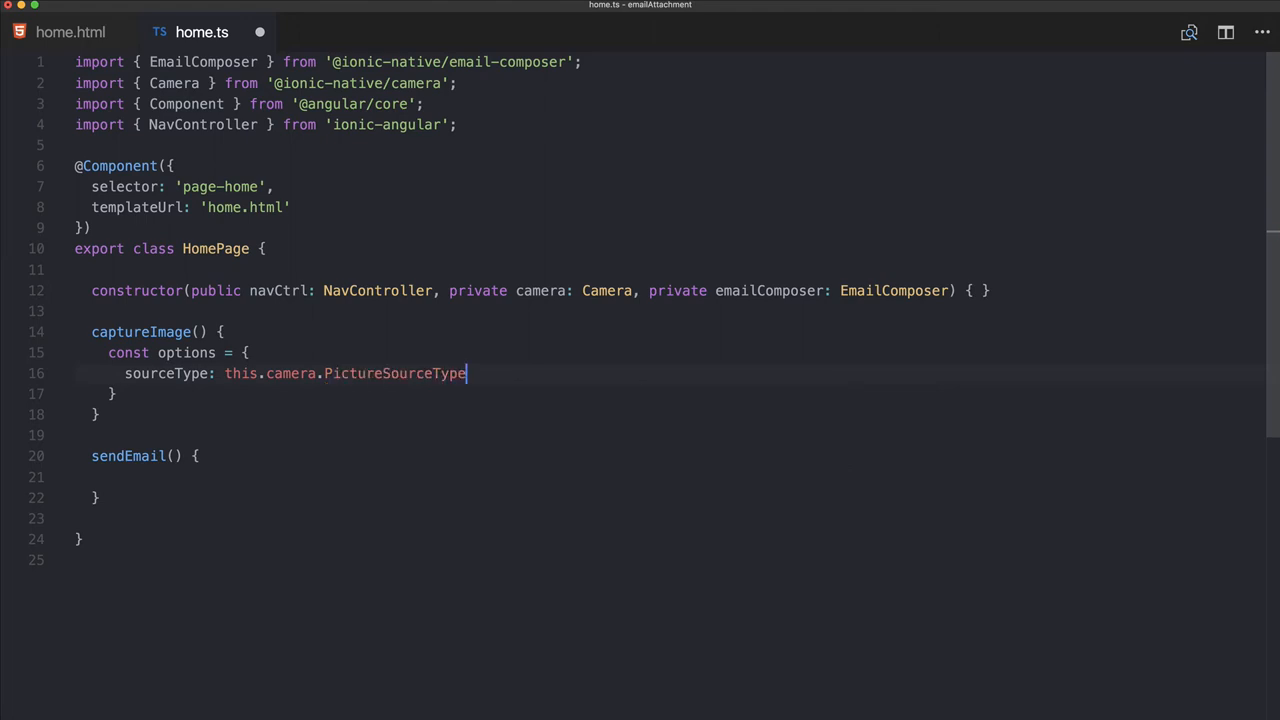
pyautogui.write('.')
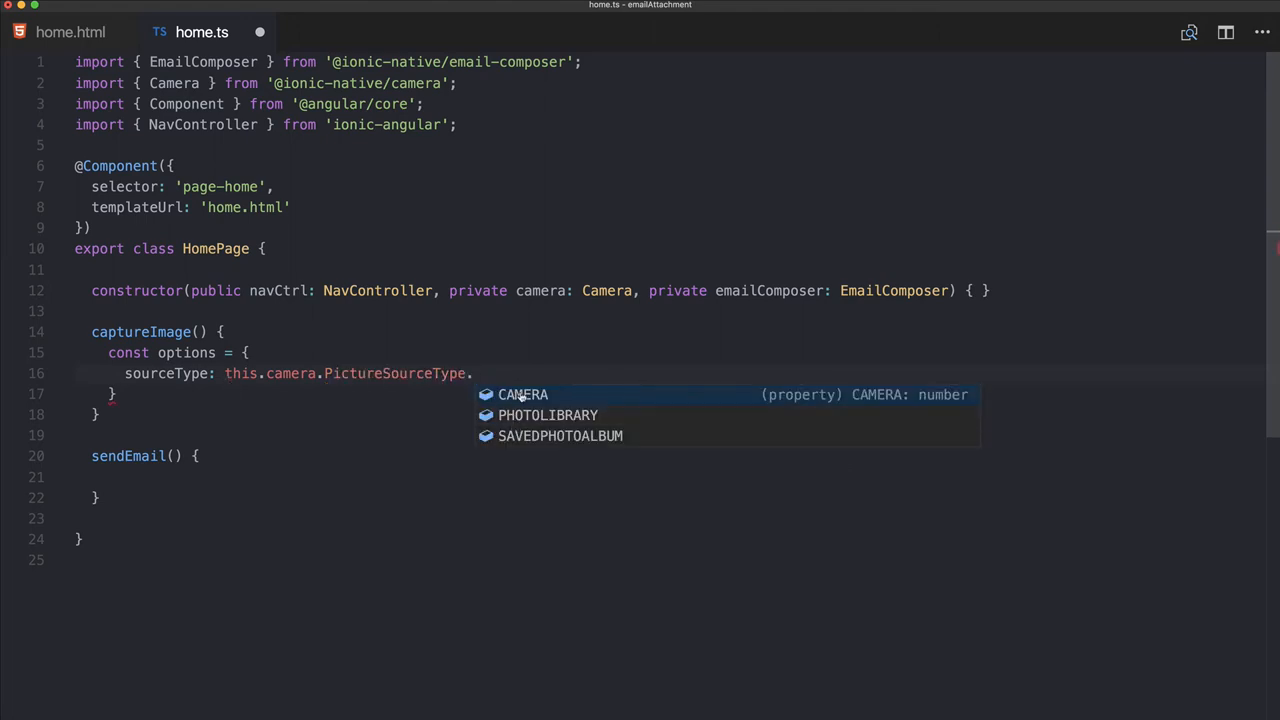
pyautogui.moveTo(548, 415)
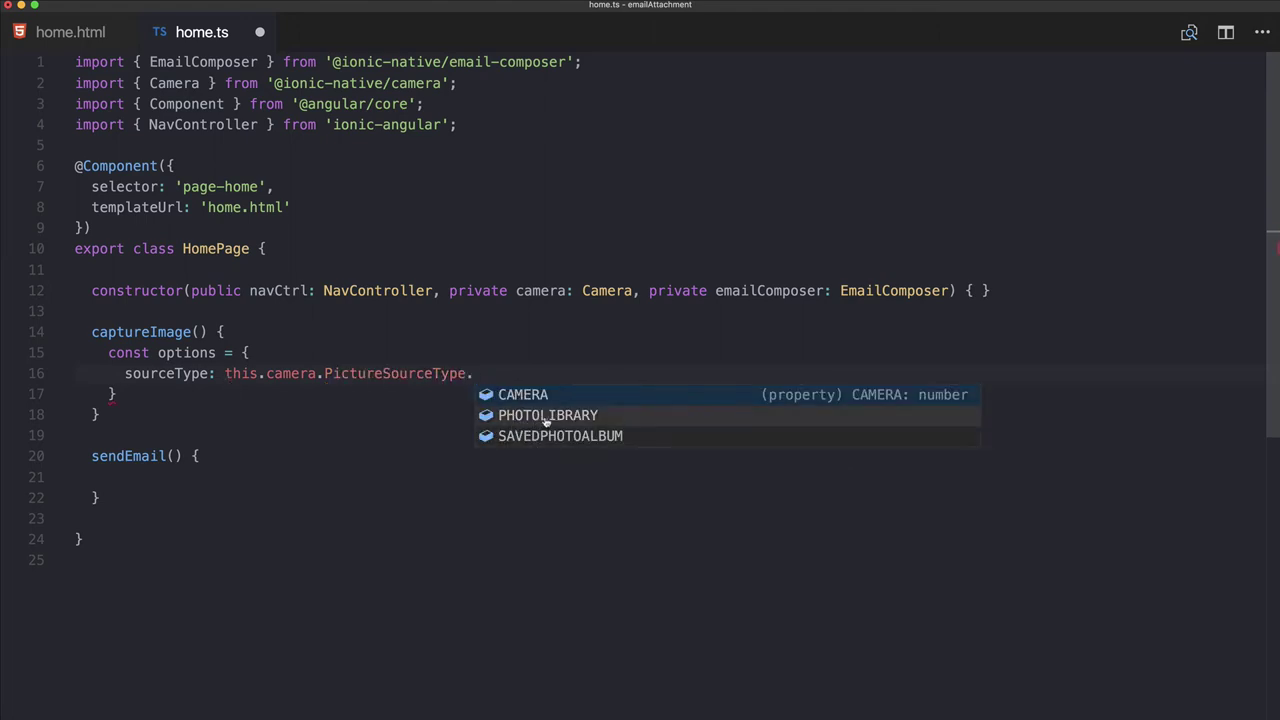
pyautogui.moveTo(524, 394)
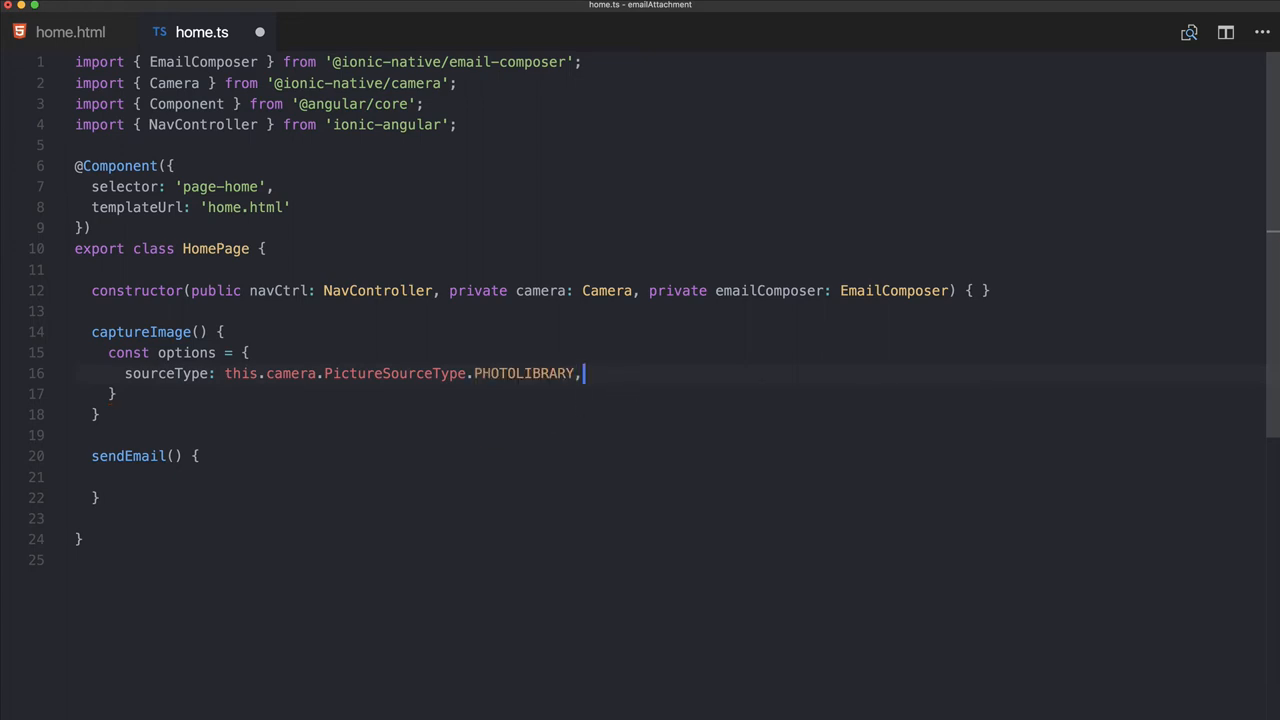
# - Set destinationType to FILE_URI, import CameraOptions, and call this.camera.getPicture(options)
pyautogui.write('desti')
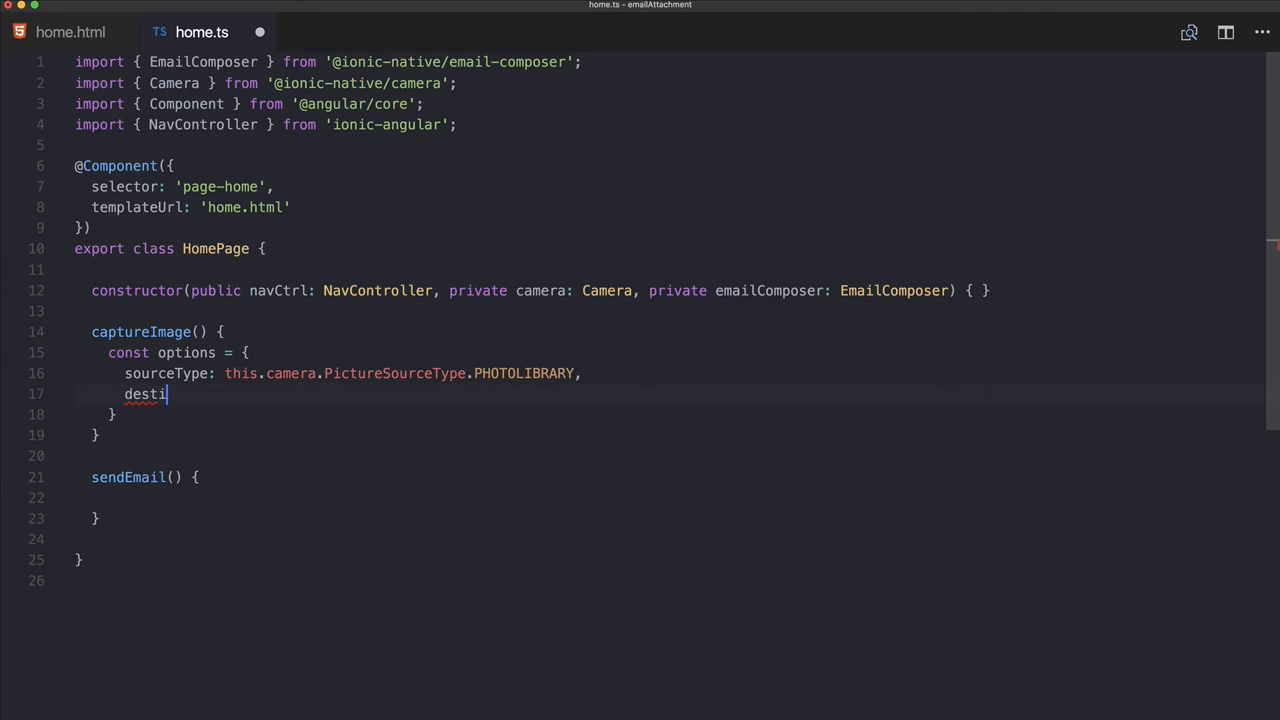
pyautogui.write('nationTy')
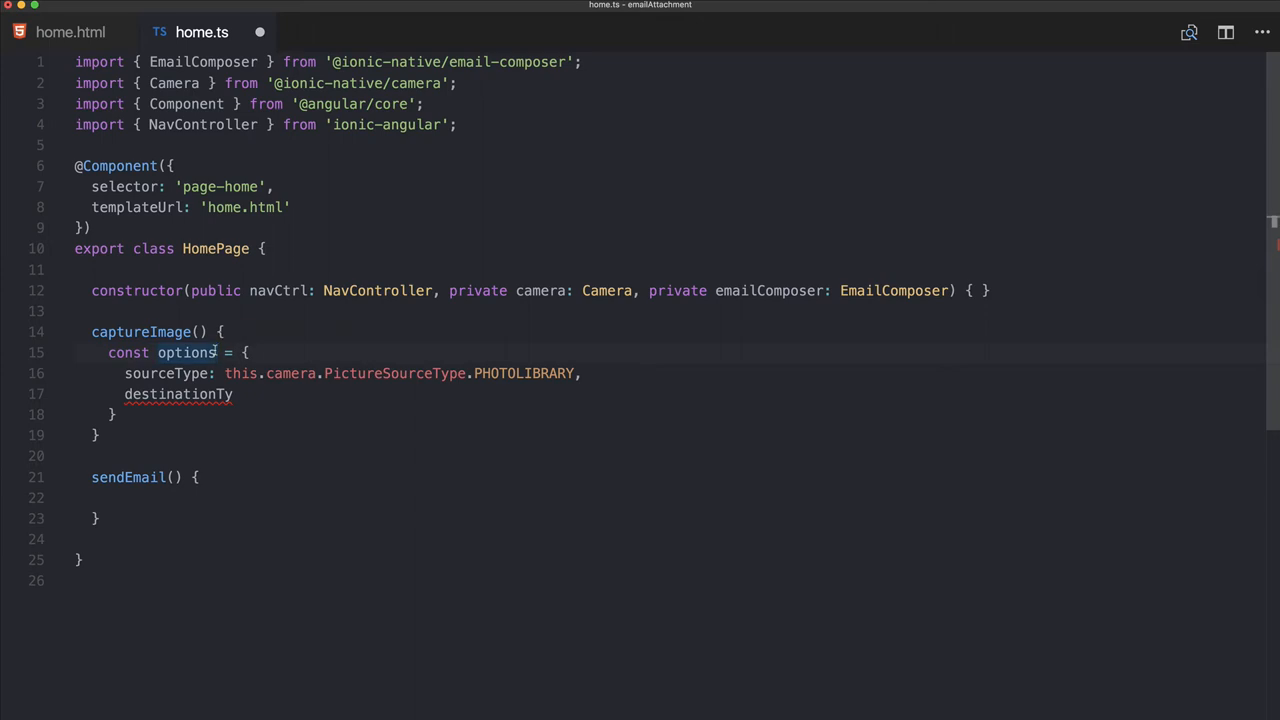
pyautogui.write('CameraOptions')
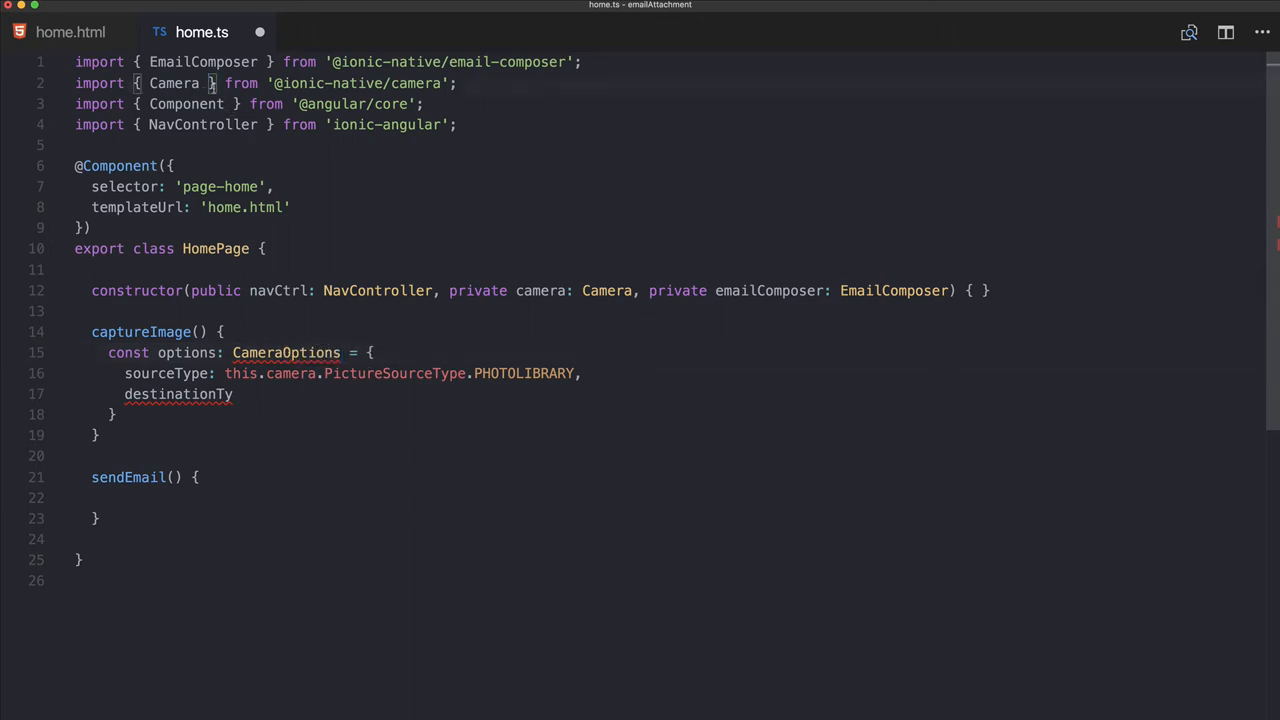
pyautogui.write(', CameraOptions')
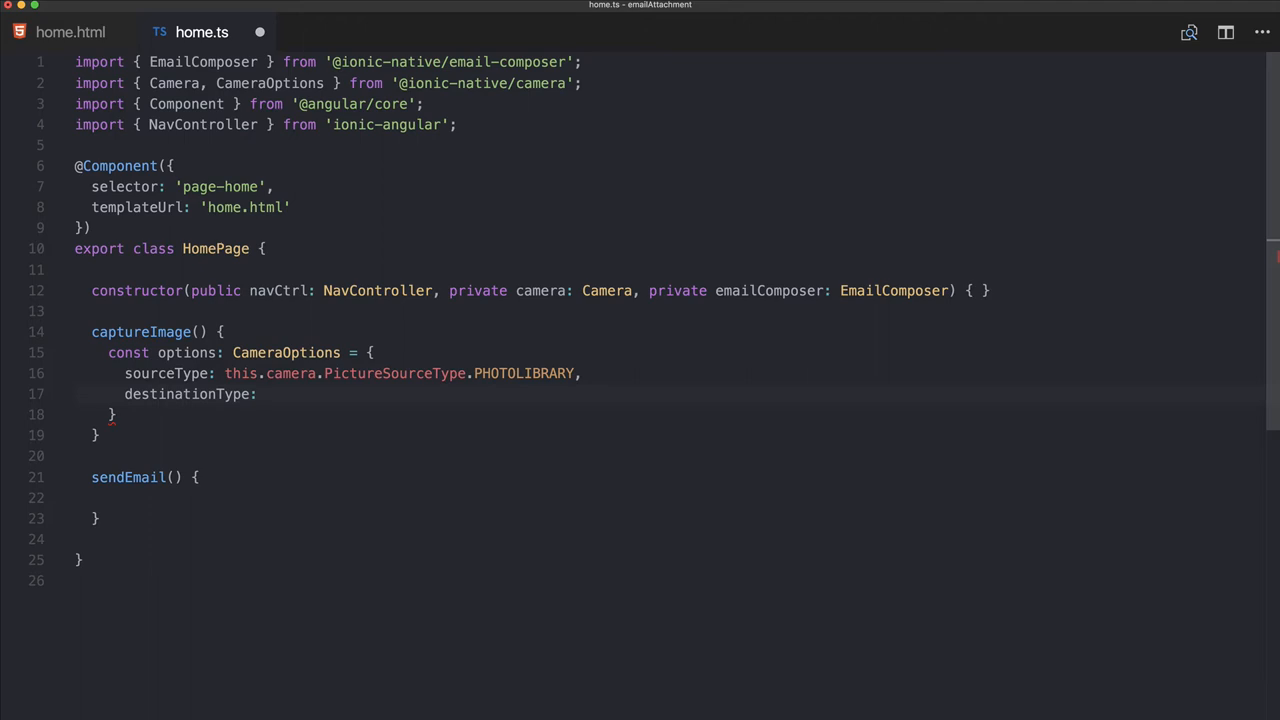
pyautogui.write('this.camera.DestinationType.FILE_URI')
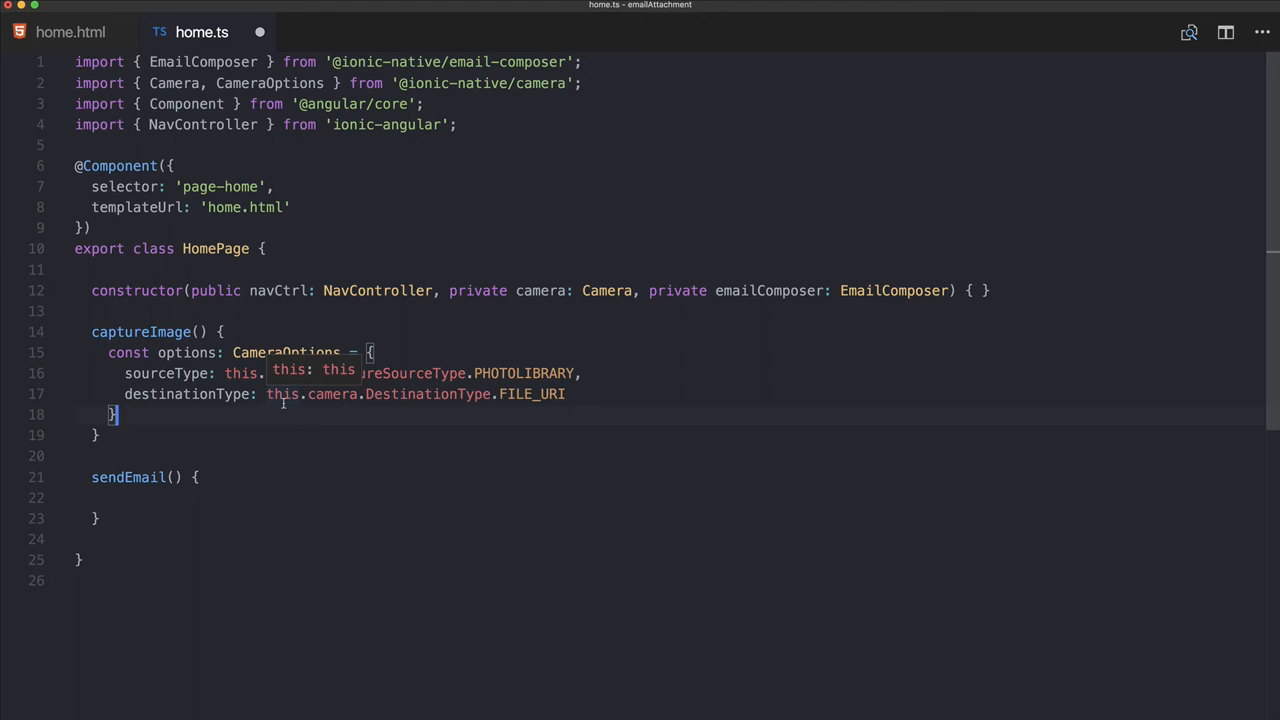
pyautogui.write('this.camera.getPicture(options')
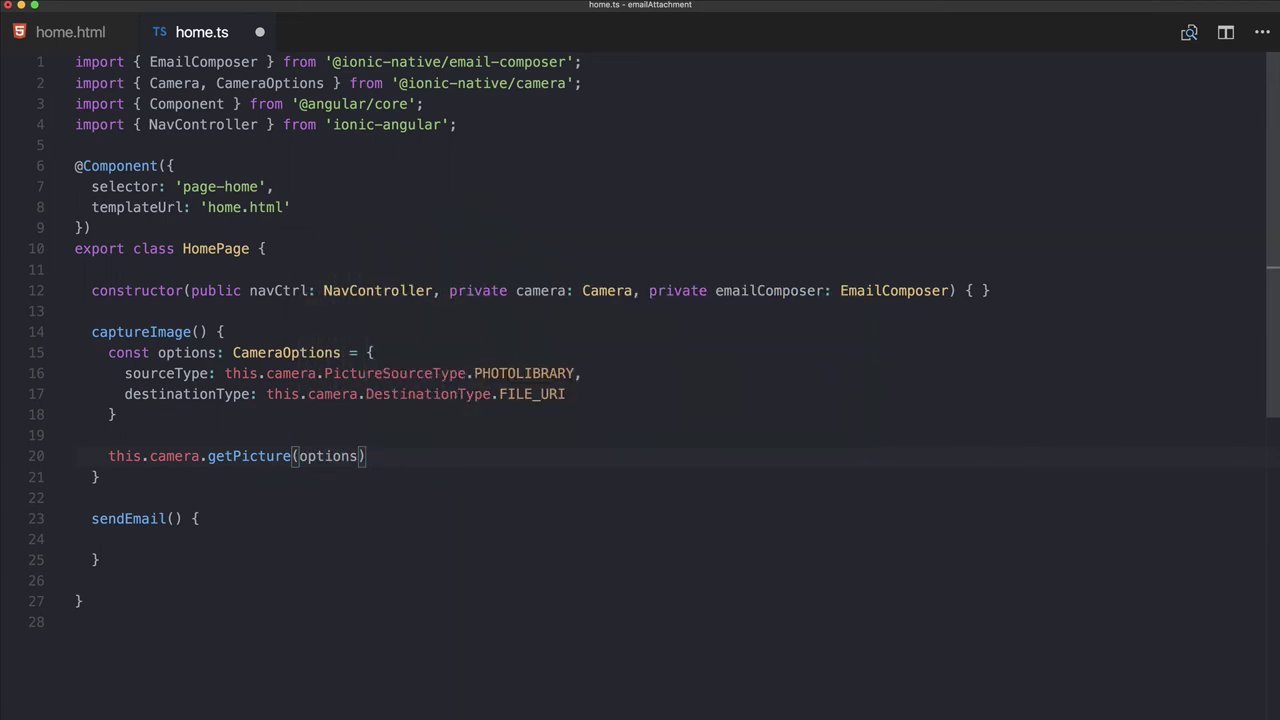
# - In getPicture's then callback, store imageData in this.currentImage
pyautogui.write('.then()')
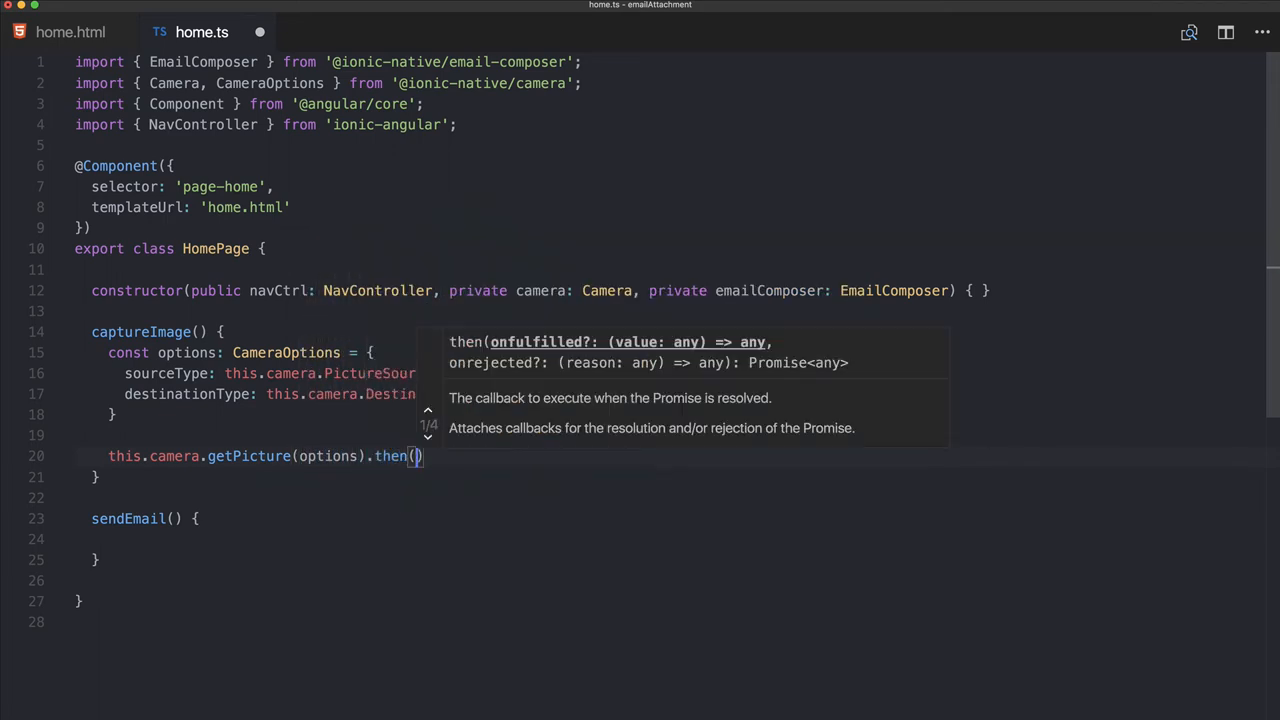
pyautogui.write('imageData =>')
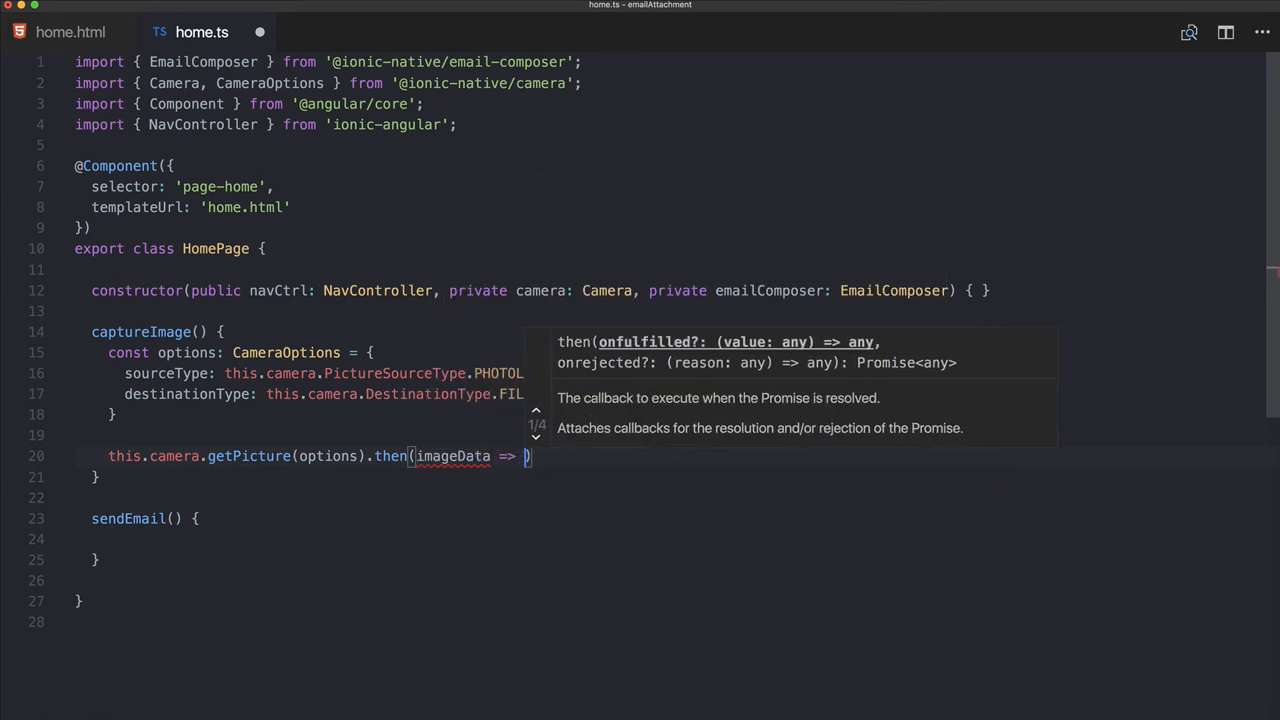
pyautogui.write('this.c')
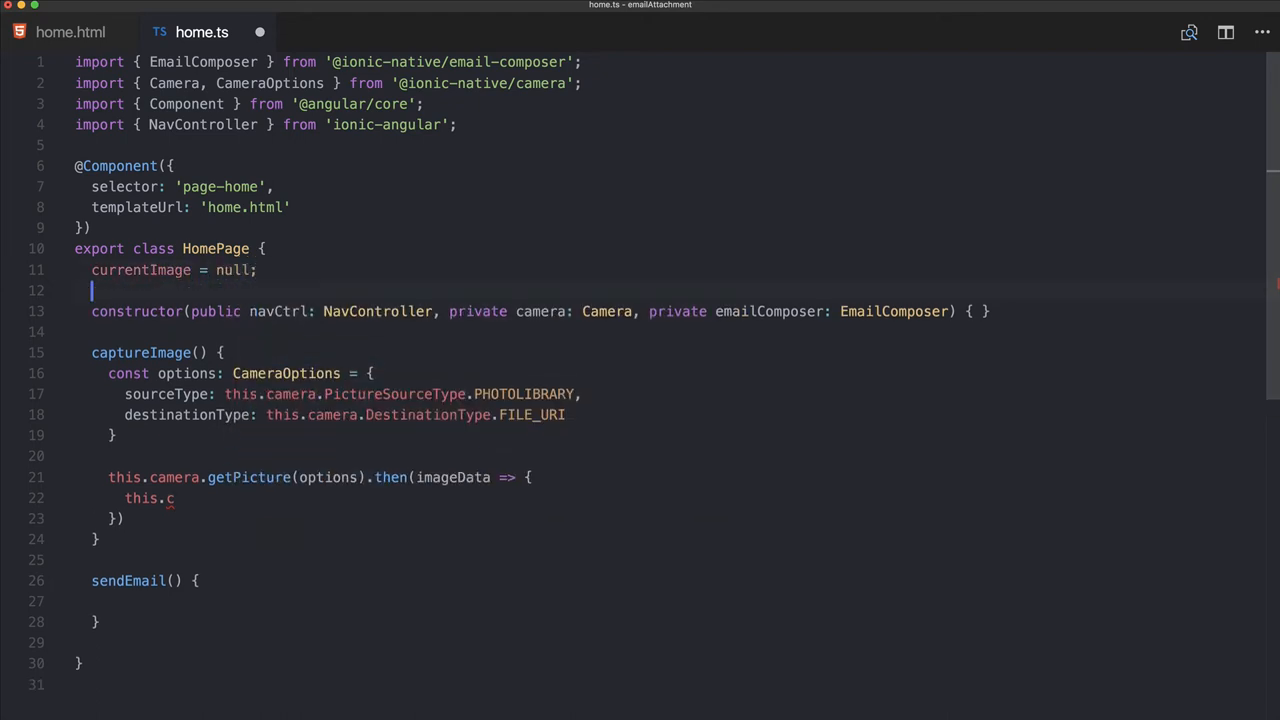
pyautogui.write('urrentImage = imageData;')
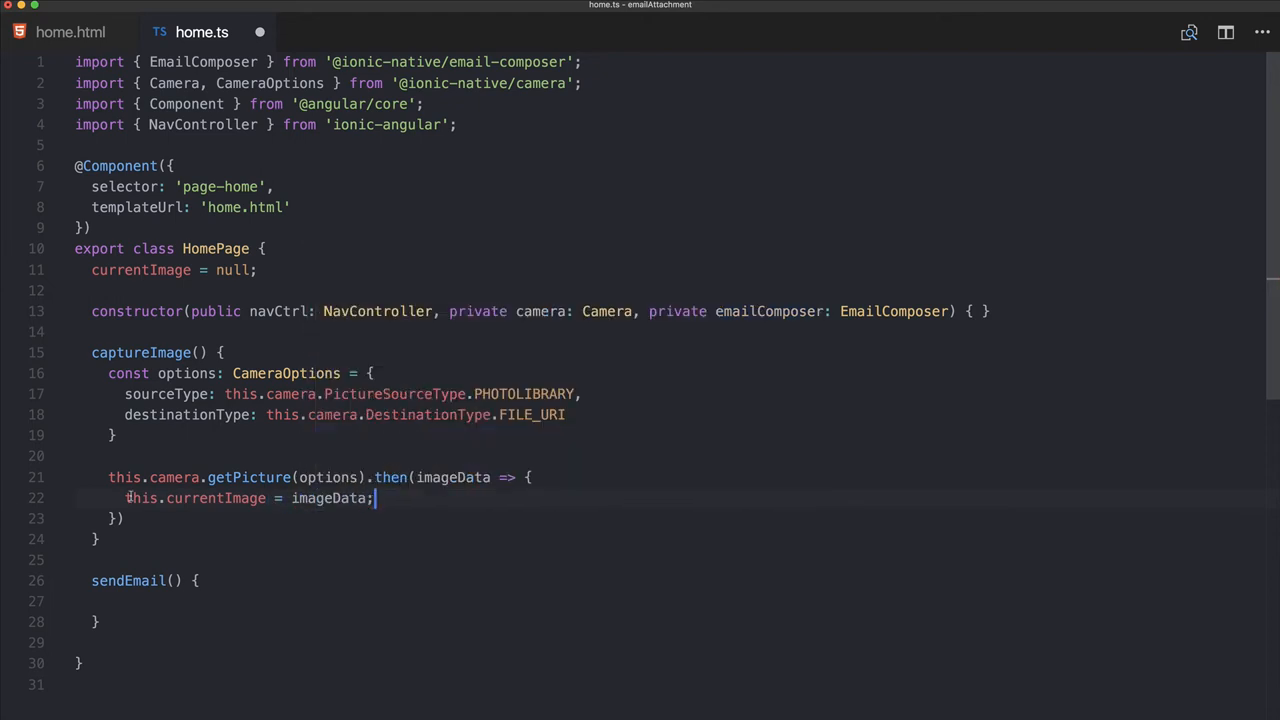
# - Add an err callback logging 'Image error: ' with the error
pyautogui.write(',')
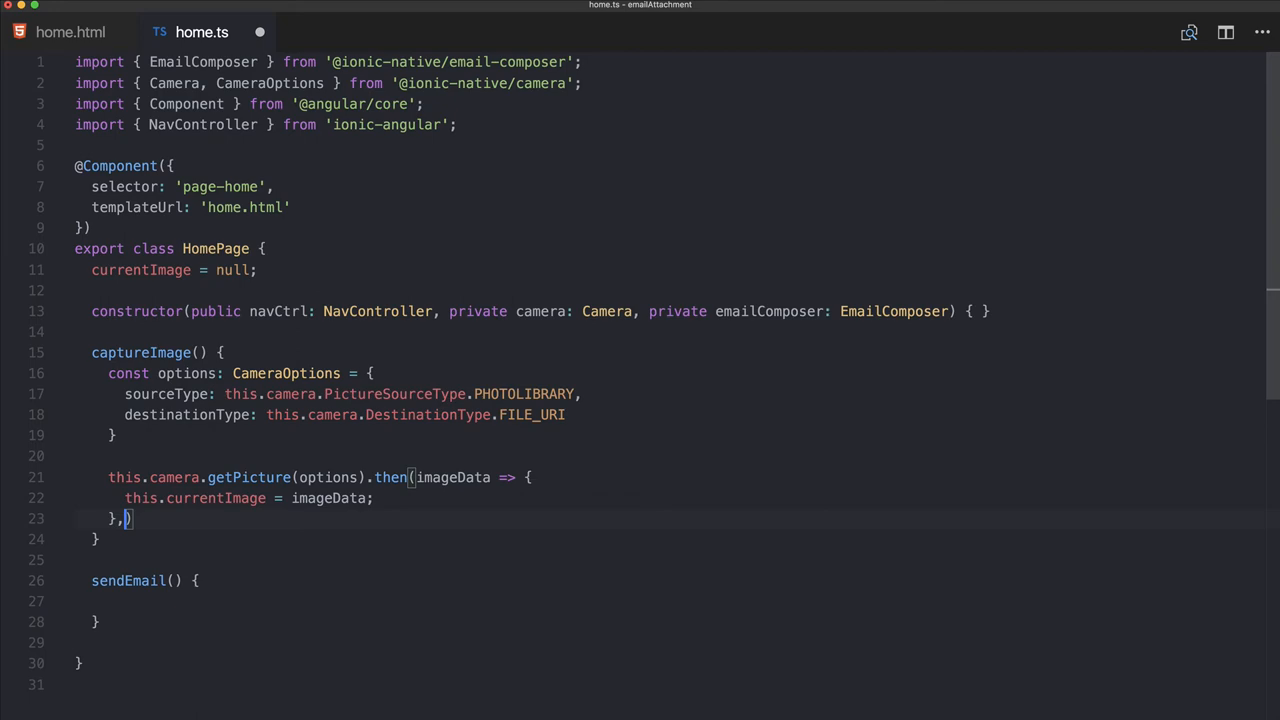
pyautogui.write('err => {')
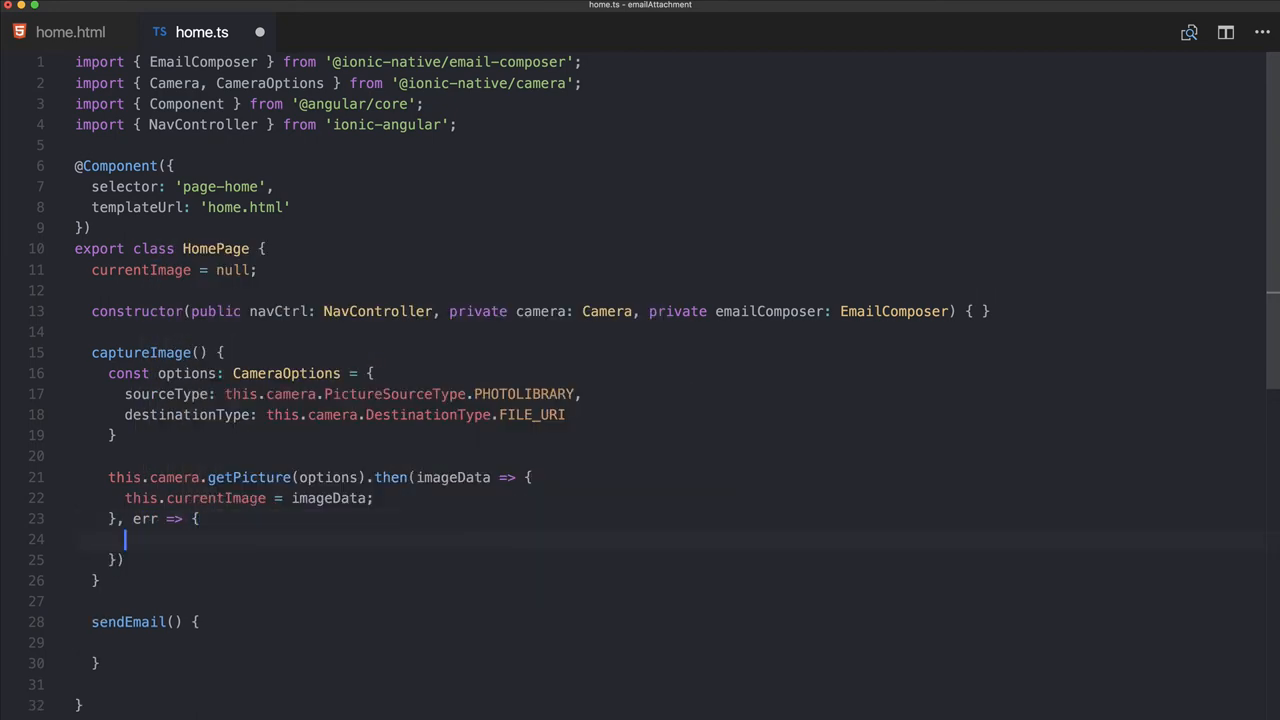
pyautogui.write('console.log(')
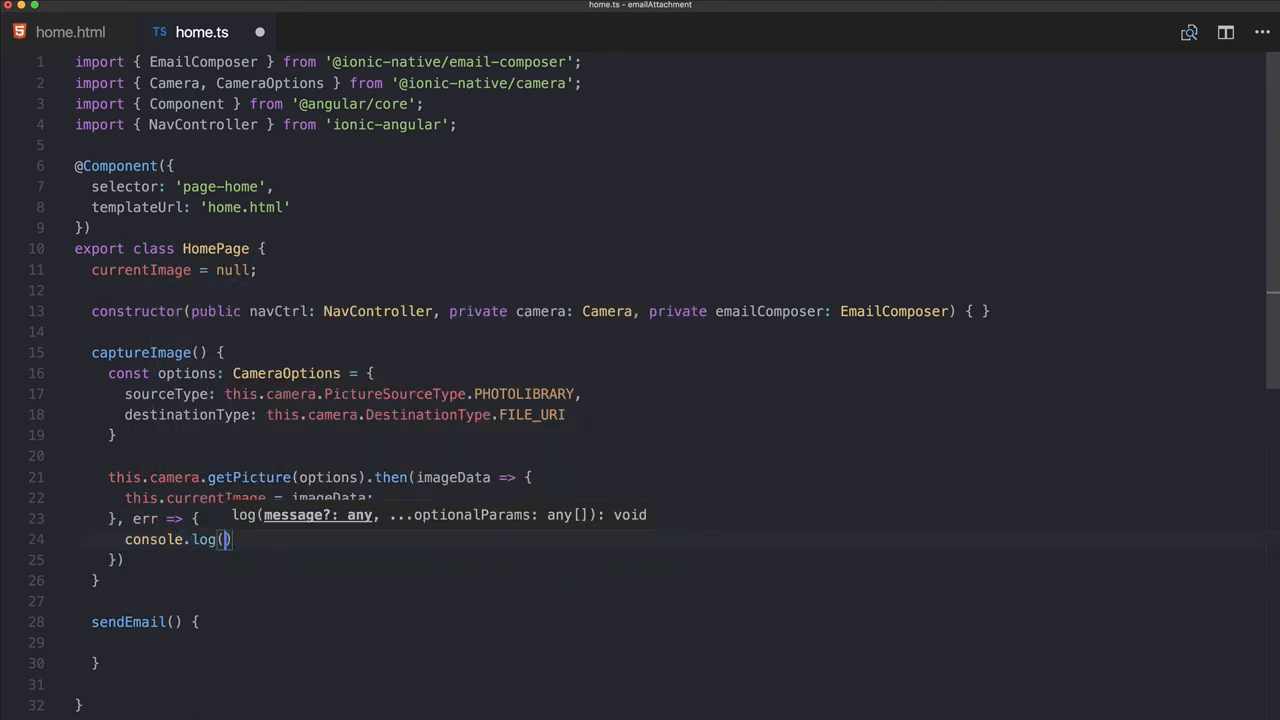
pyautogui.write("'Image rror'")
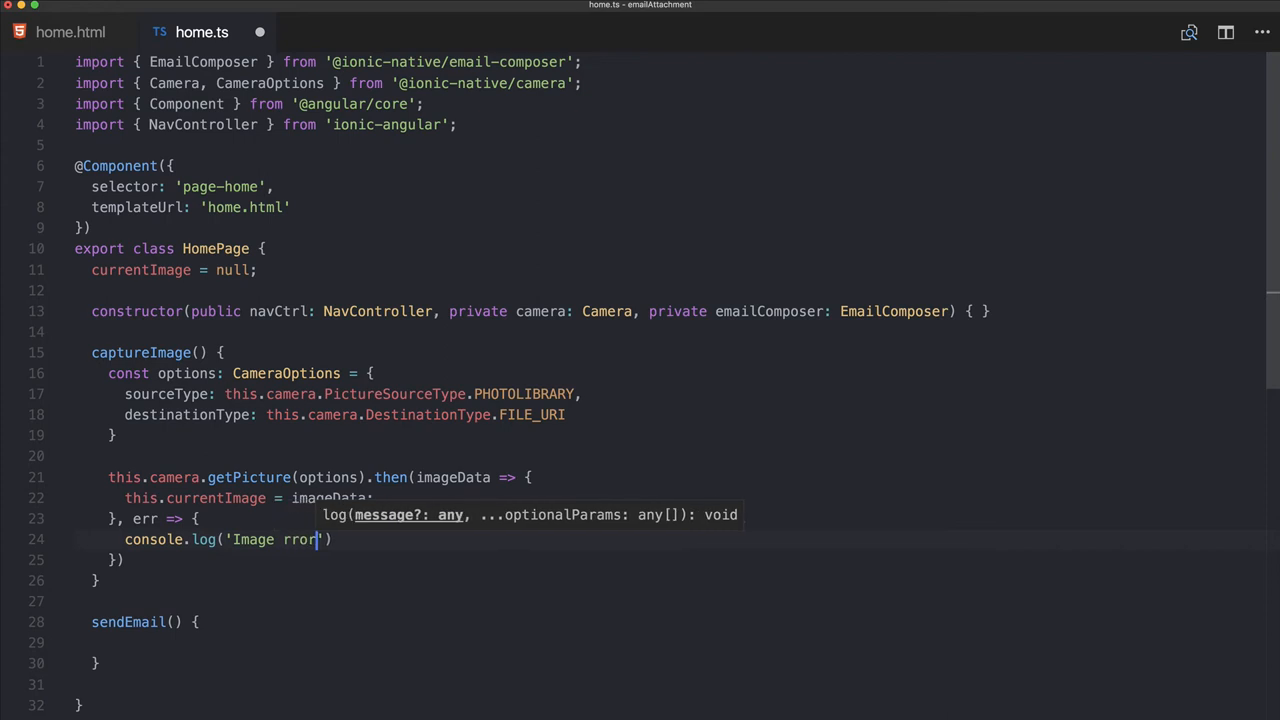
pyautogui.write(": ', err")
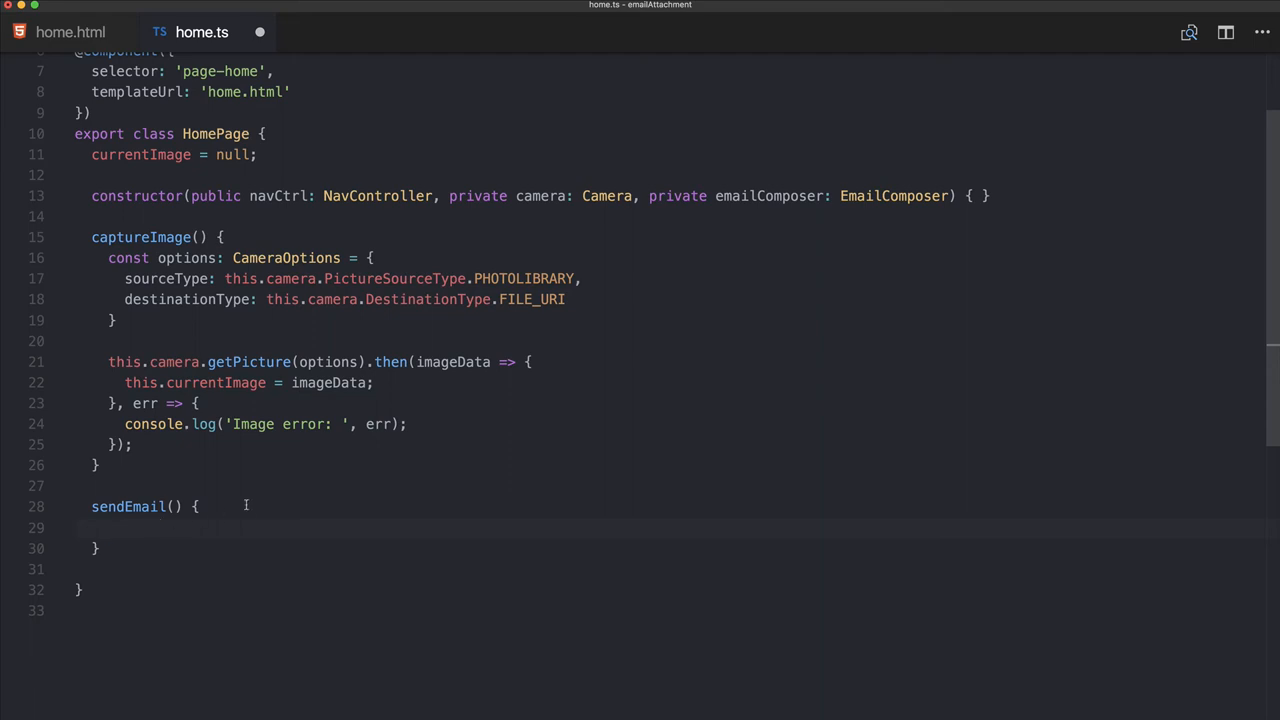
pyautogui.write('let email = {')
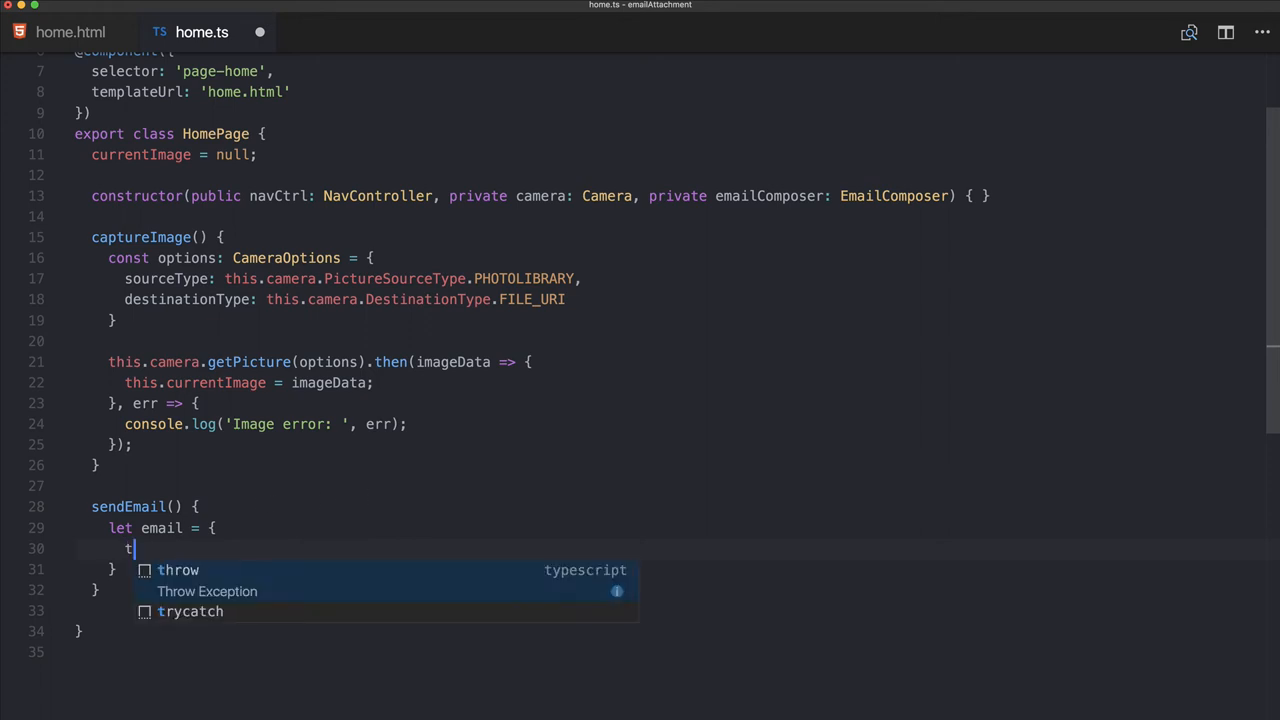
pyautogui.write('o:')
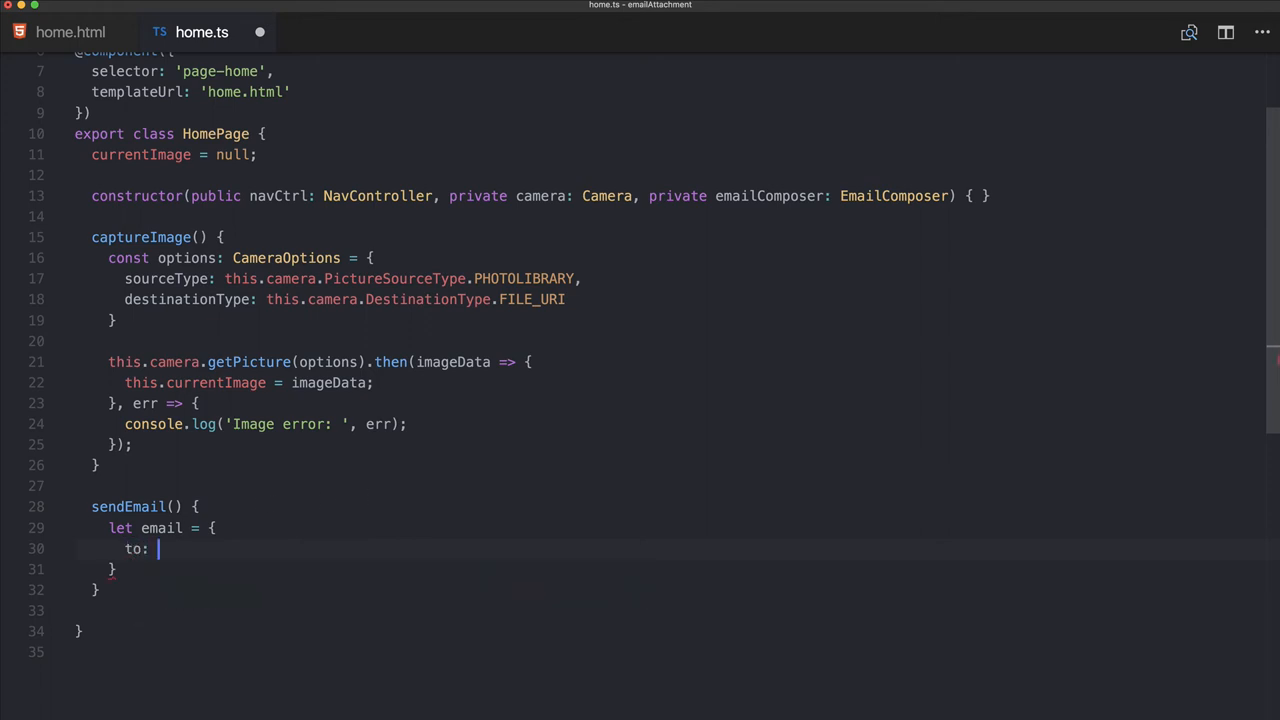
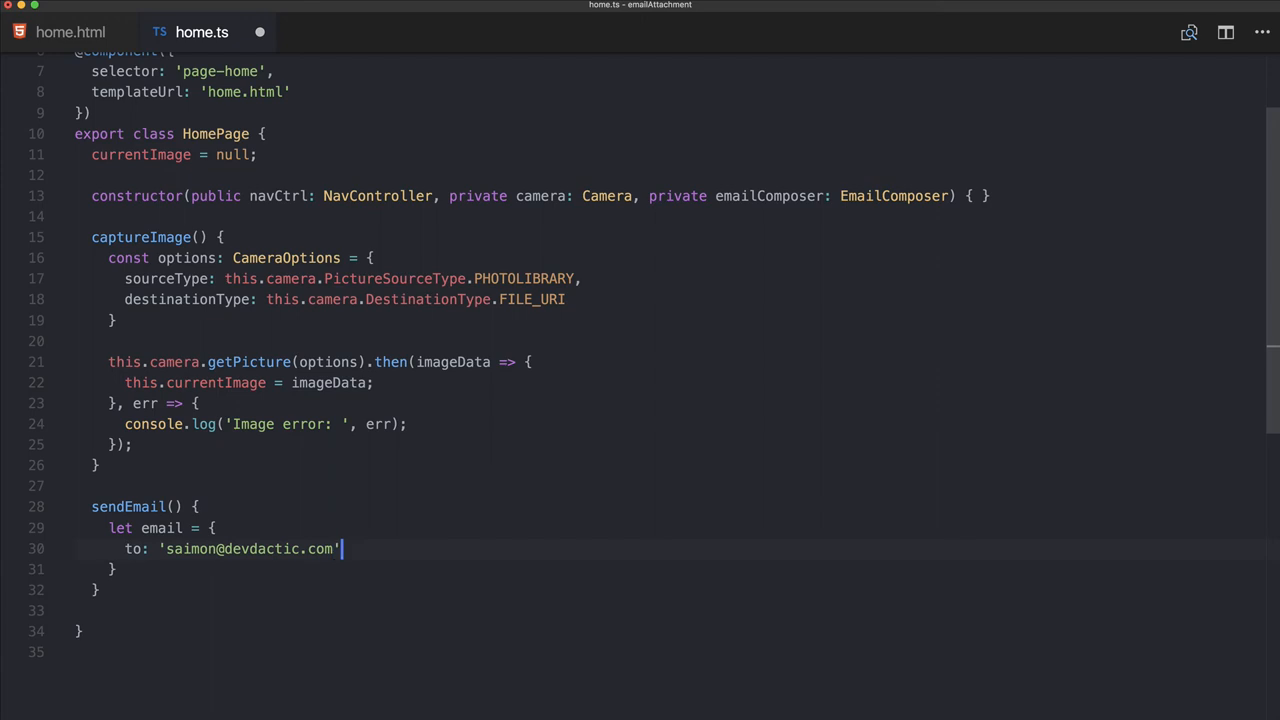
pyautogui.write(',')
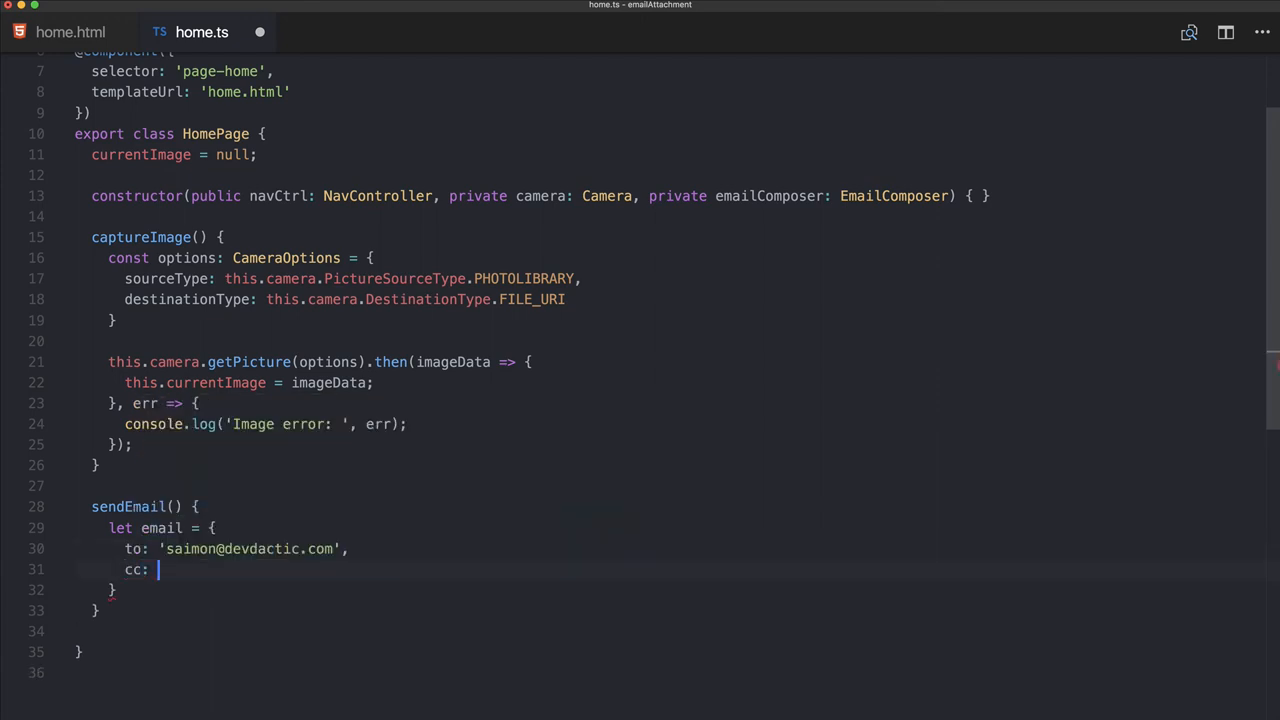
pyautogui.write("'max@")
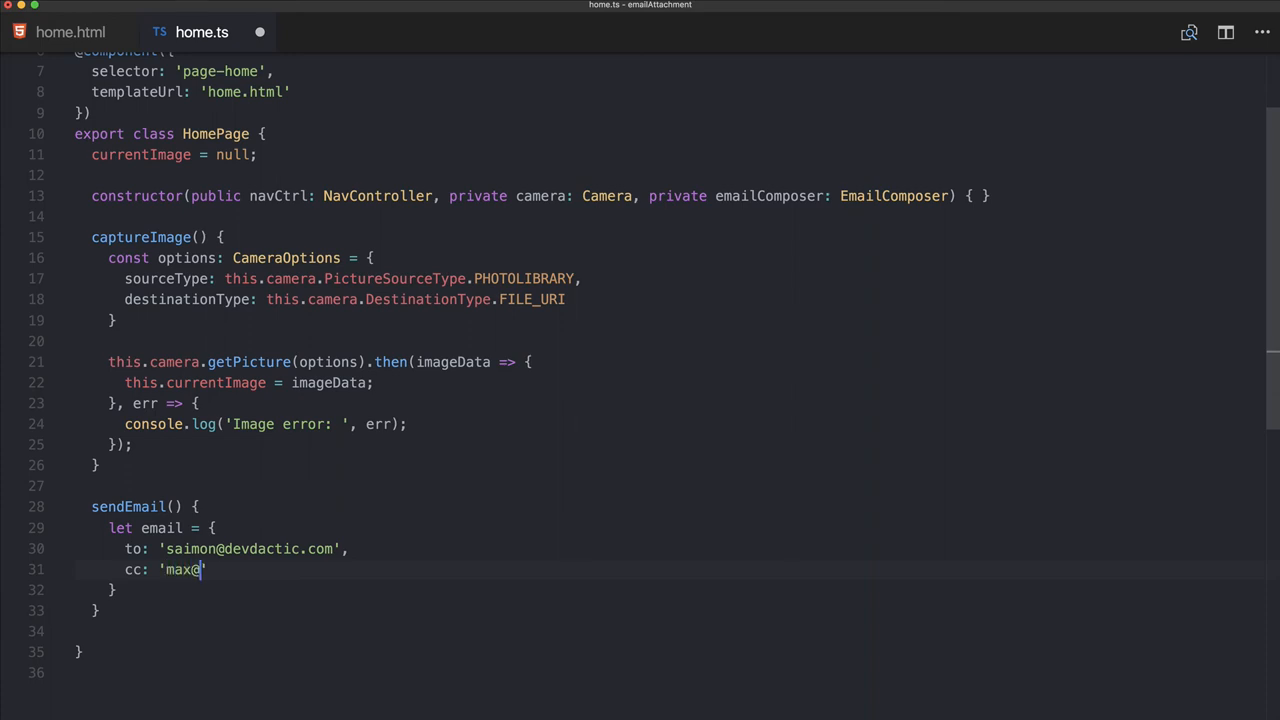
pyautogui.write('mustermann.')
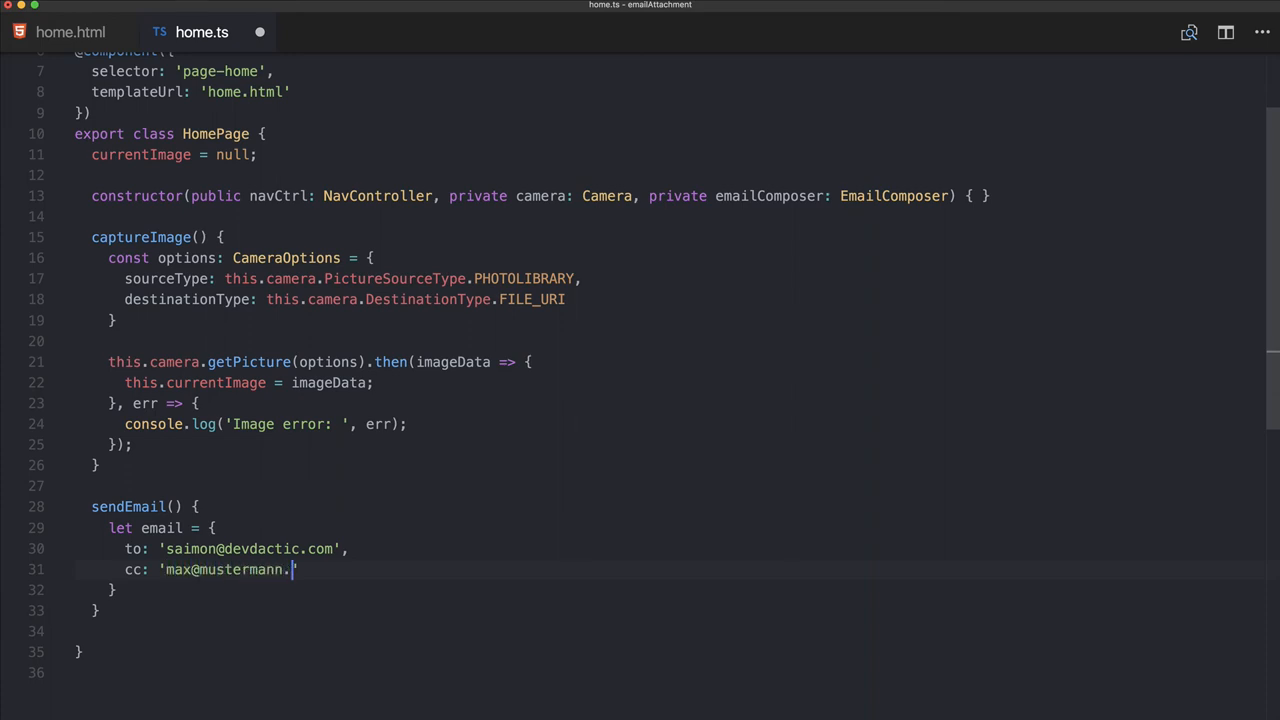
pyautogui.write("de'")
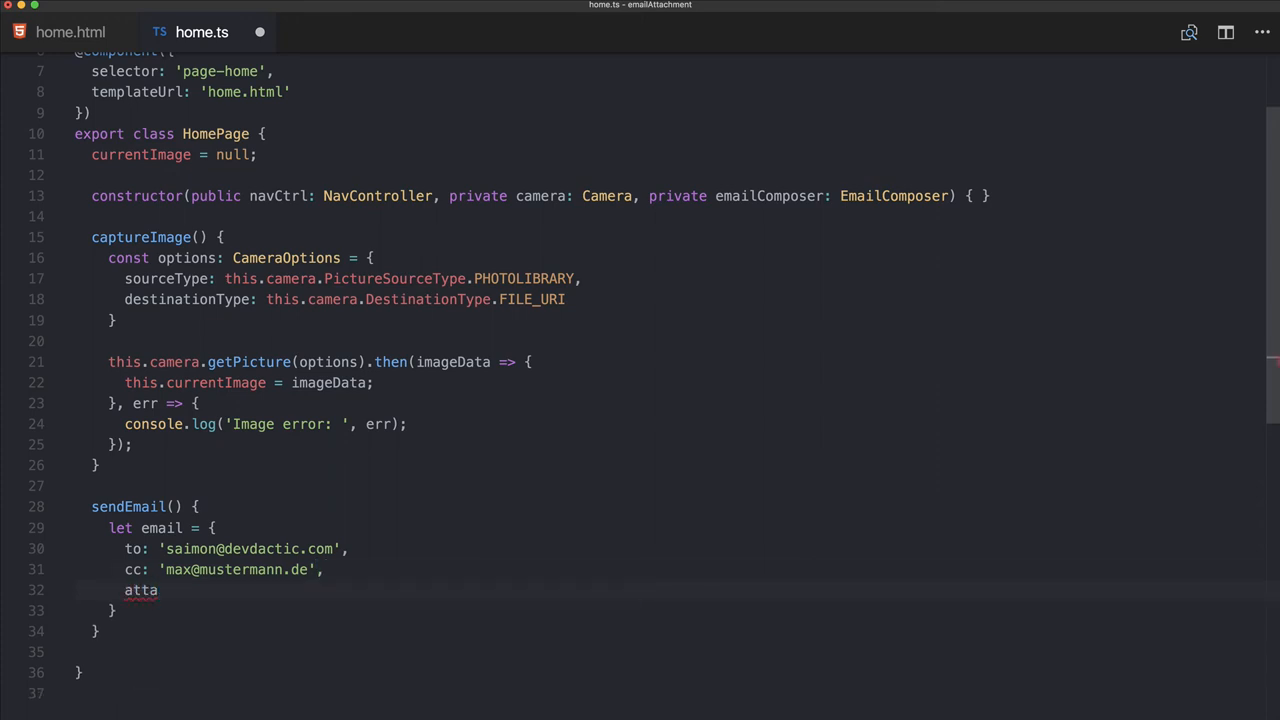
pyautogui.write('chment')
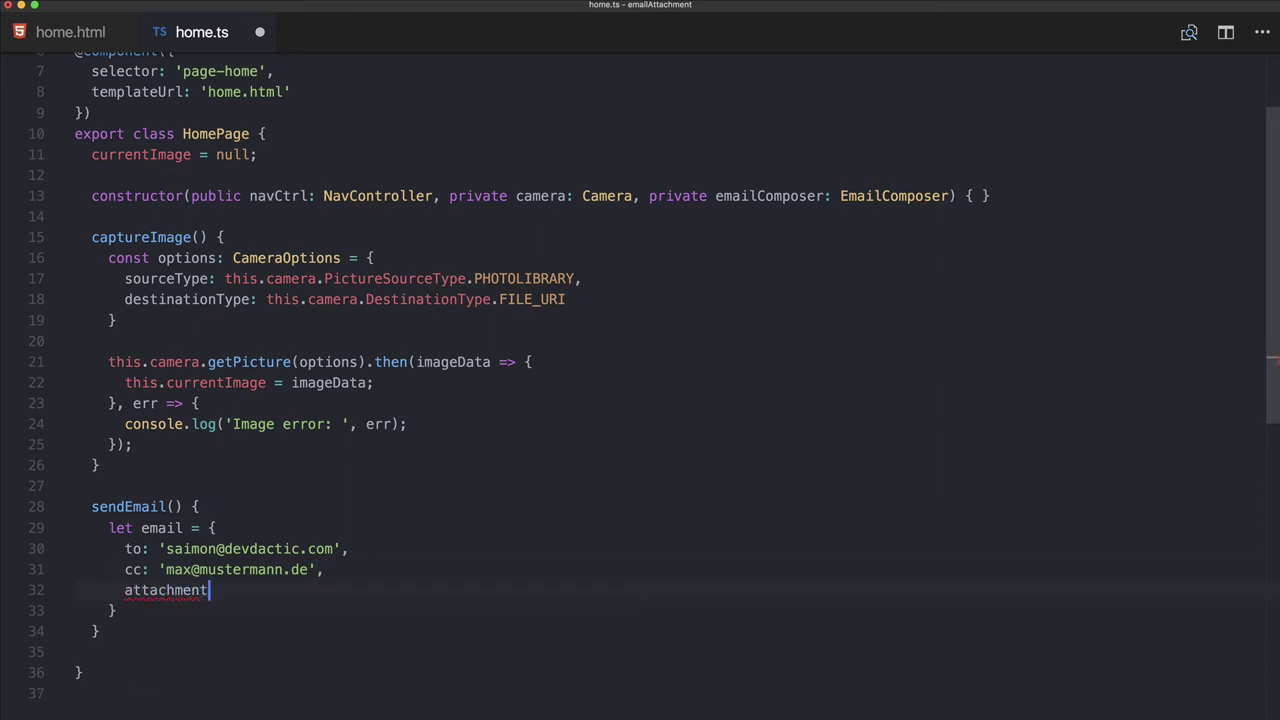
pyautogui.write('s')
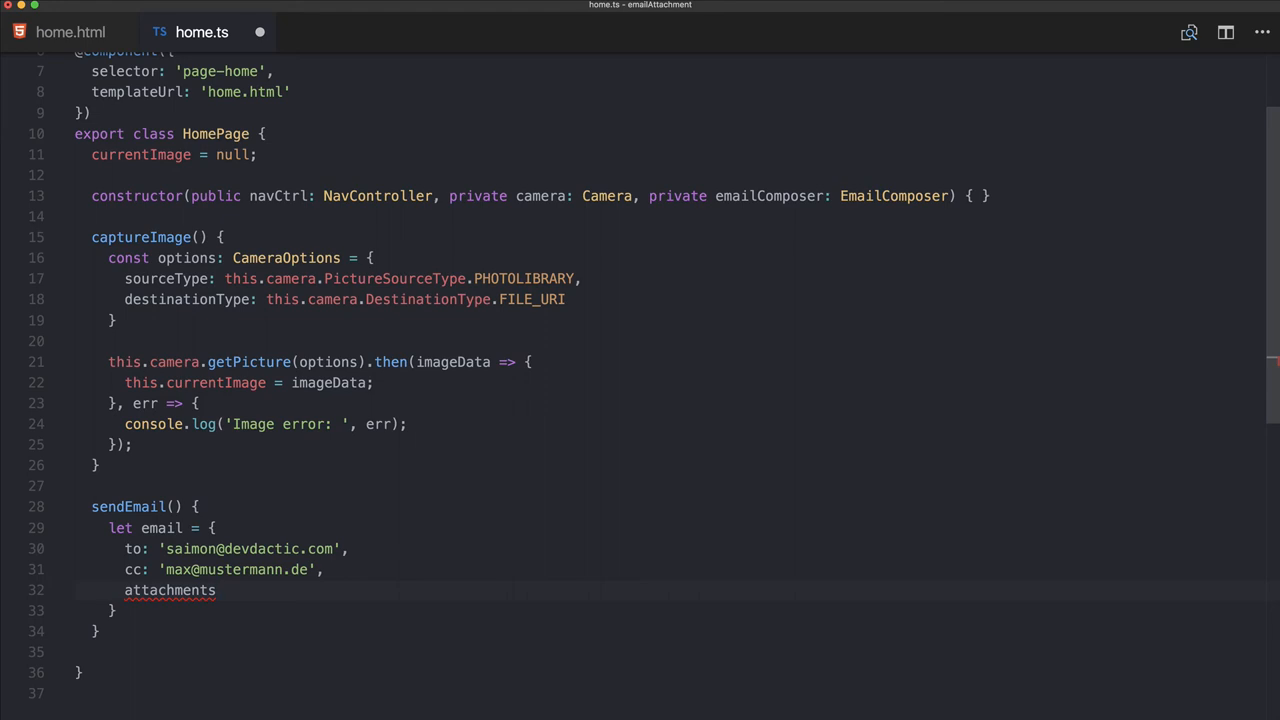
pyautogui.write(': [')
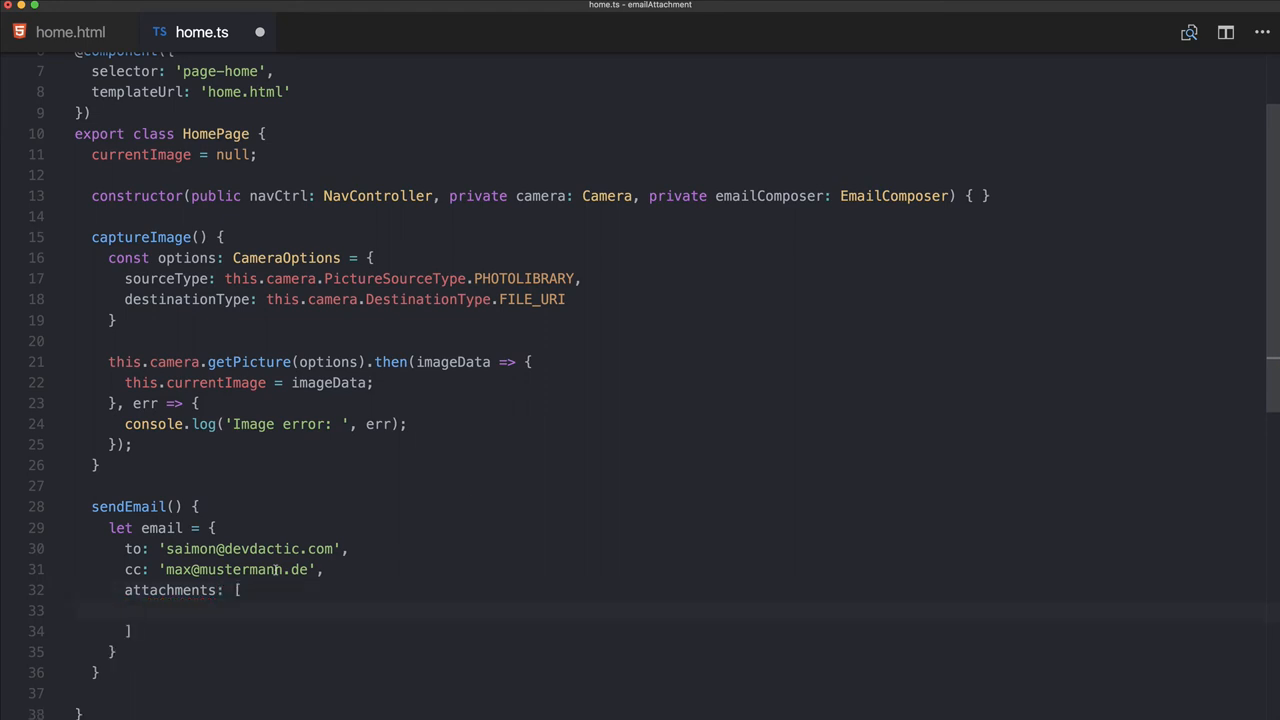
# - Add the this.currentImage attachment and a subject field to the email object
pyautogui.write('thi')
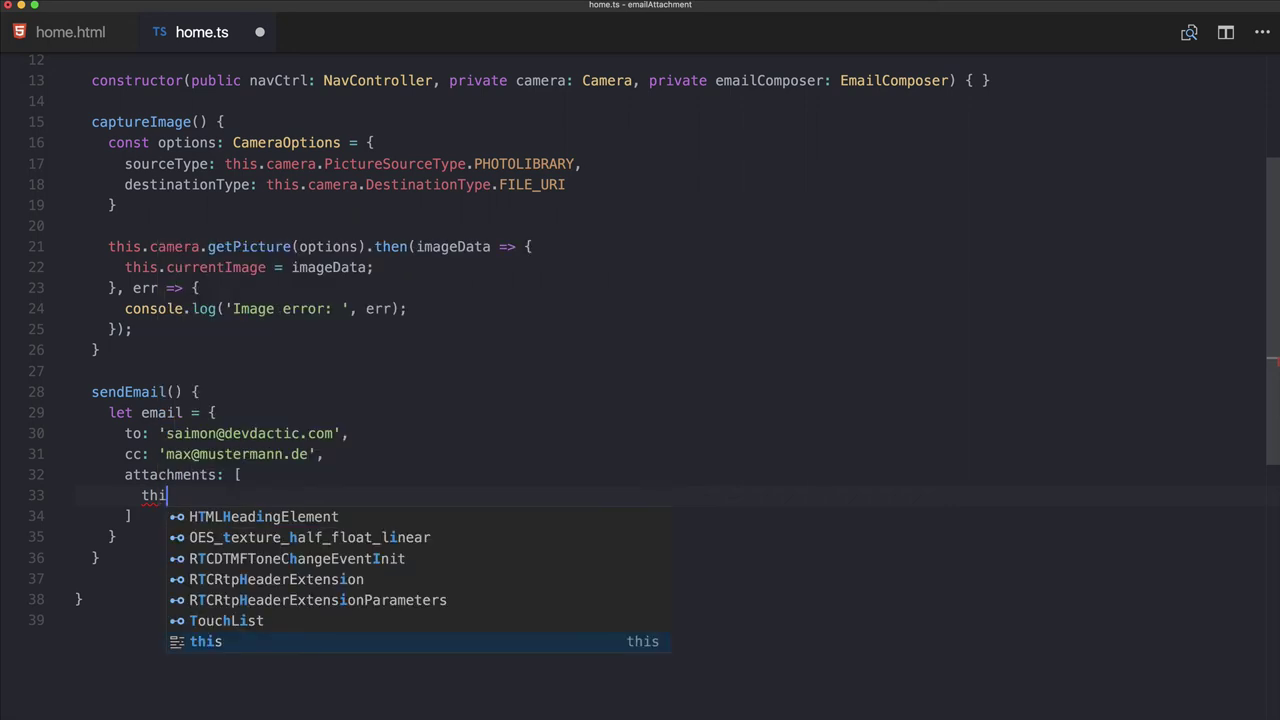
pyautogui.write('.currentImage')
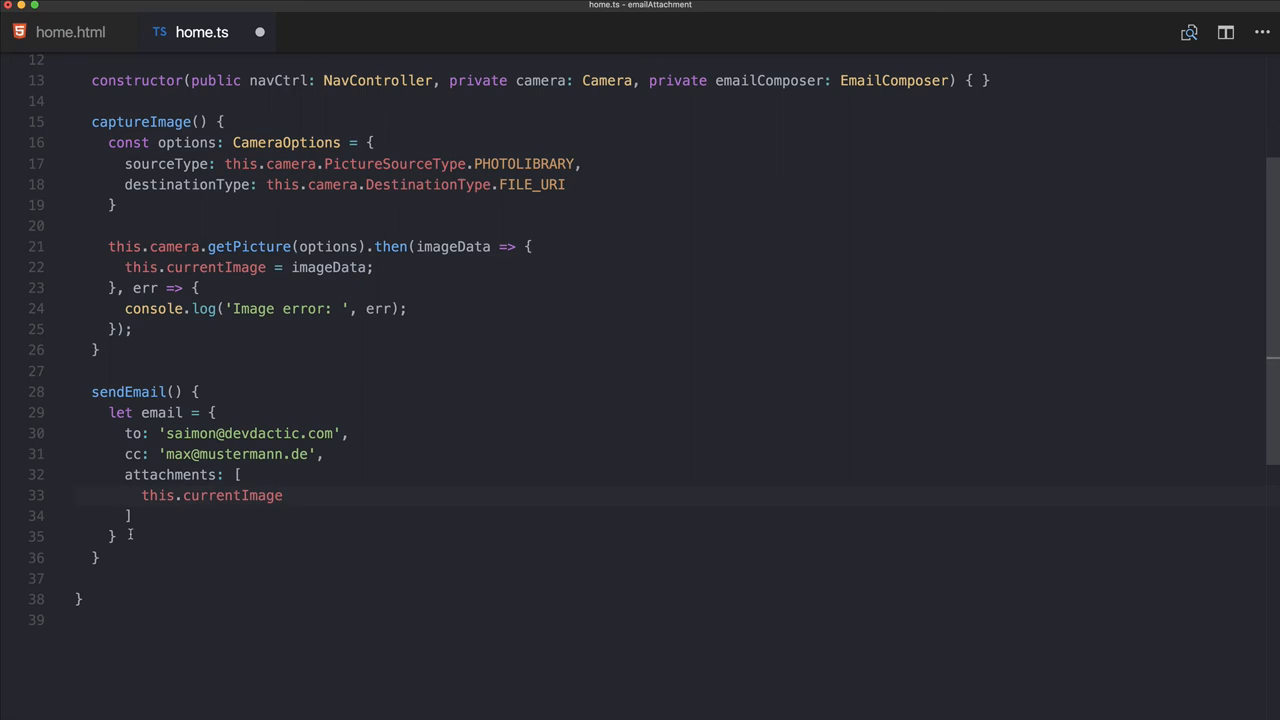
pyautogui.moveTo(216, 495)
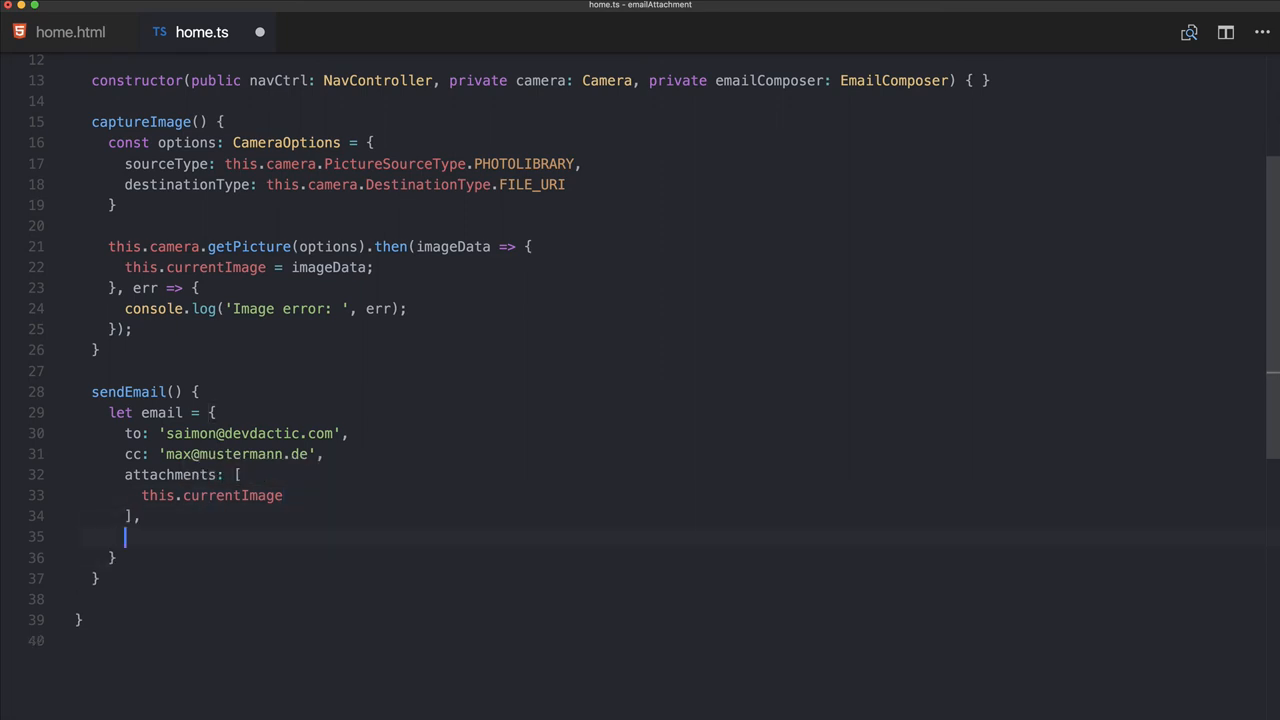
pyautogui.write("subject: 'my cool")
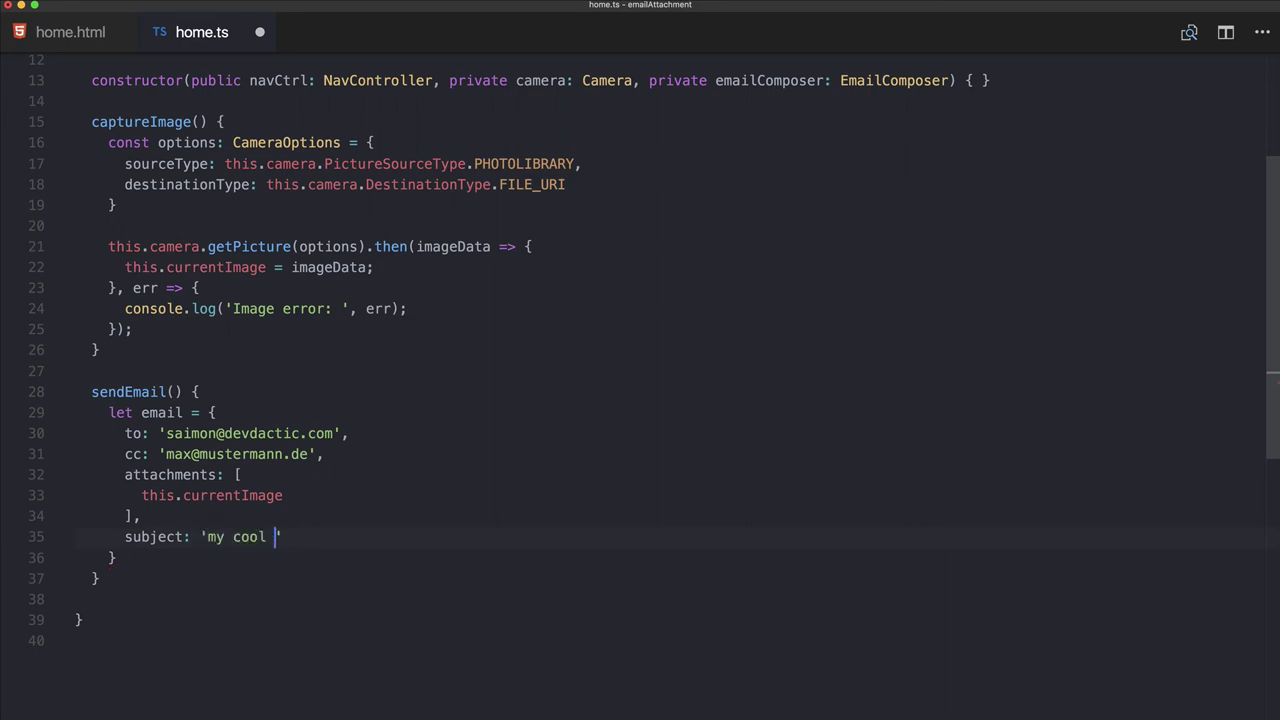
pyautogui.write('image')
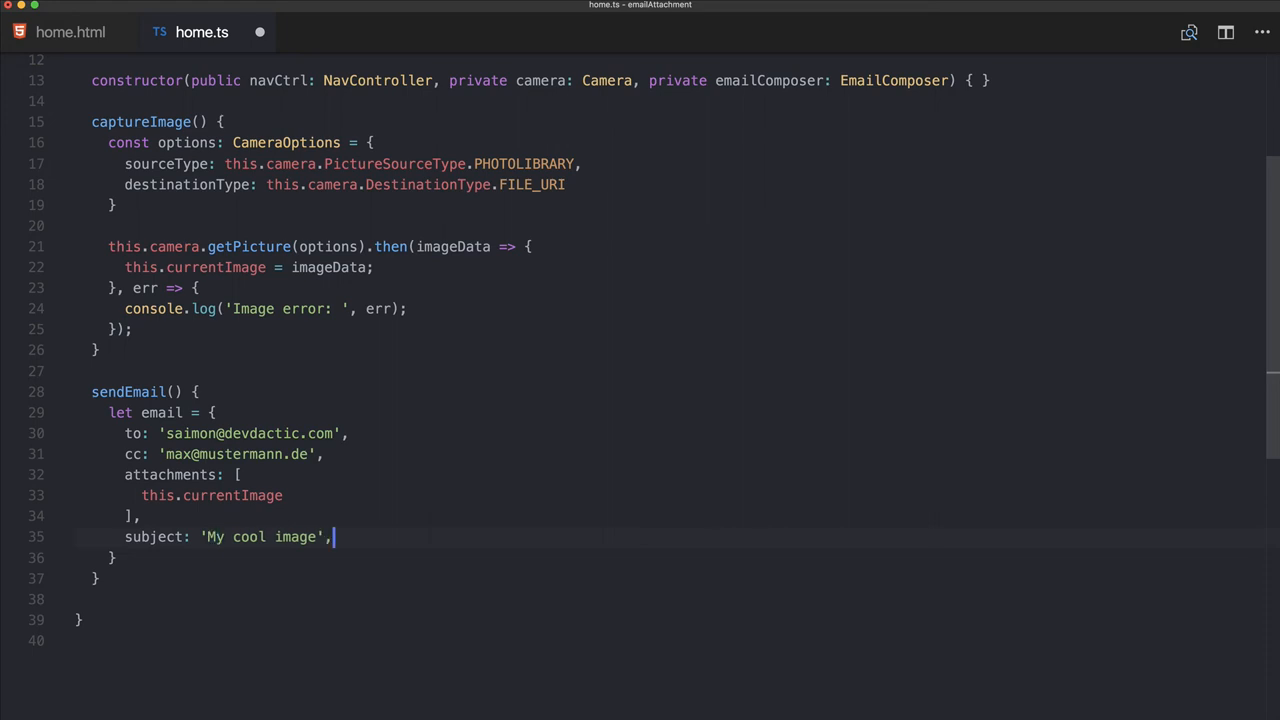
# - Add body 'Hey check out this', set isHtml: true, and end the object with a semicolon
pyautogui.write('body')
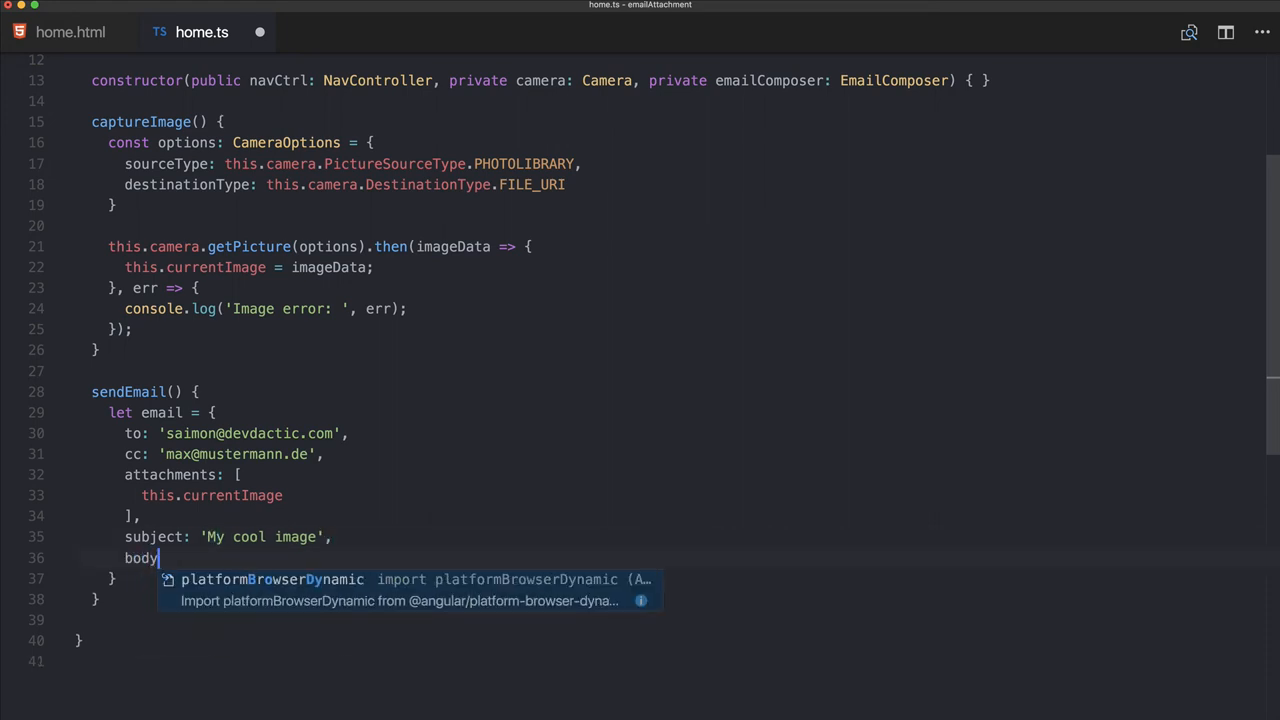
pyautogui.write(": 'H")
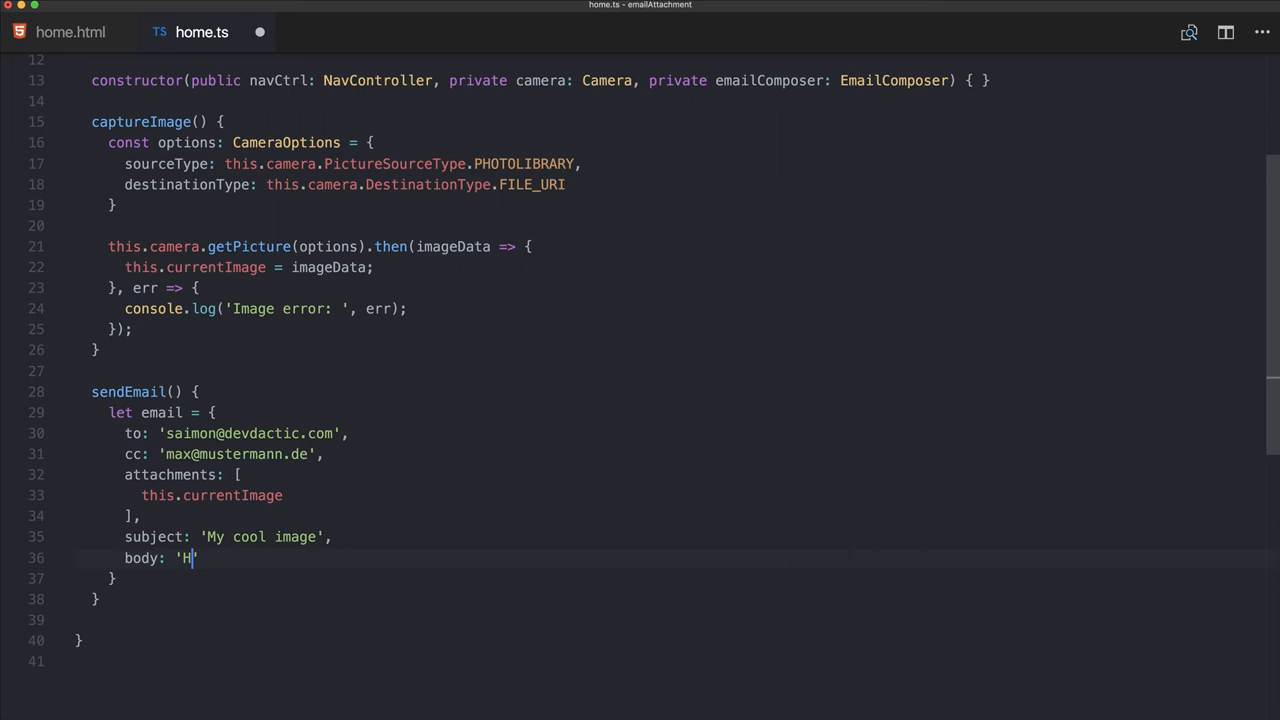
pyautogui.write('ey check out th')
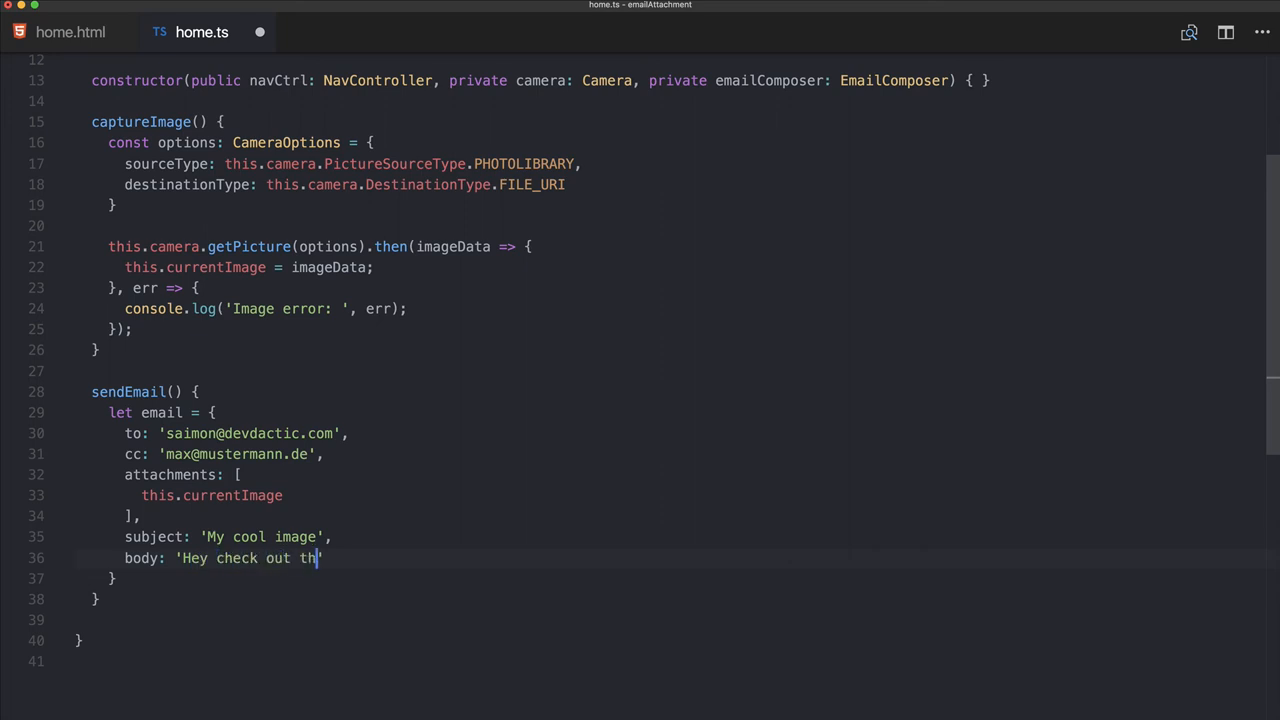
pyautogui.write('is! <br><br>')
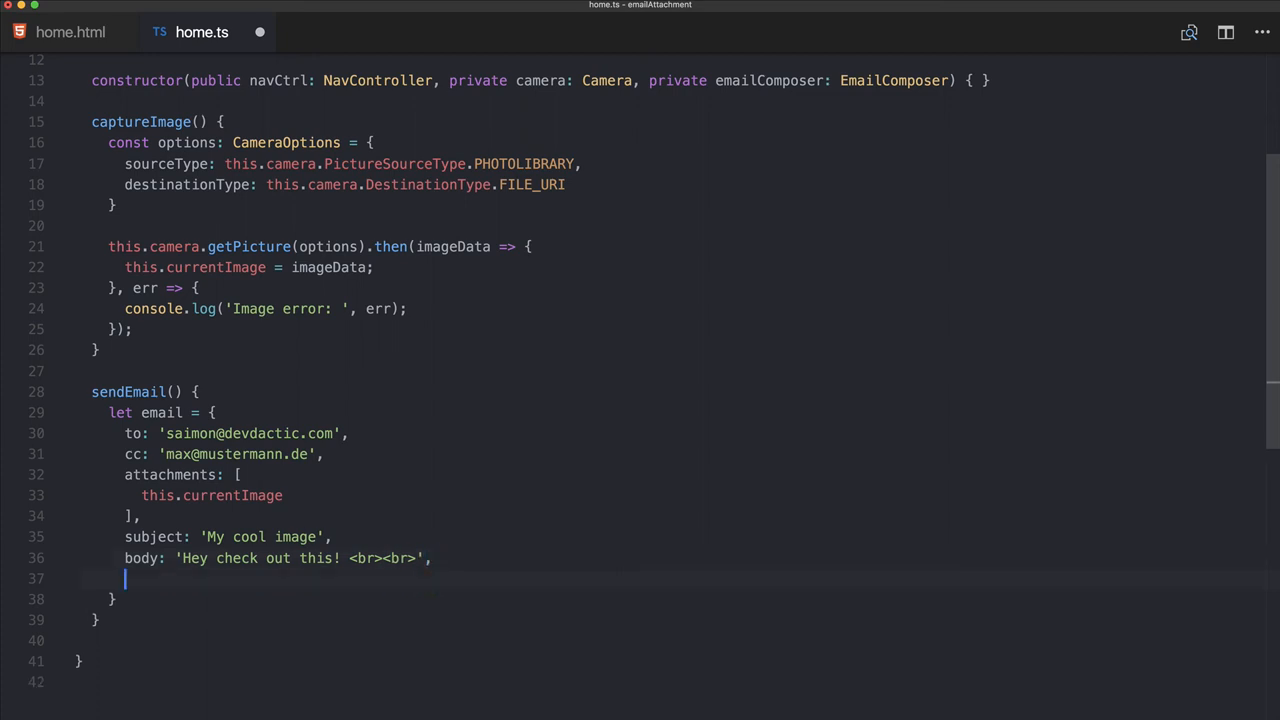
pyautogui.write('isHt')
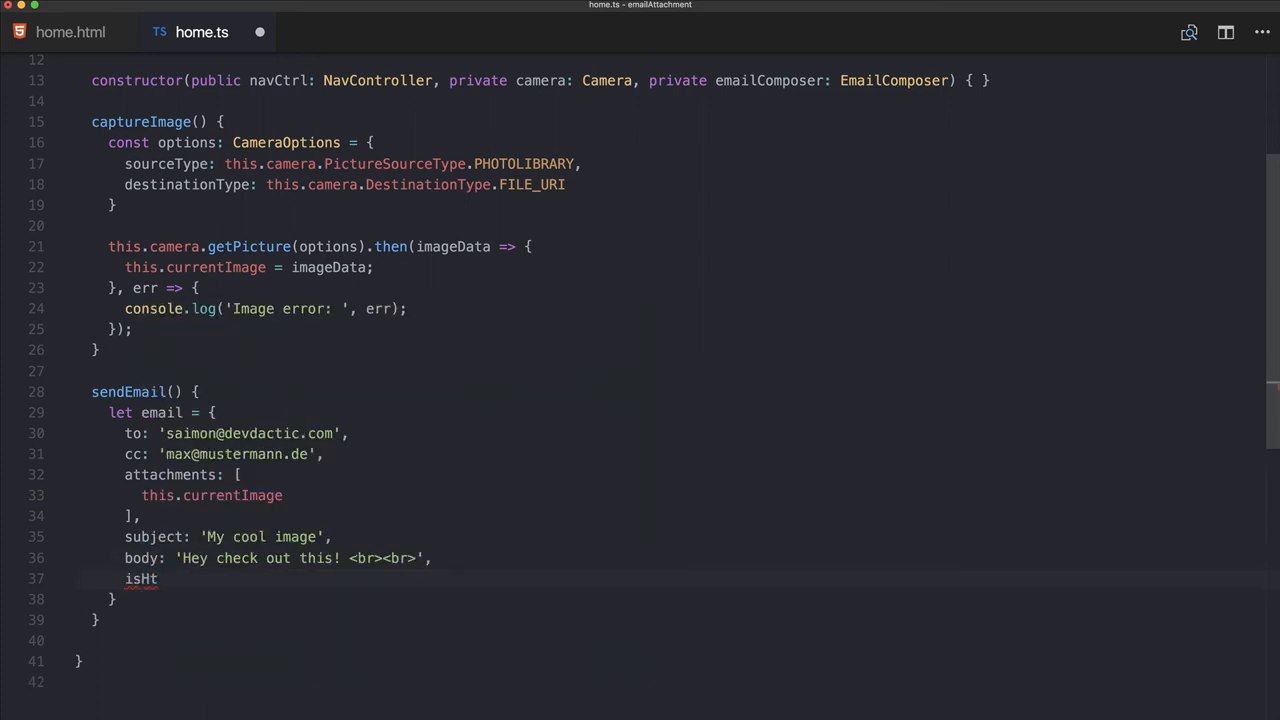
pyautogui.write('ml: true')
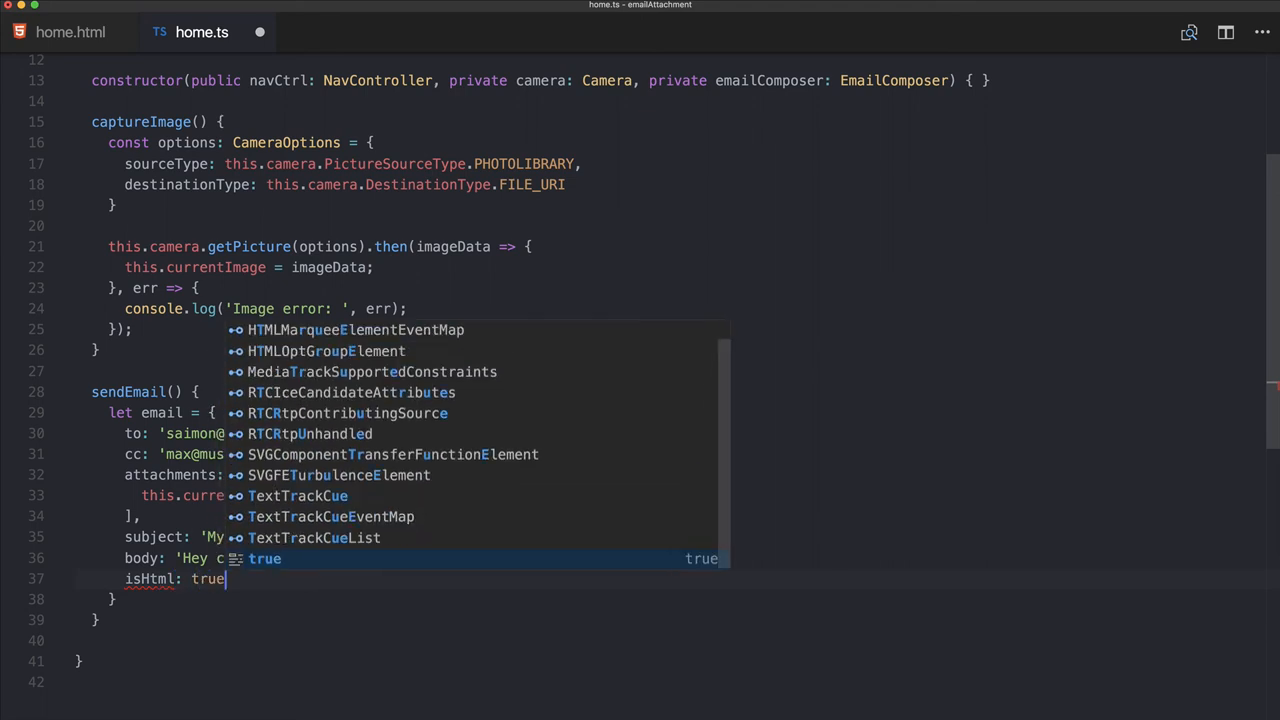
pyautogui.press('Escape')
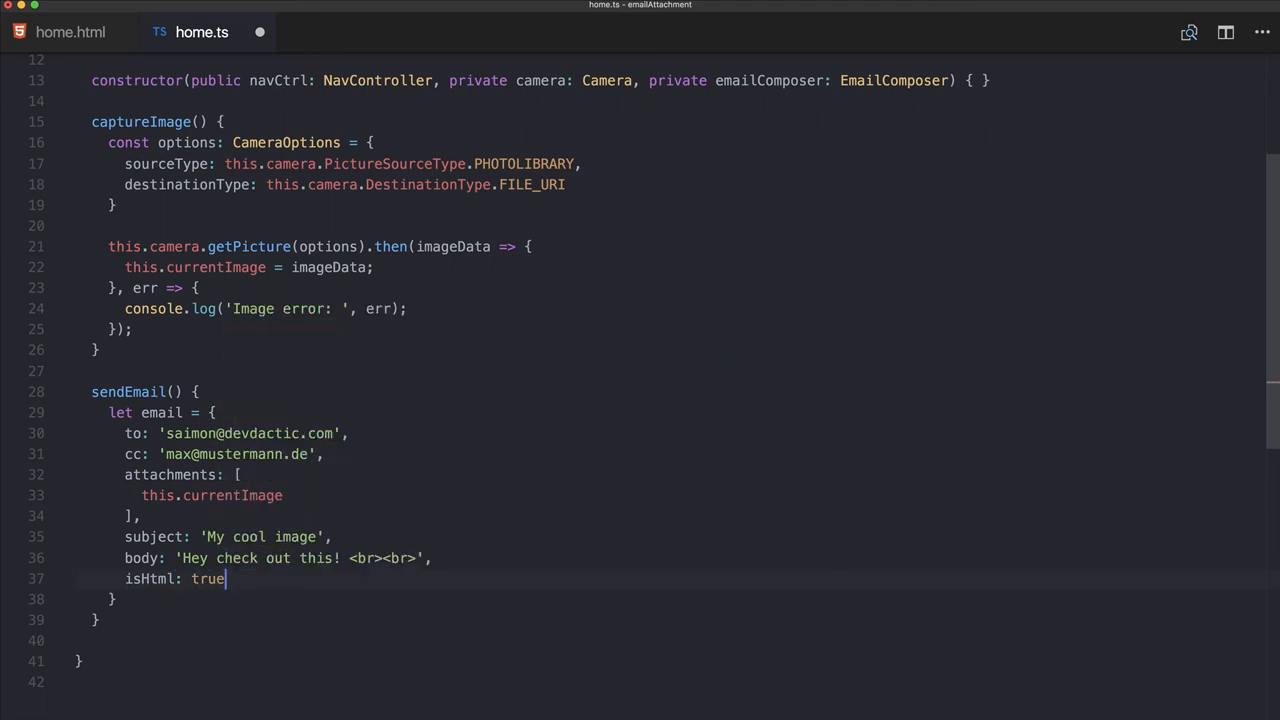
pyautogui.write(';')
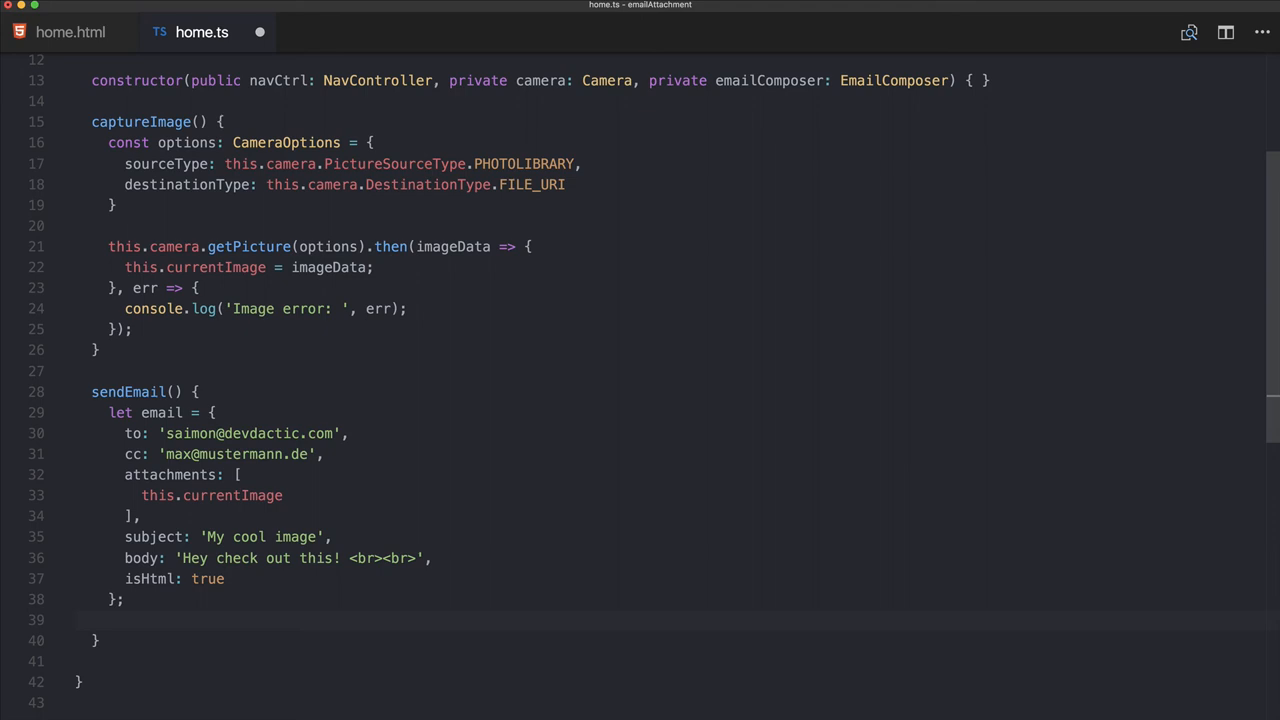
# - Call this.emailComposer.open, chosen from IntelliSense, to launch the email composer
pyautogui.write('this.emailComposer.')
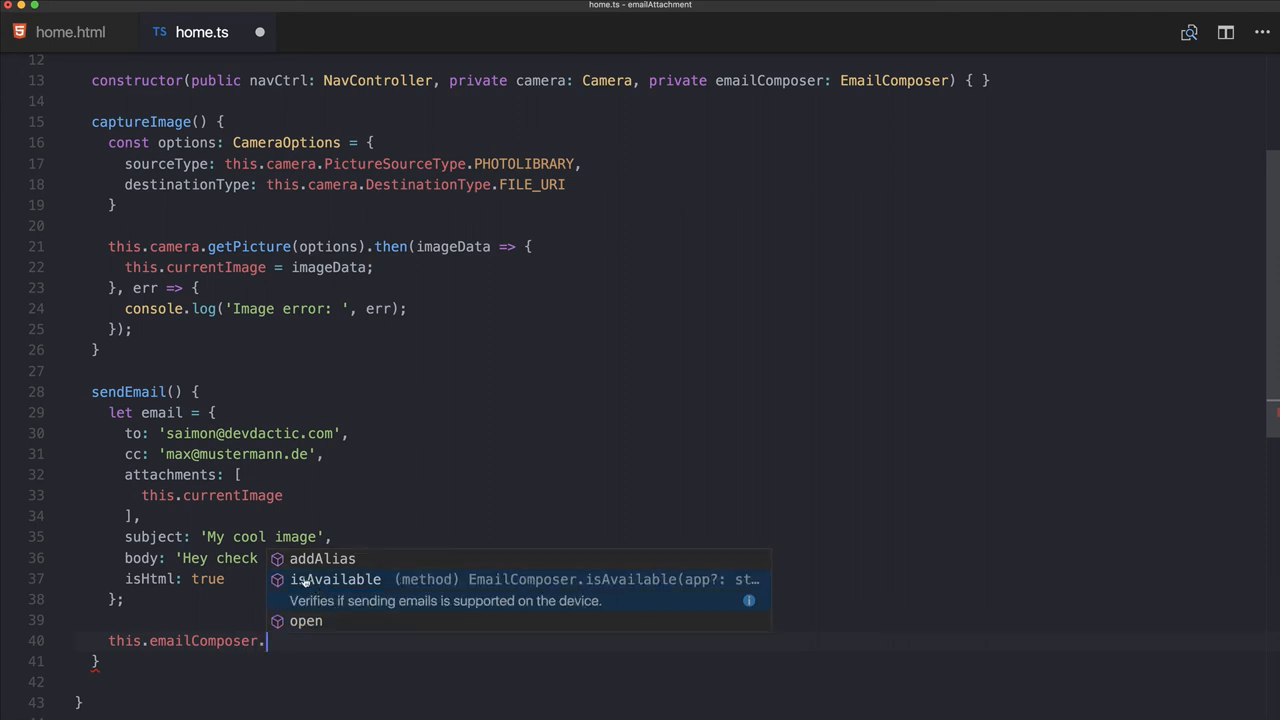
pyautogui.moveTo(423, 600)
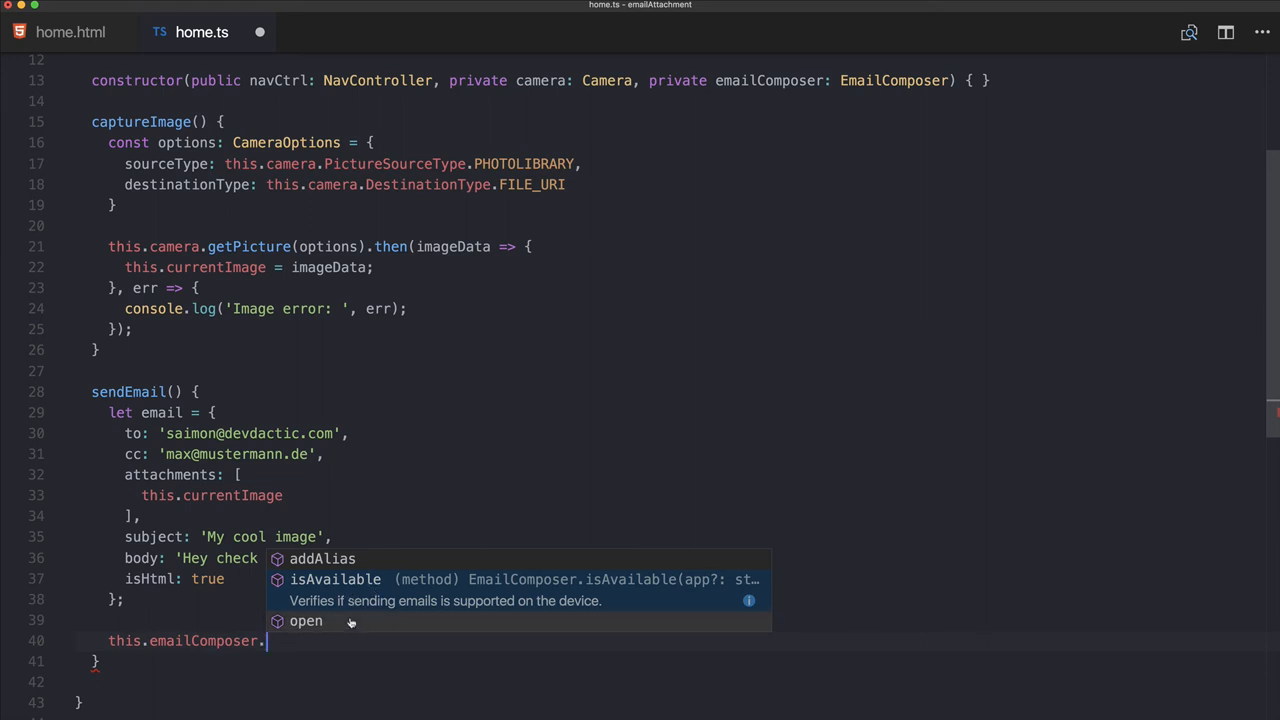
pyautogui.click(306, 621)
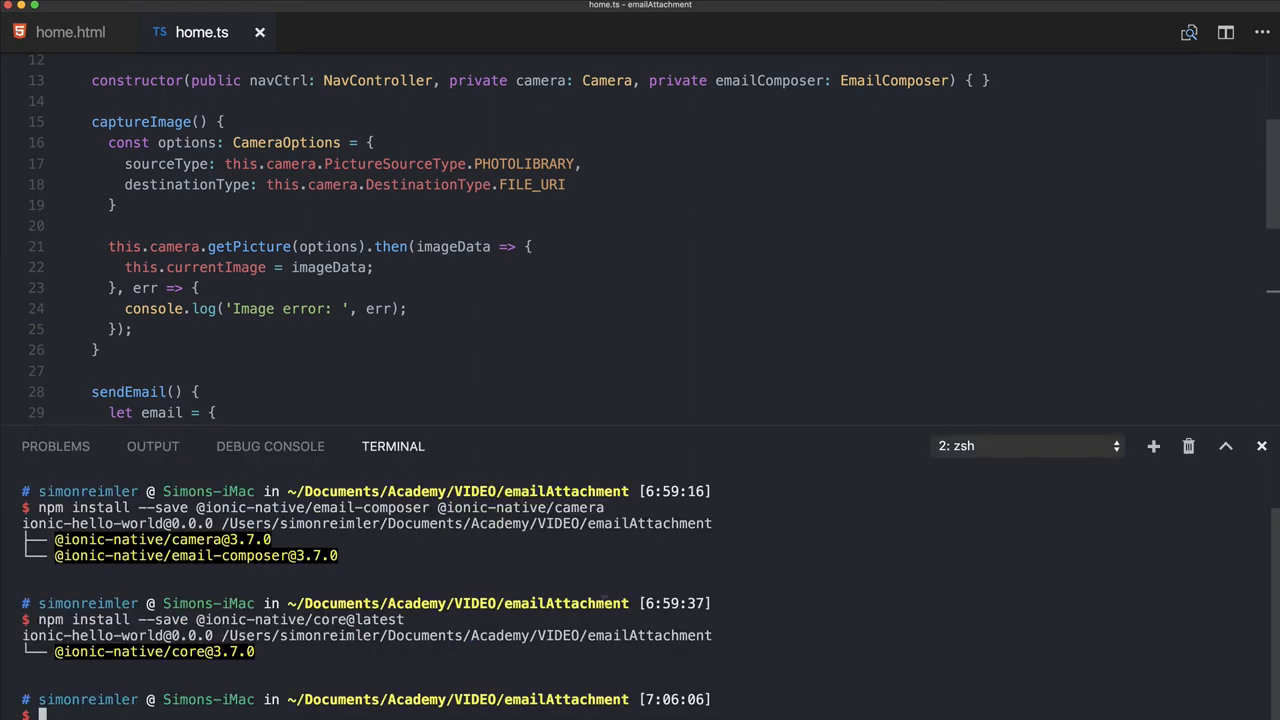
# - Run 'ionic build ios' and confirm Capture Image fails in the browser preview without Cordova
pyautogui.write('ionic build')
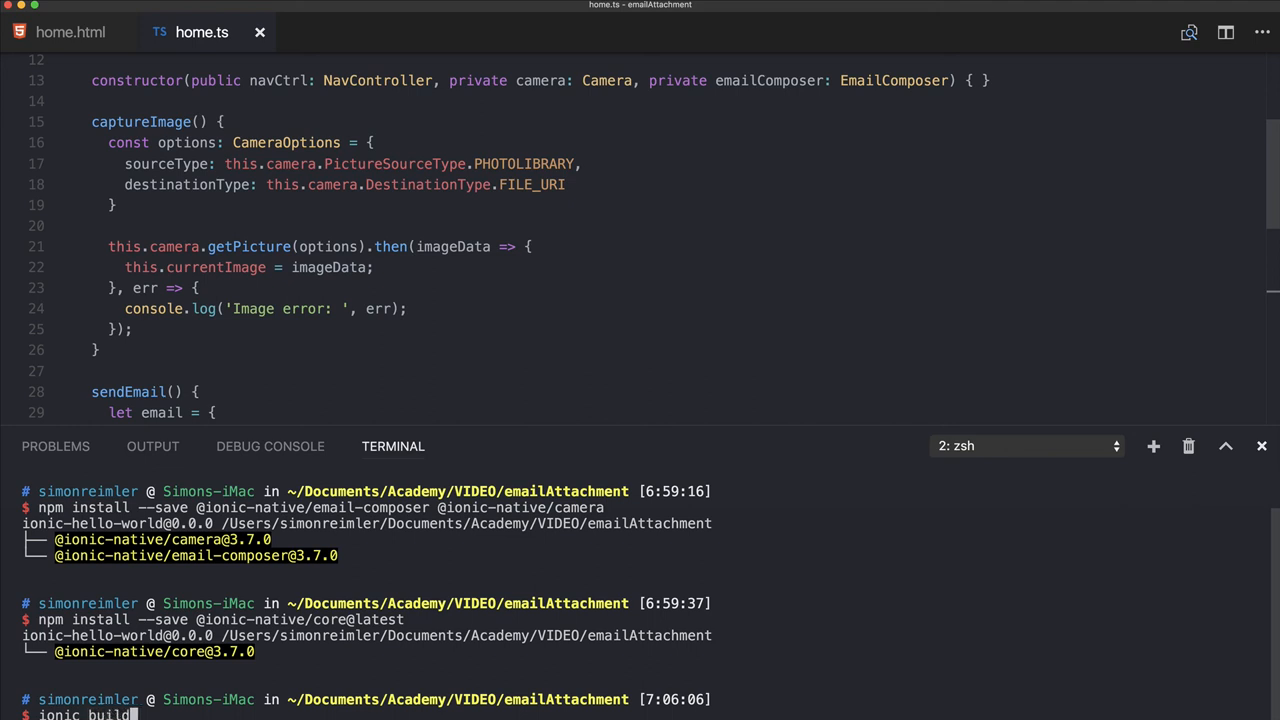
pyautogui.write('ios')
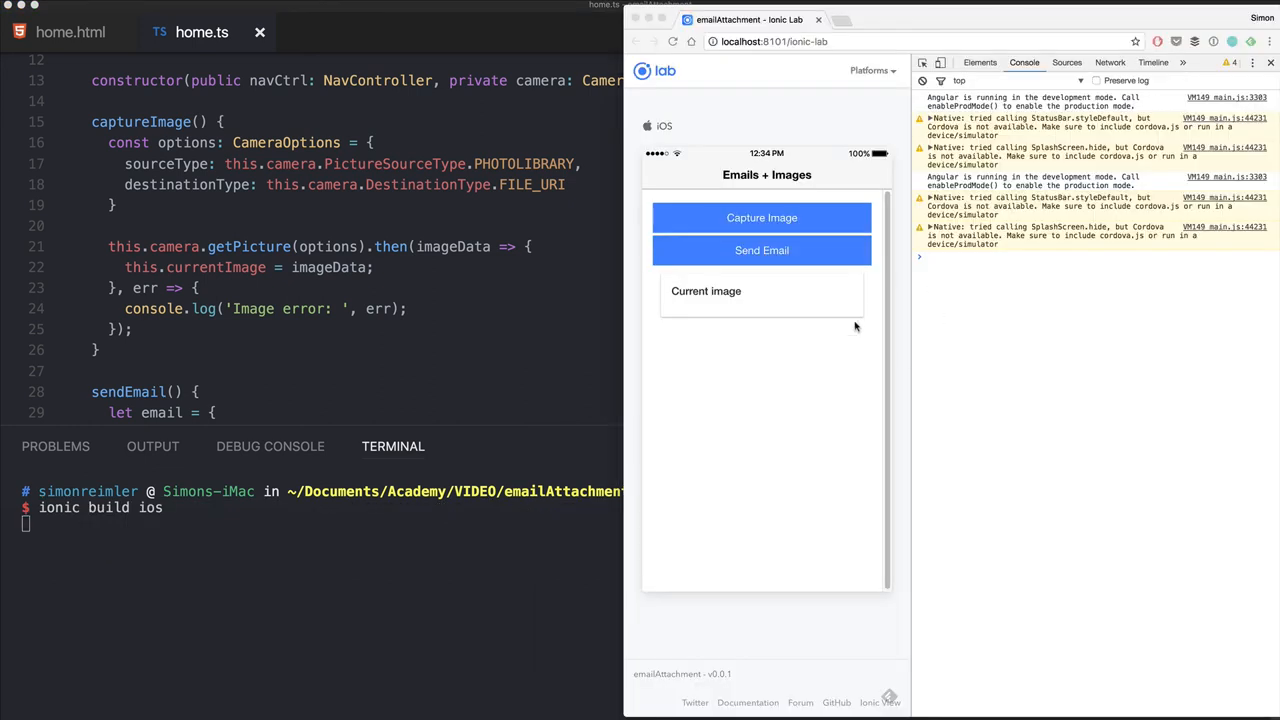
pyautogui.click(761, 217)
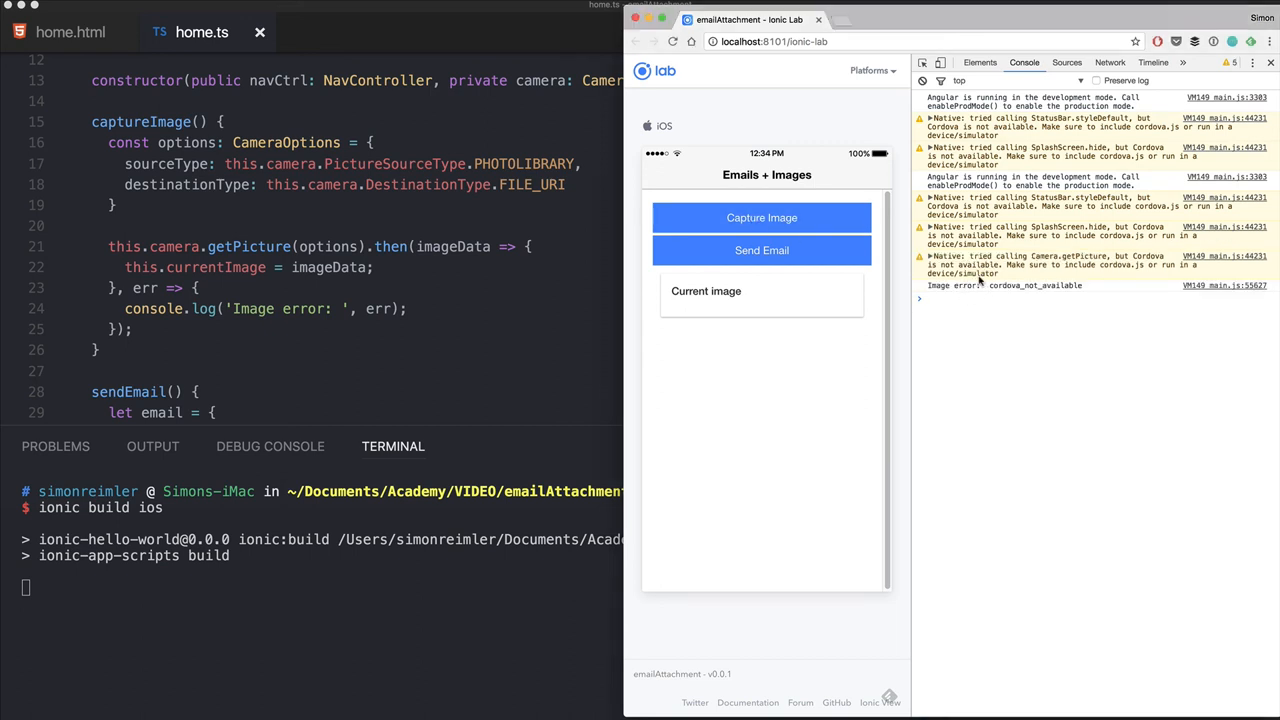
pyautogui.click(761, 250)
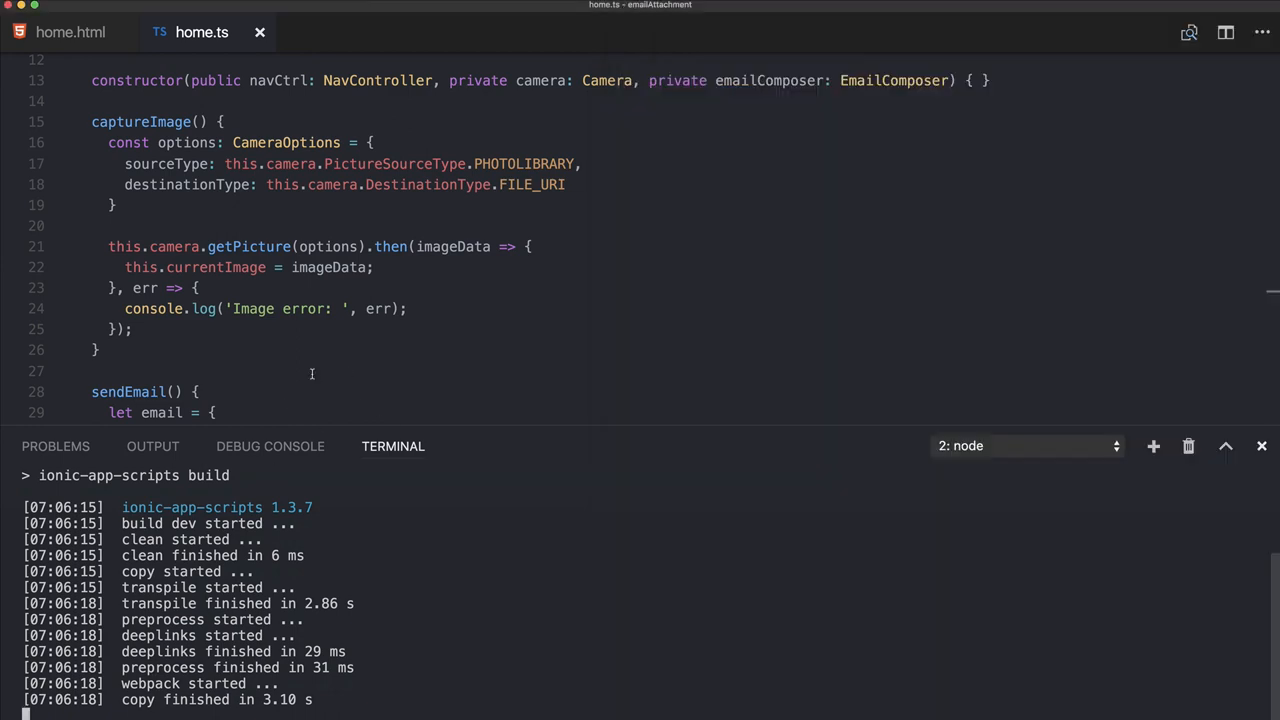
pyautogui.scroll(3)
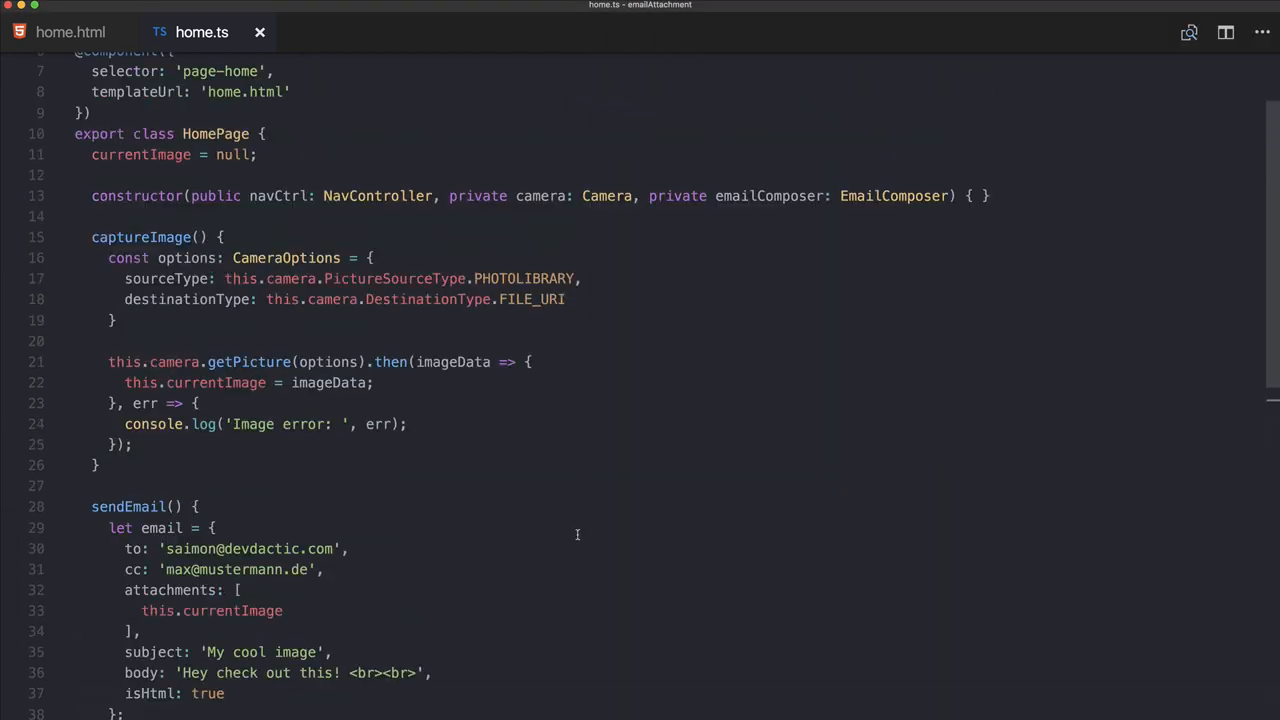
# - On the iPhone, allow photo access and pick the Angular image from an album
pyautogui.scroll(-3)
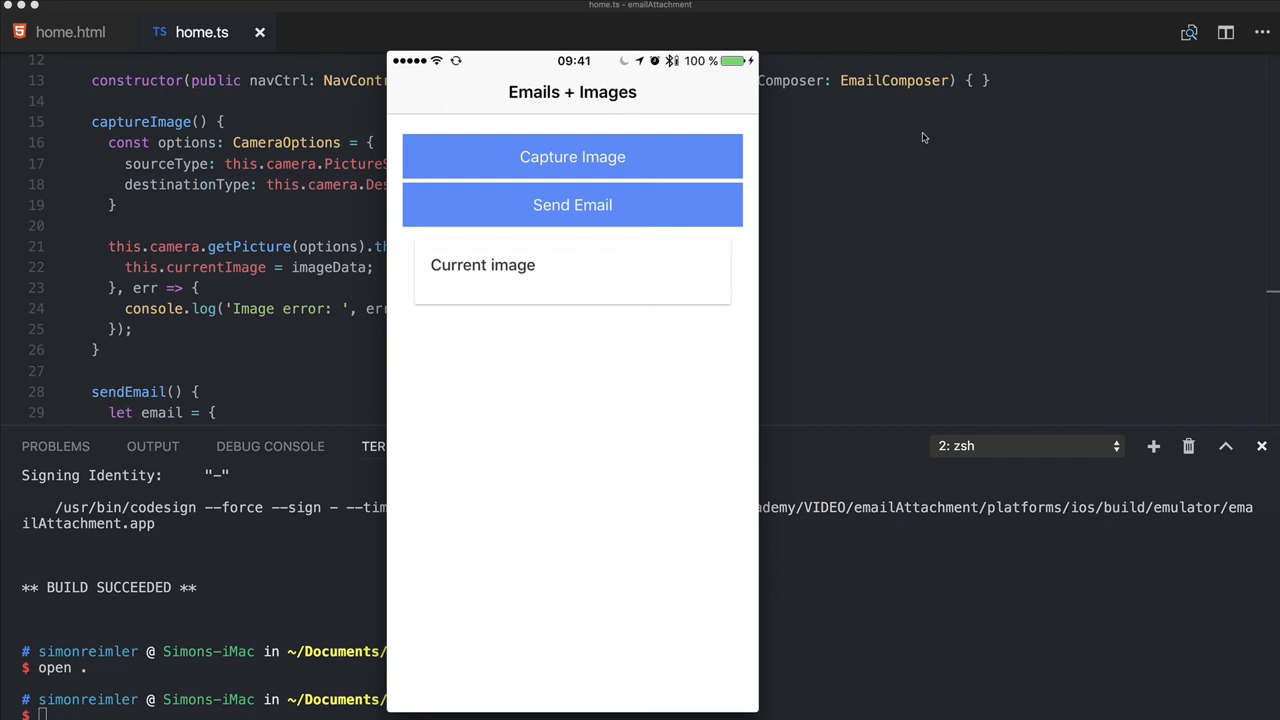
pyautogui.click(572, 156)
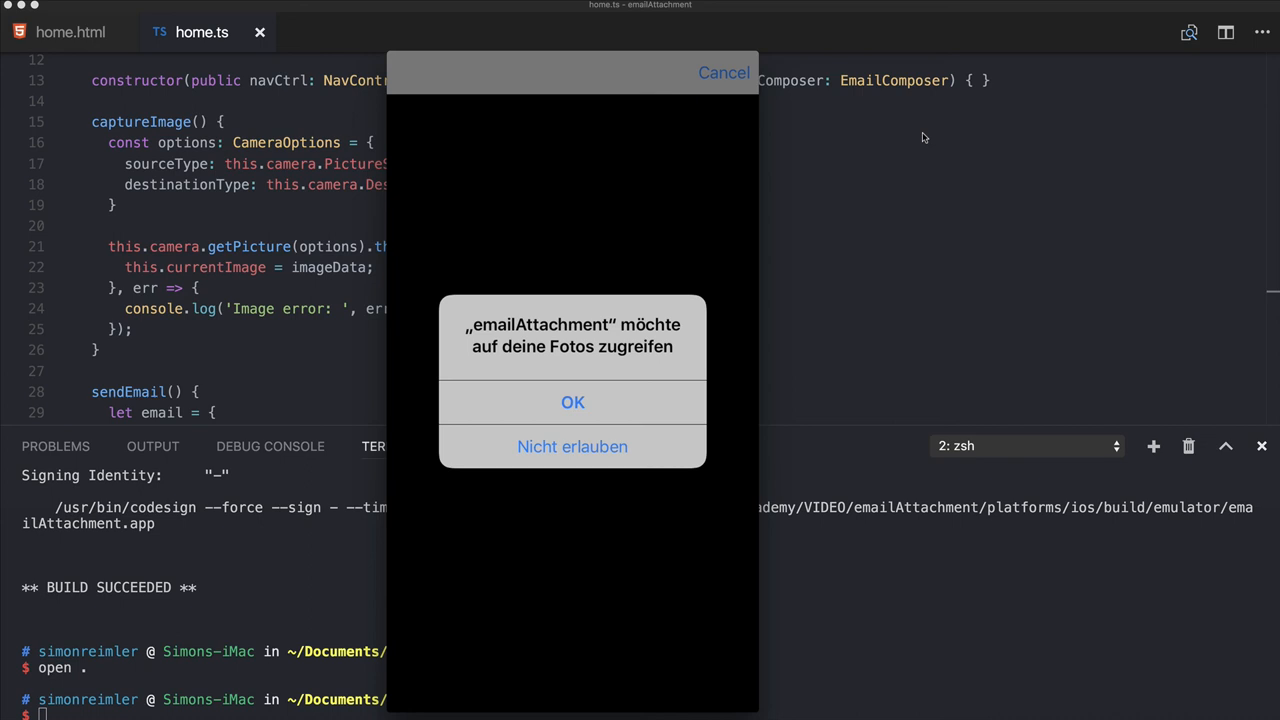
pyautogui.click(572, 402)
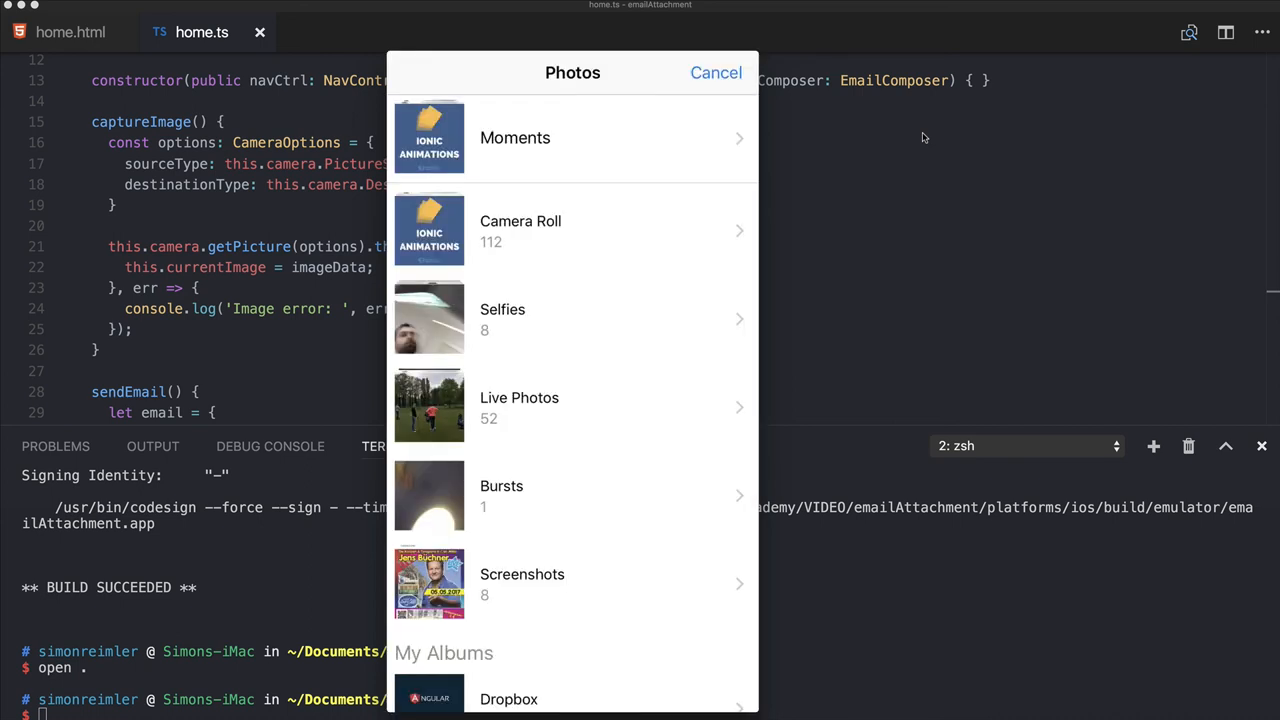
pyautogui.click(573, 698)
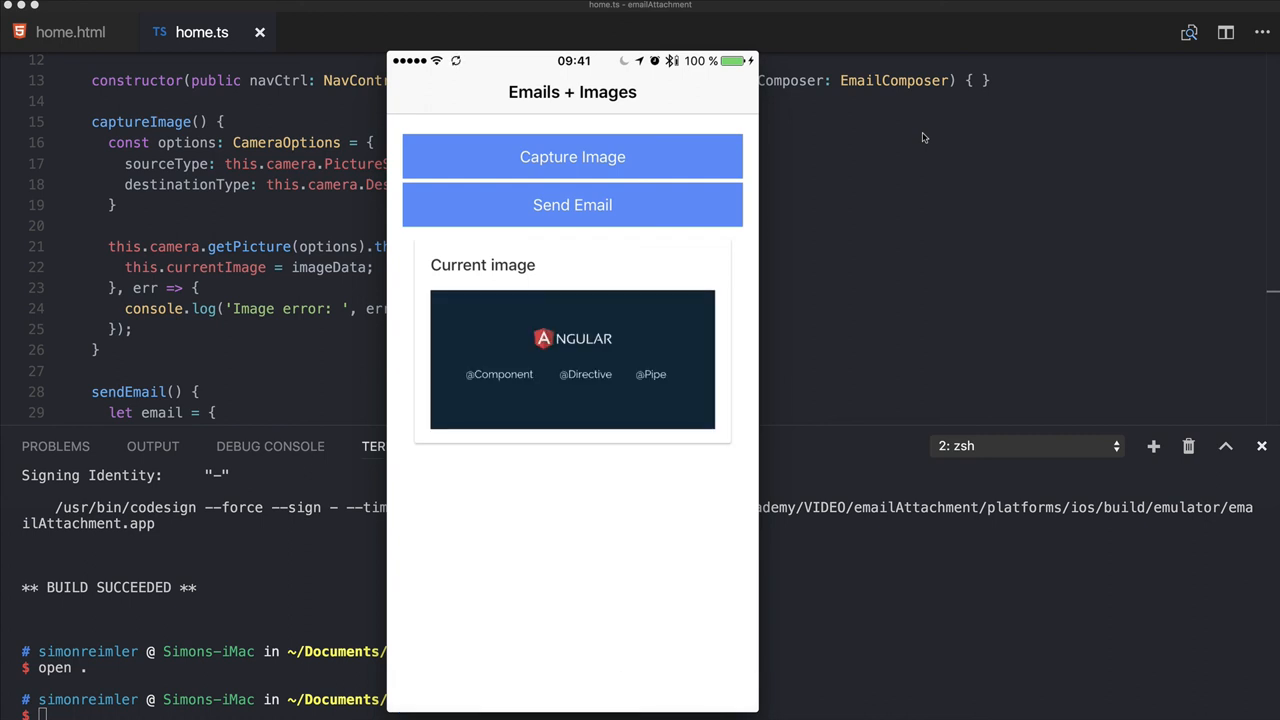
pyautogui.click(572, 204)
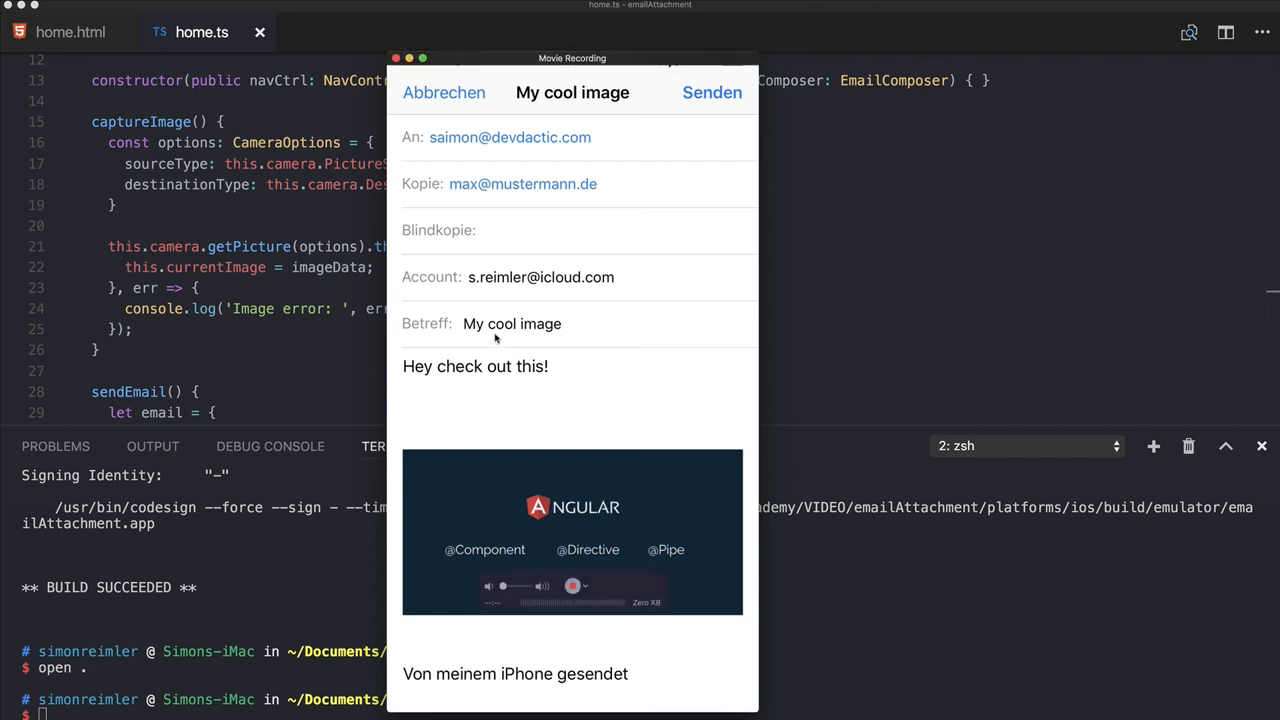
pyautogui.moveTo(635, 531)
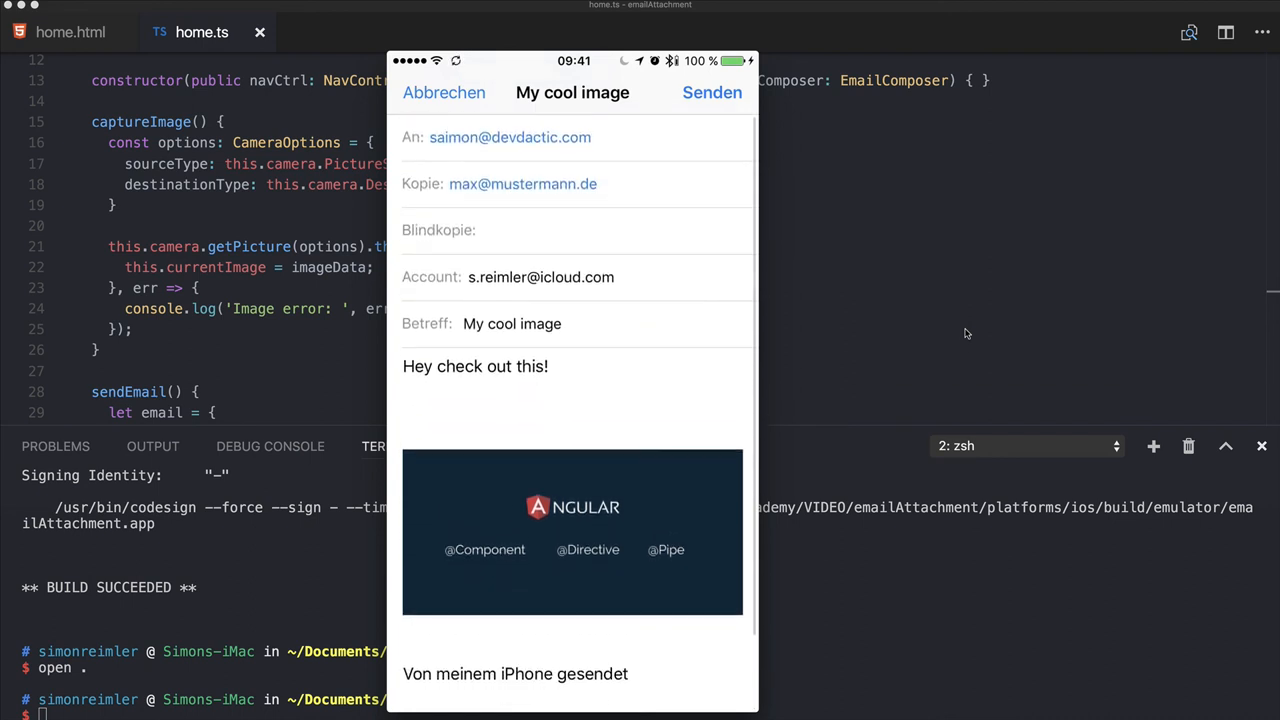
pyautogui.moveTo(949, 181)
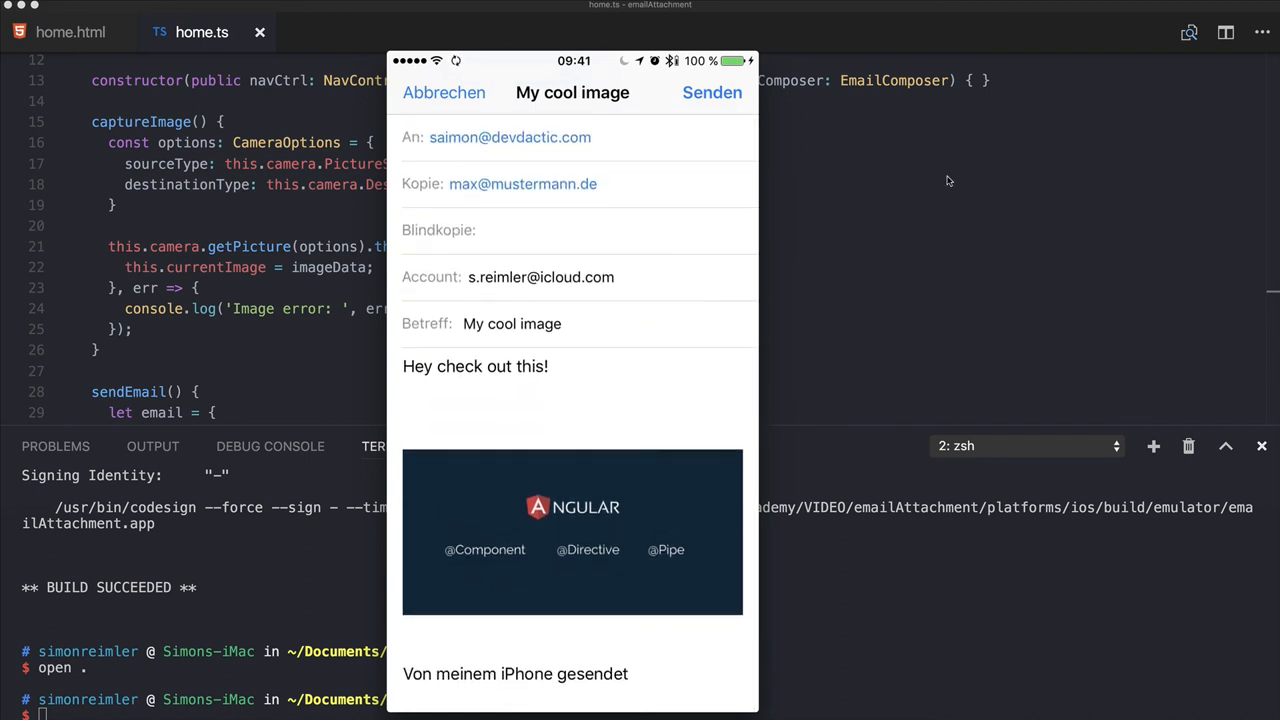
pyautogui.moveTo(996, 420)
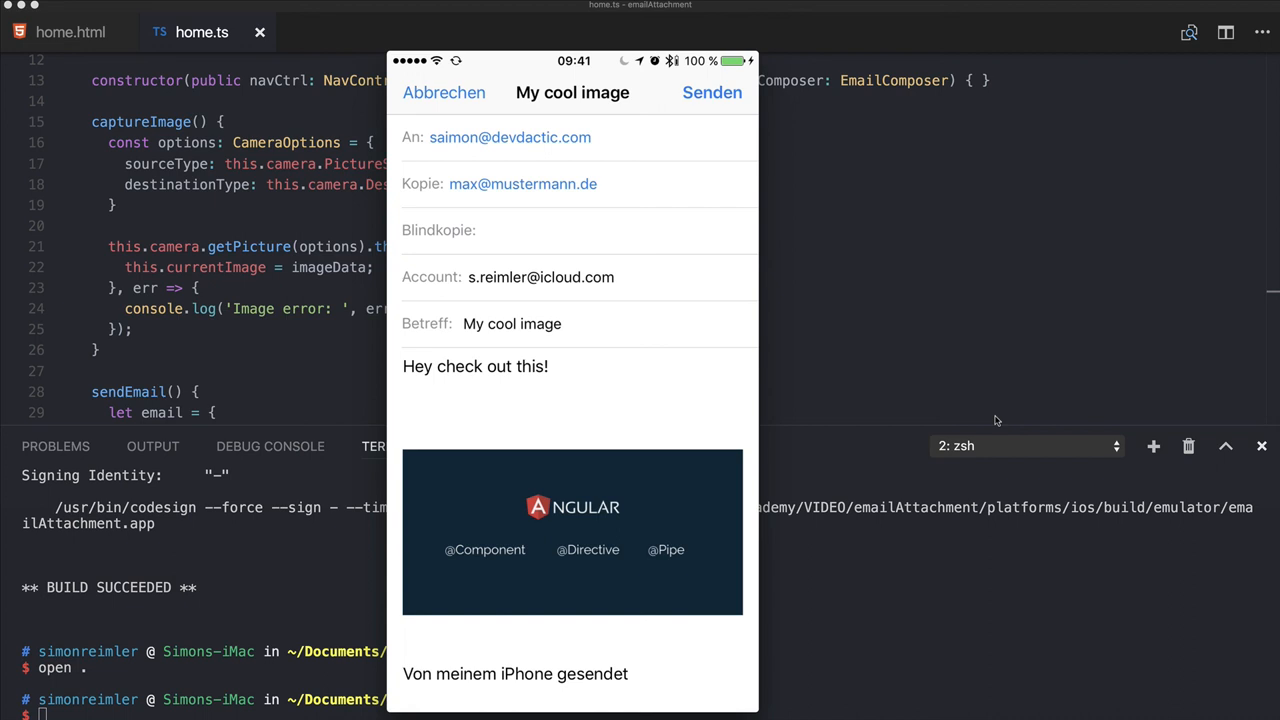
pyautogui.moveTo(920, 350)
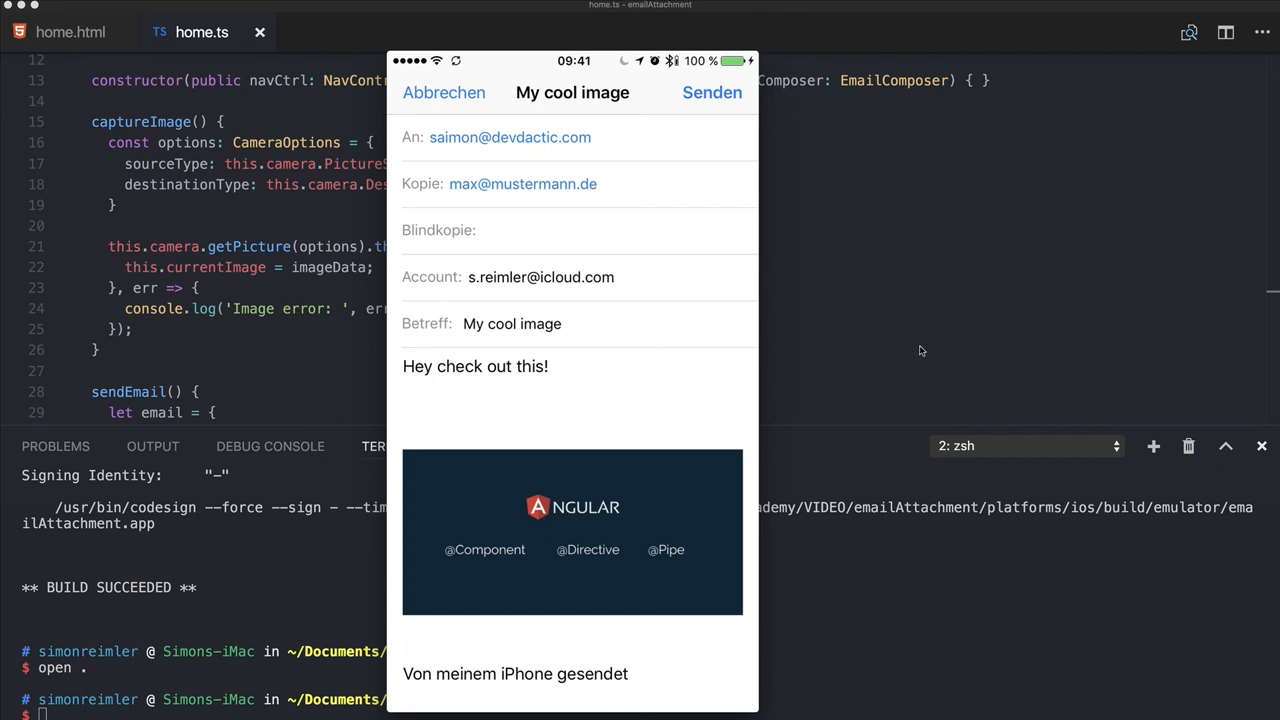
pyautogui.moveTo(924, 305)
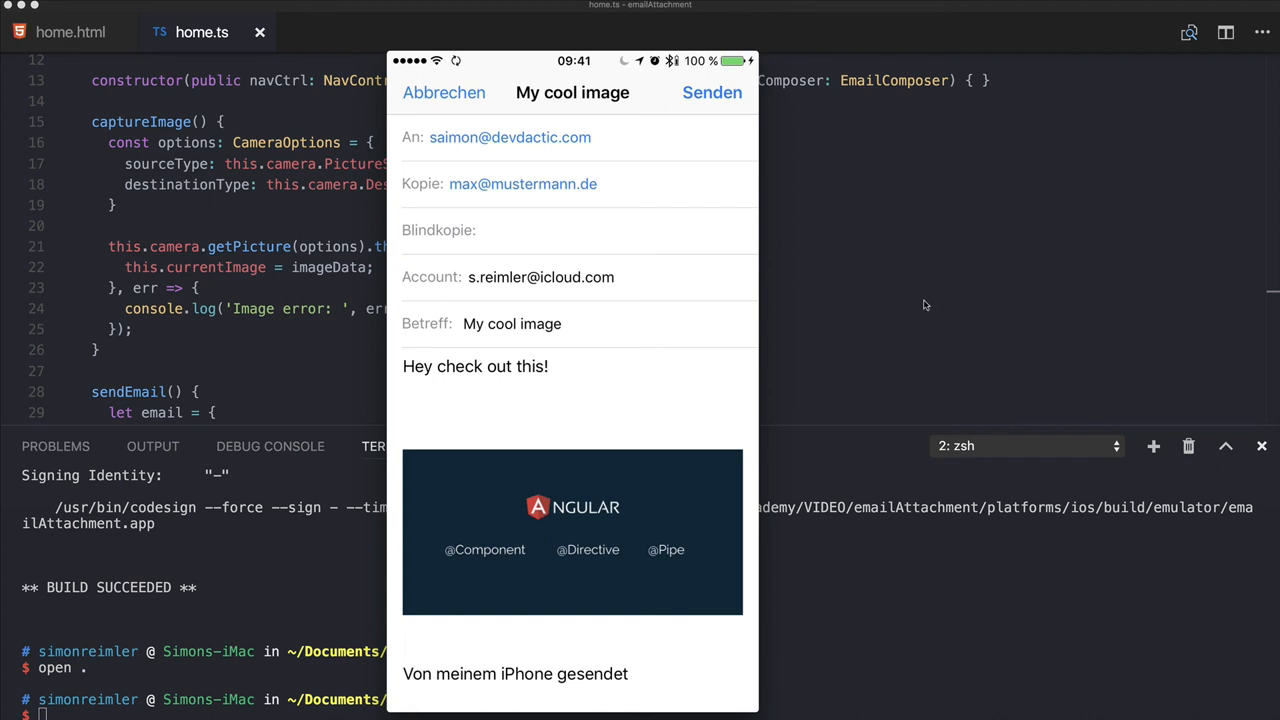
pyautogui.moveTo(915, 261)
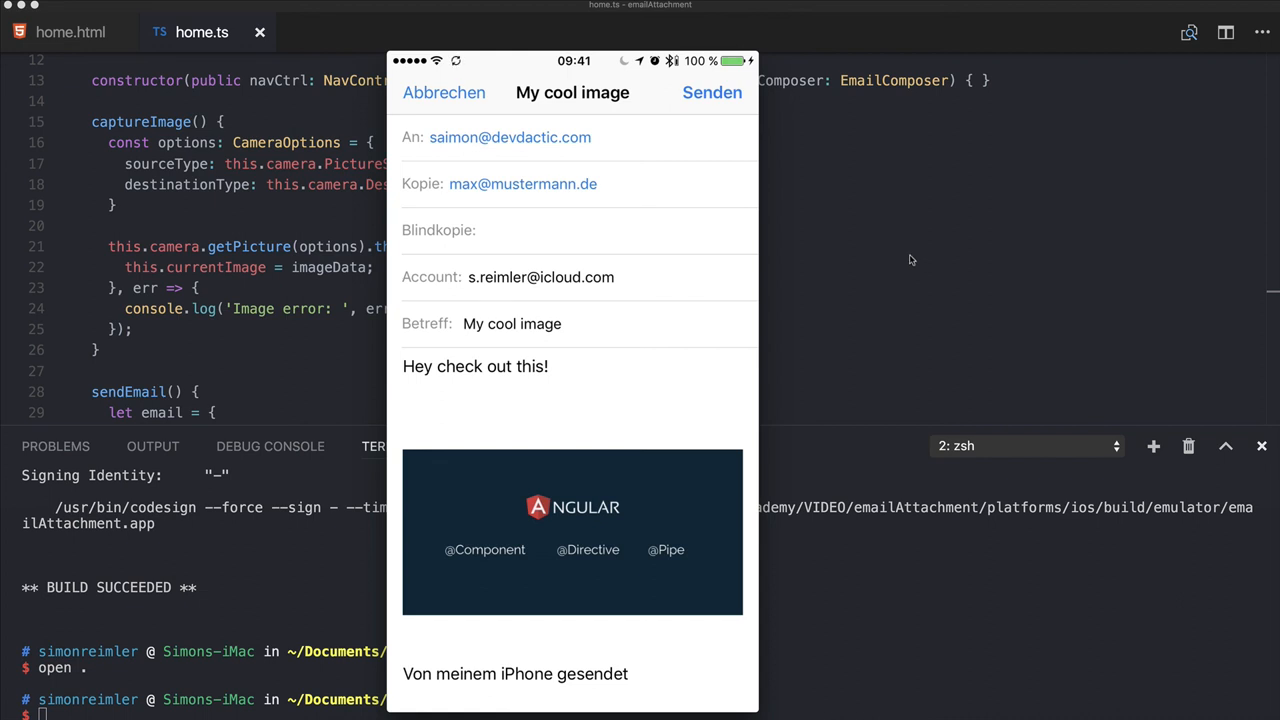
pyautogui.moveTo(953, 239)
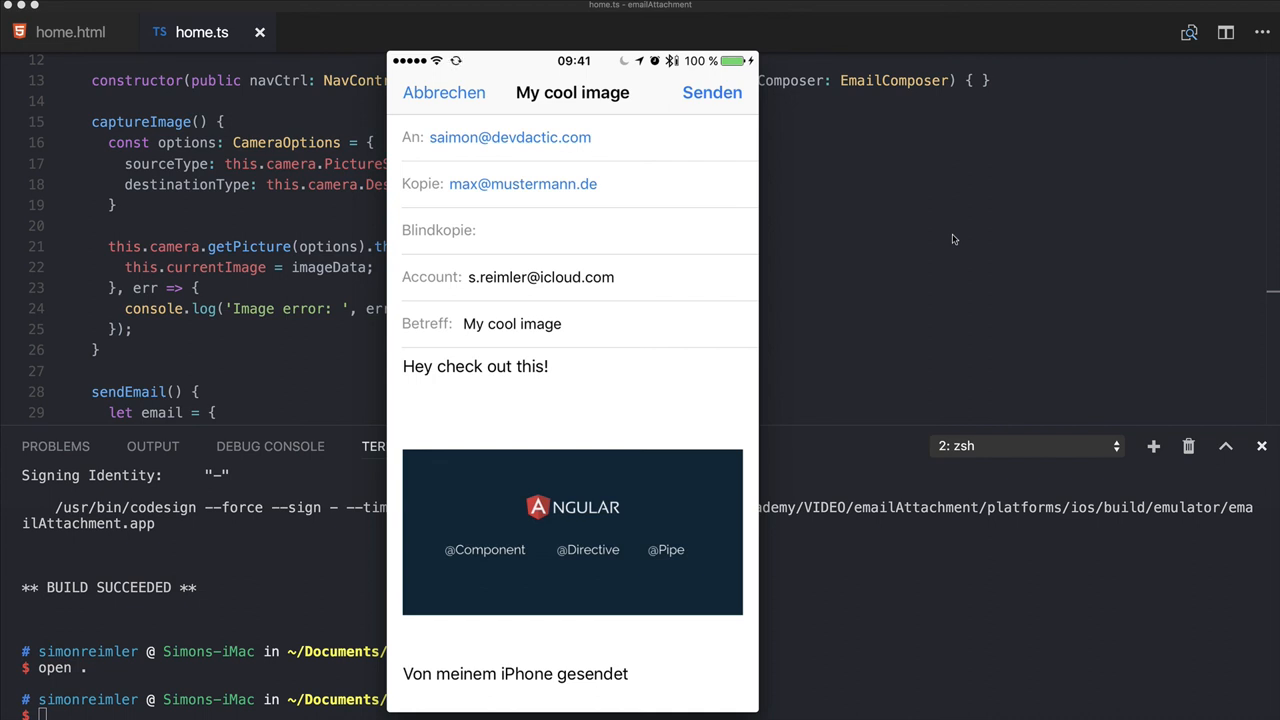
pyautogui.moveTo(947, 242)
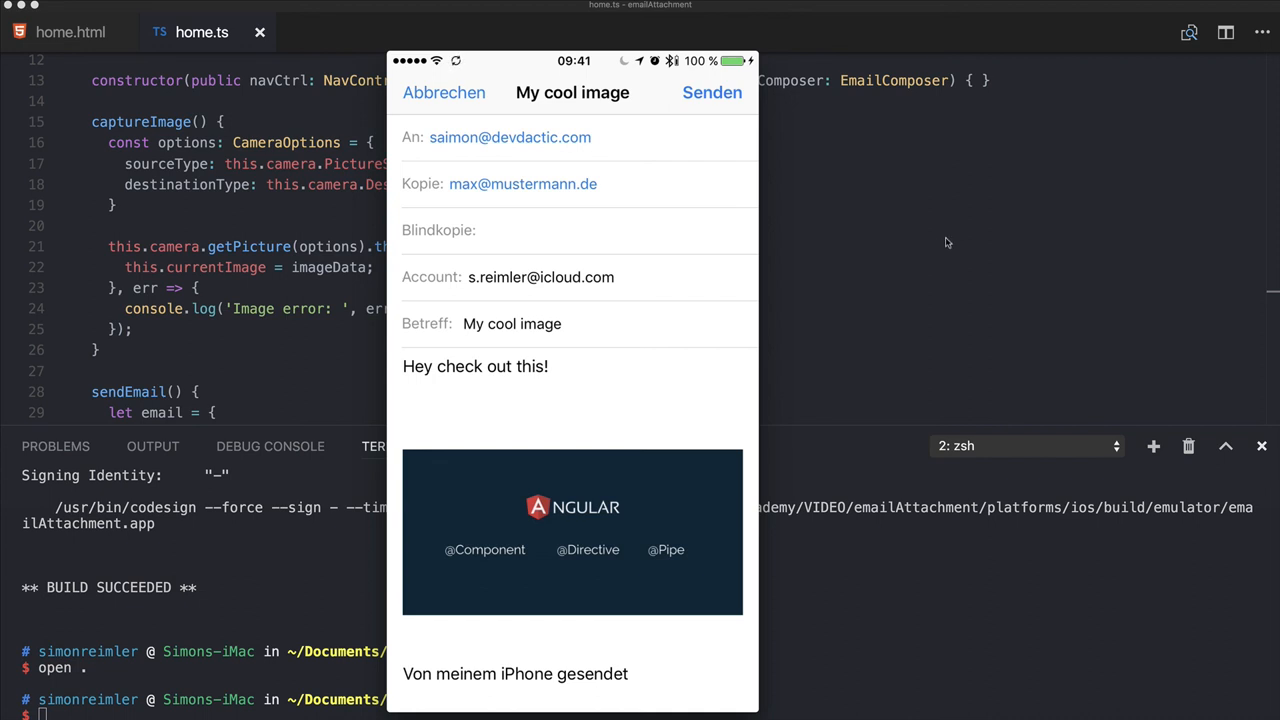